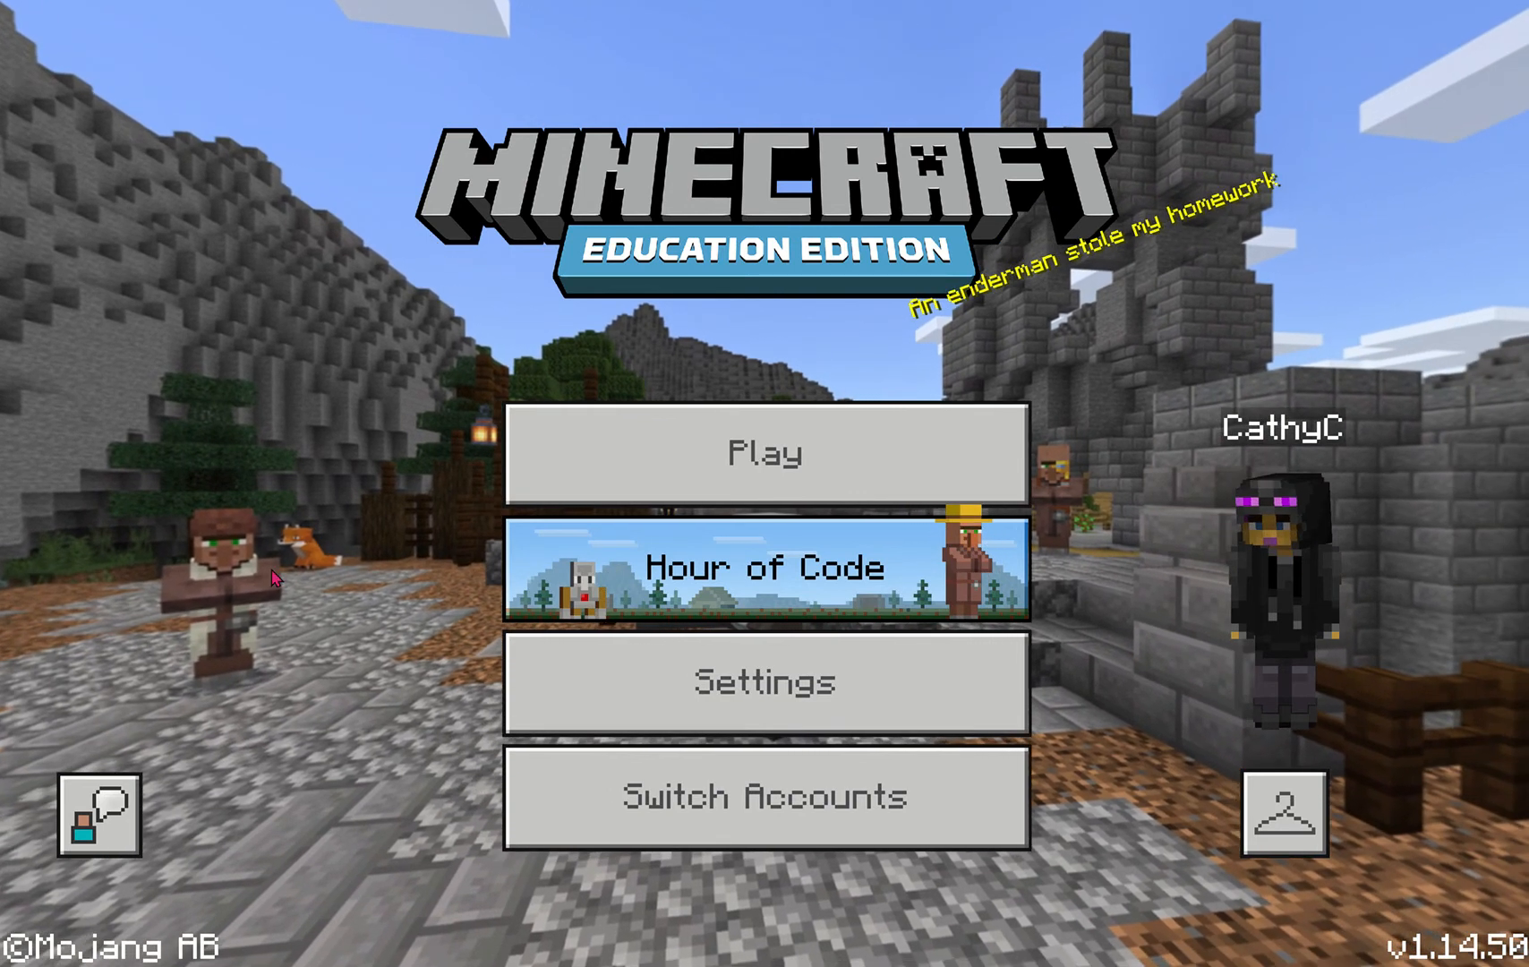
mouse_move(753, 451)
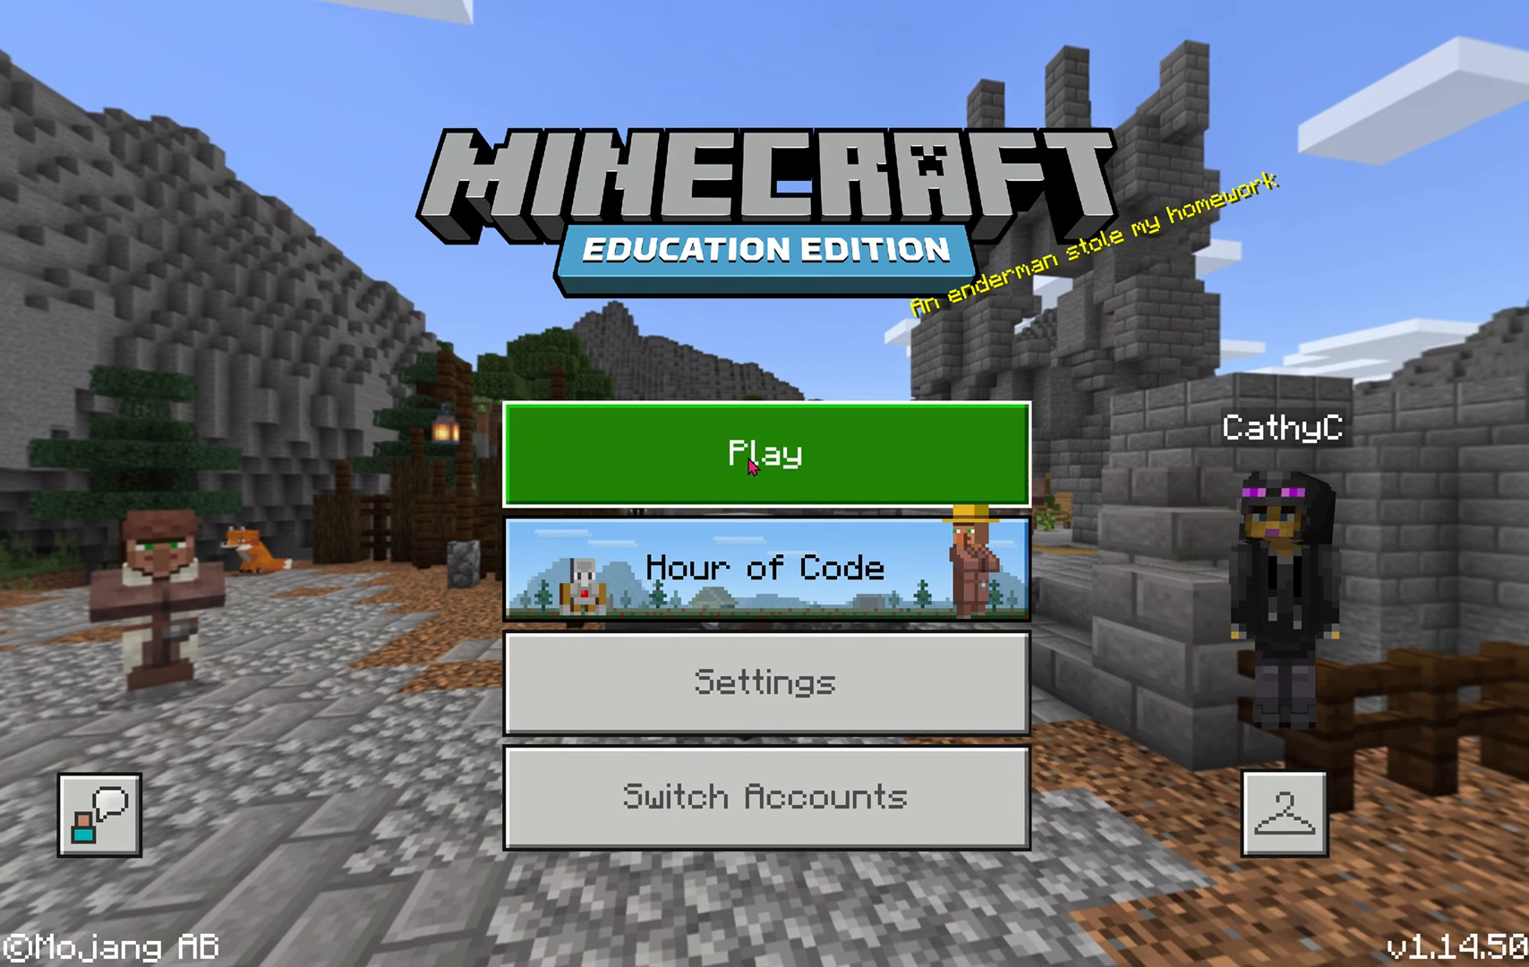
Go from Play into the Computer Science library and its Python lesson collections
click(764, 451)
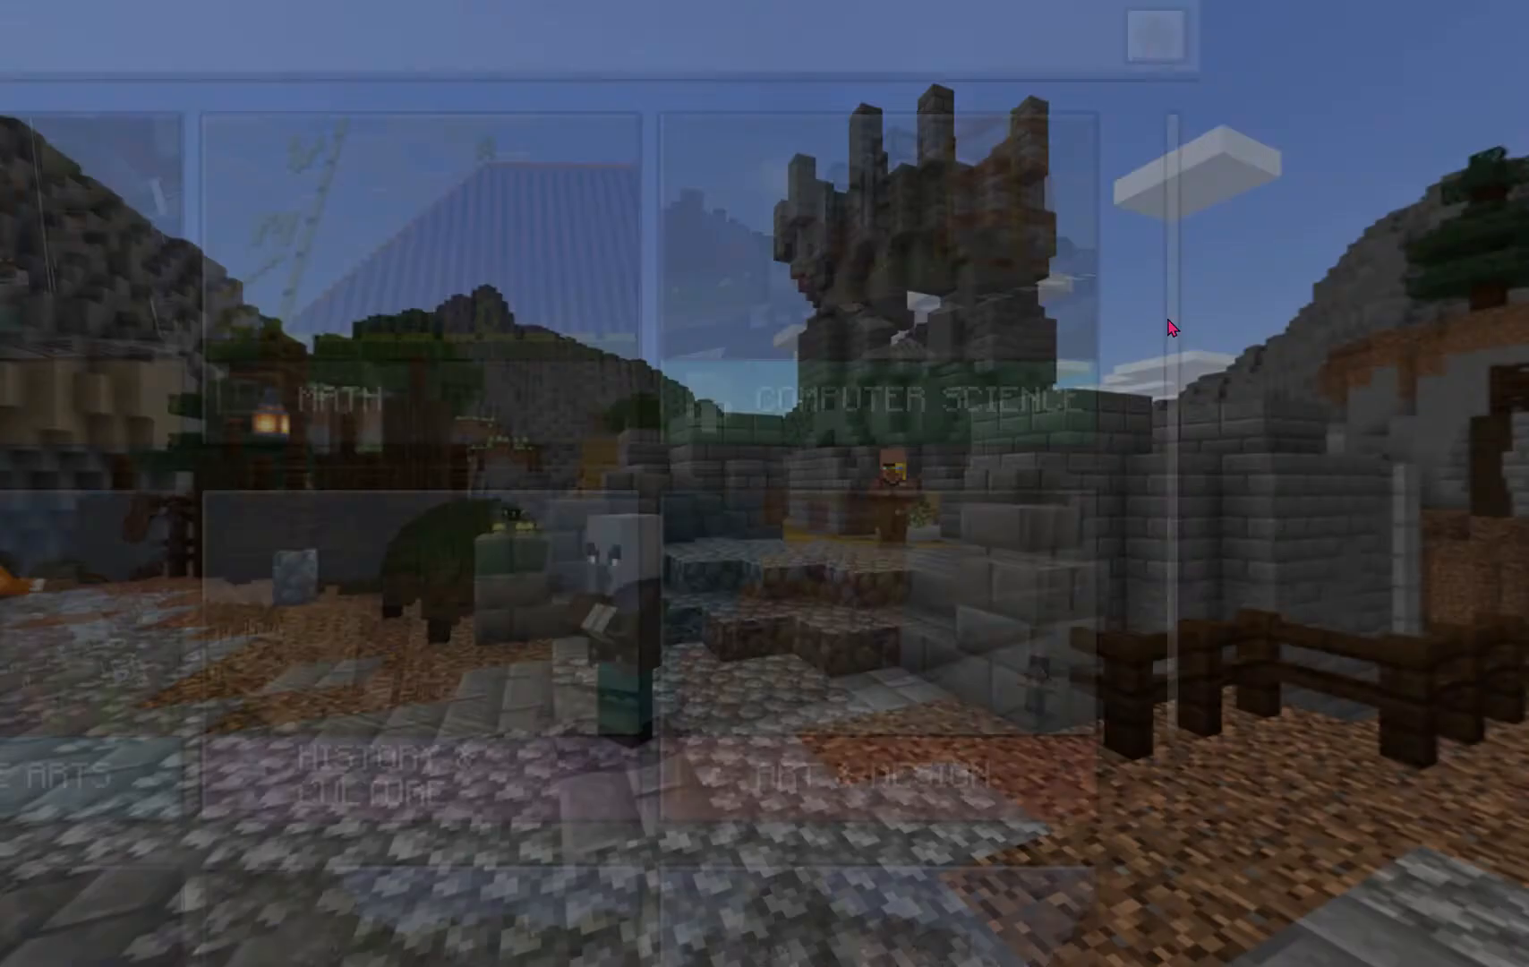
click(922, 399)
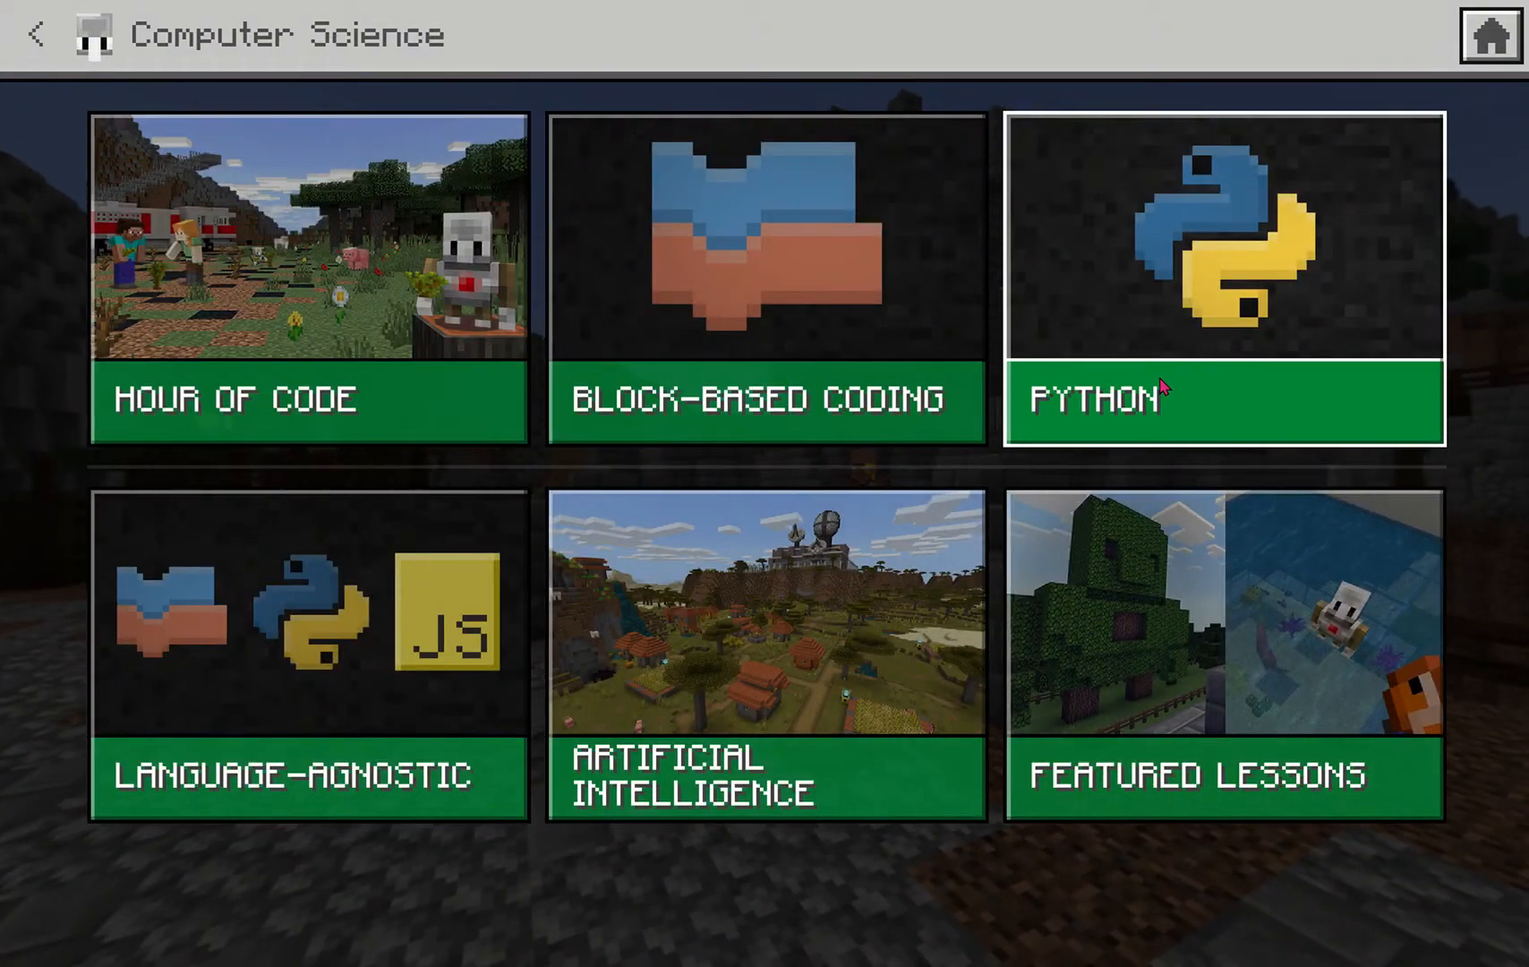
click(1226, 283)
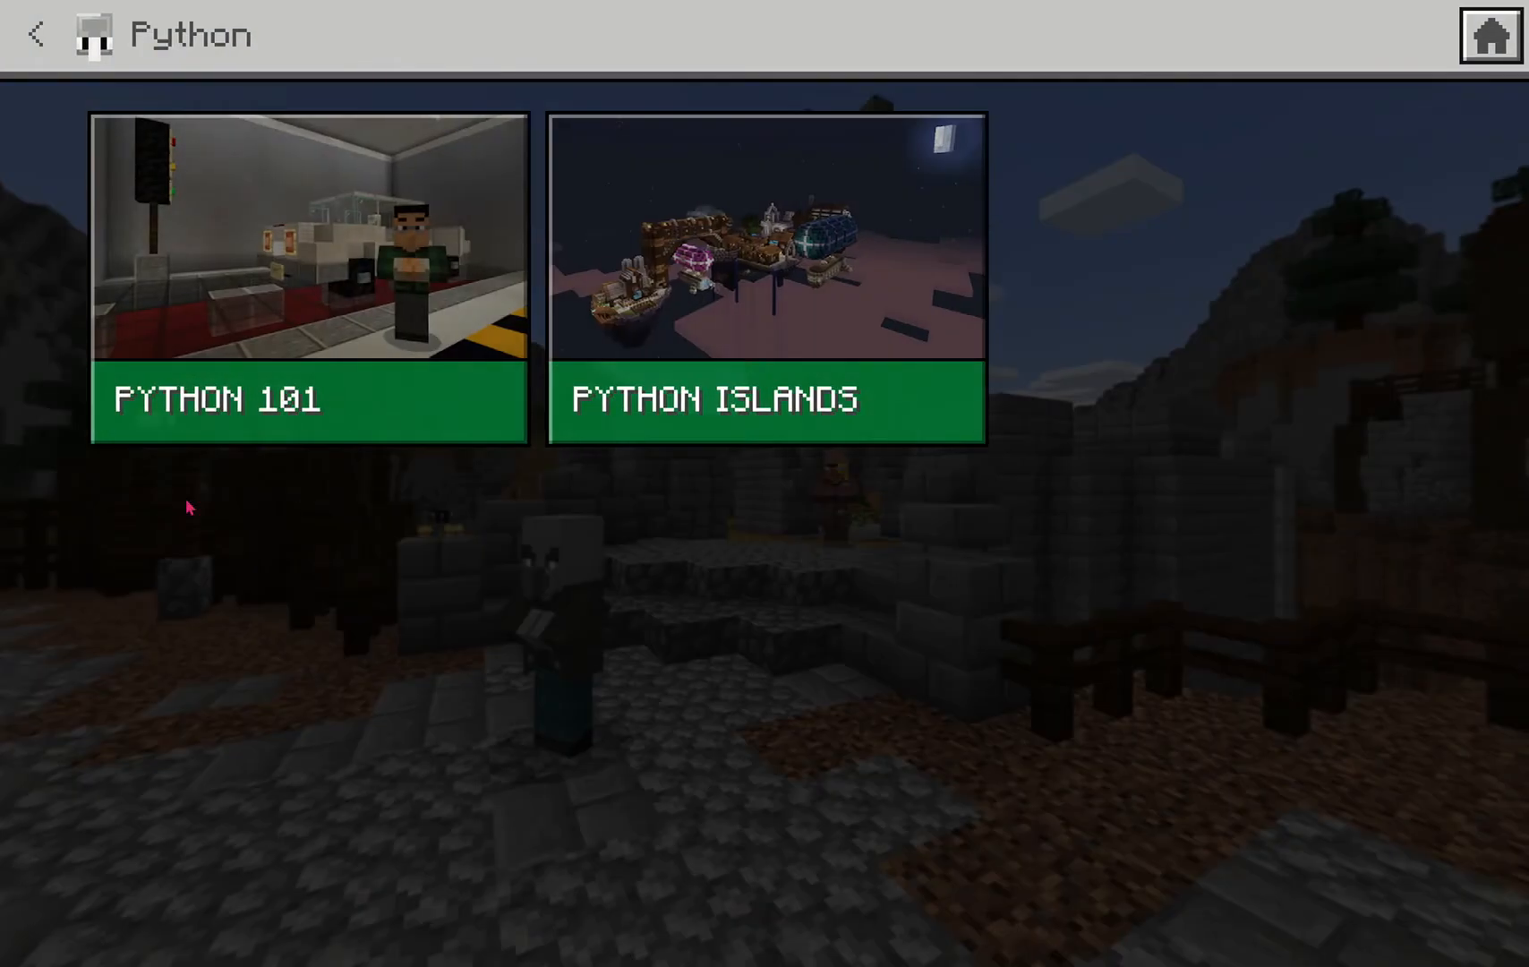
mouse_move(229, 410)
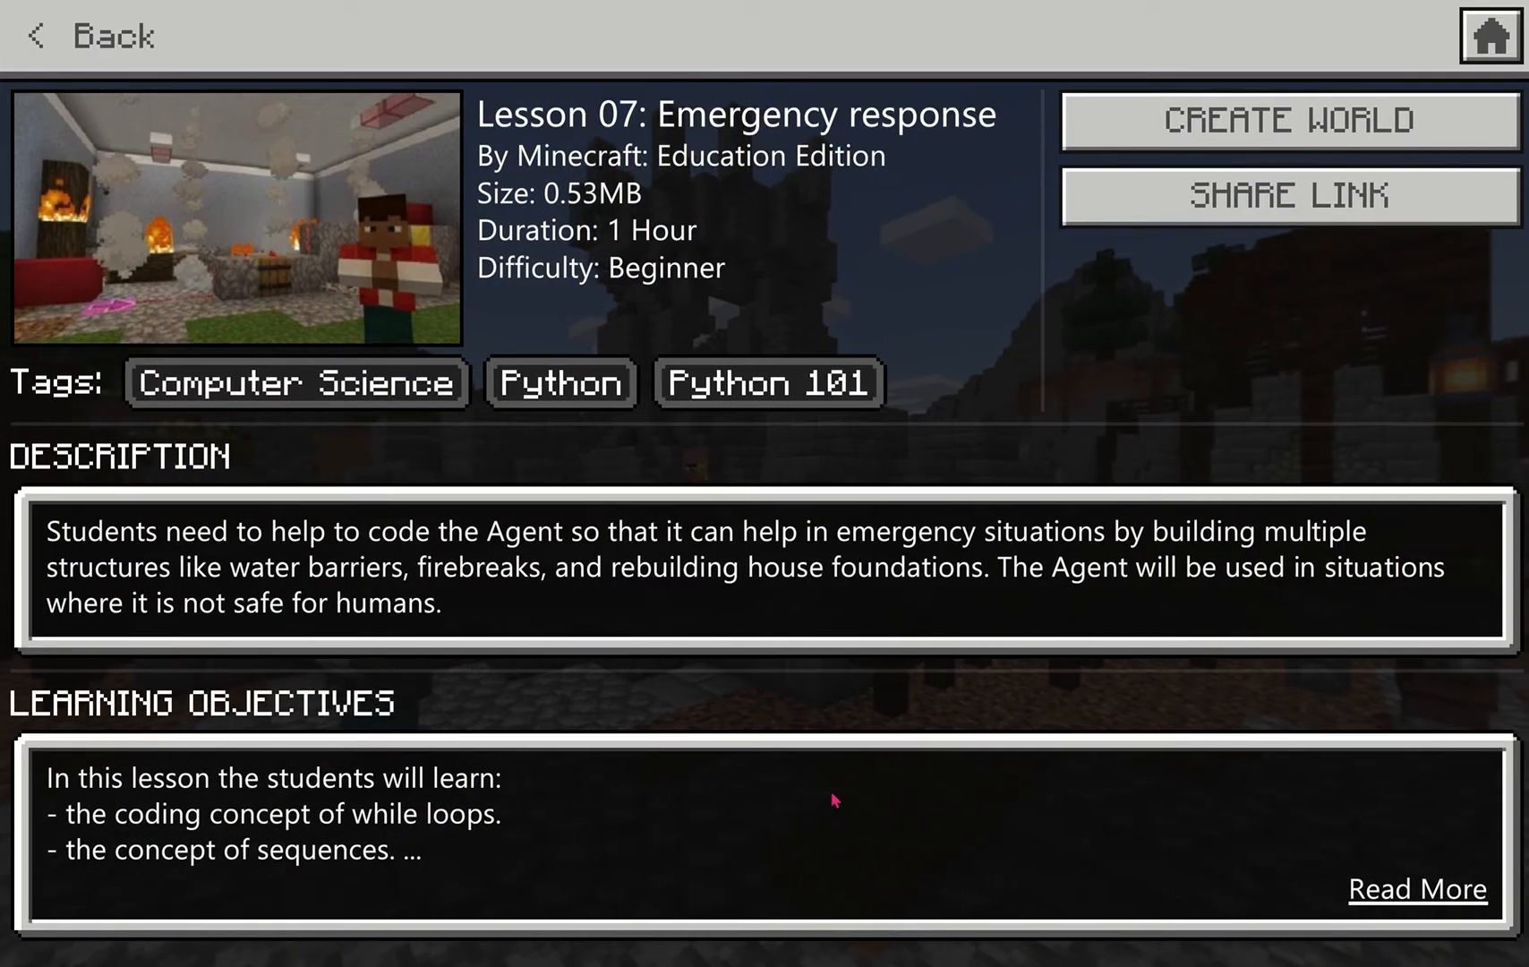
mouse_move(979, 743)
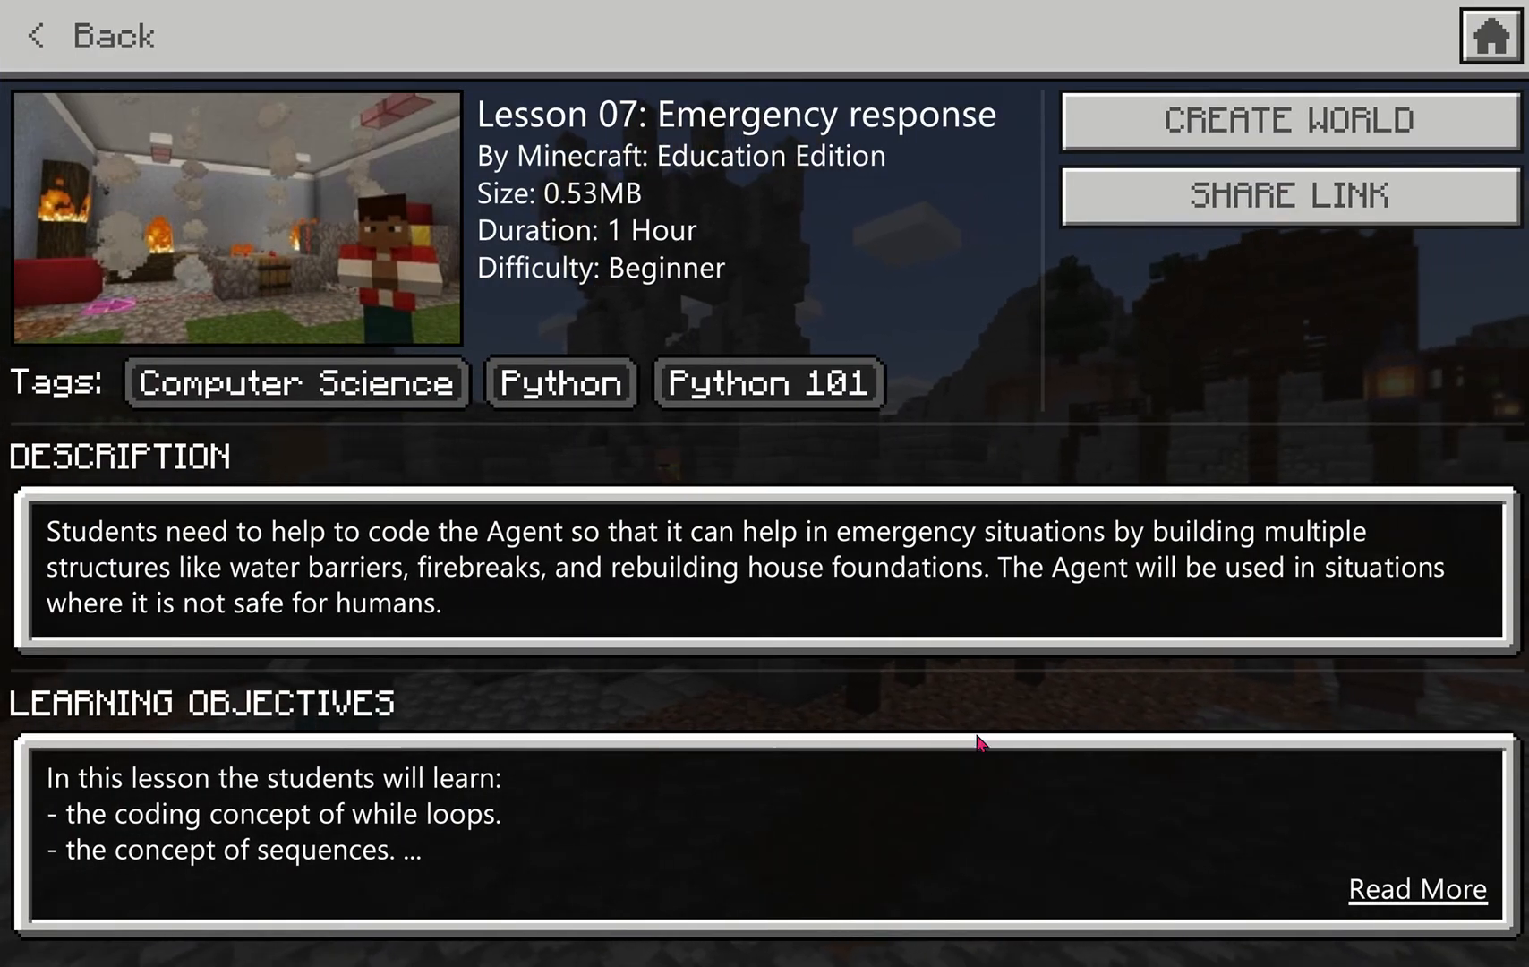
Expand the full learning objectives list on the Lesson 07: Emergency response page
click(1415, 888)
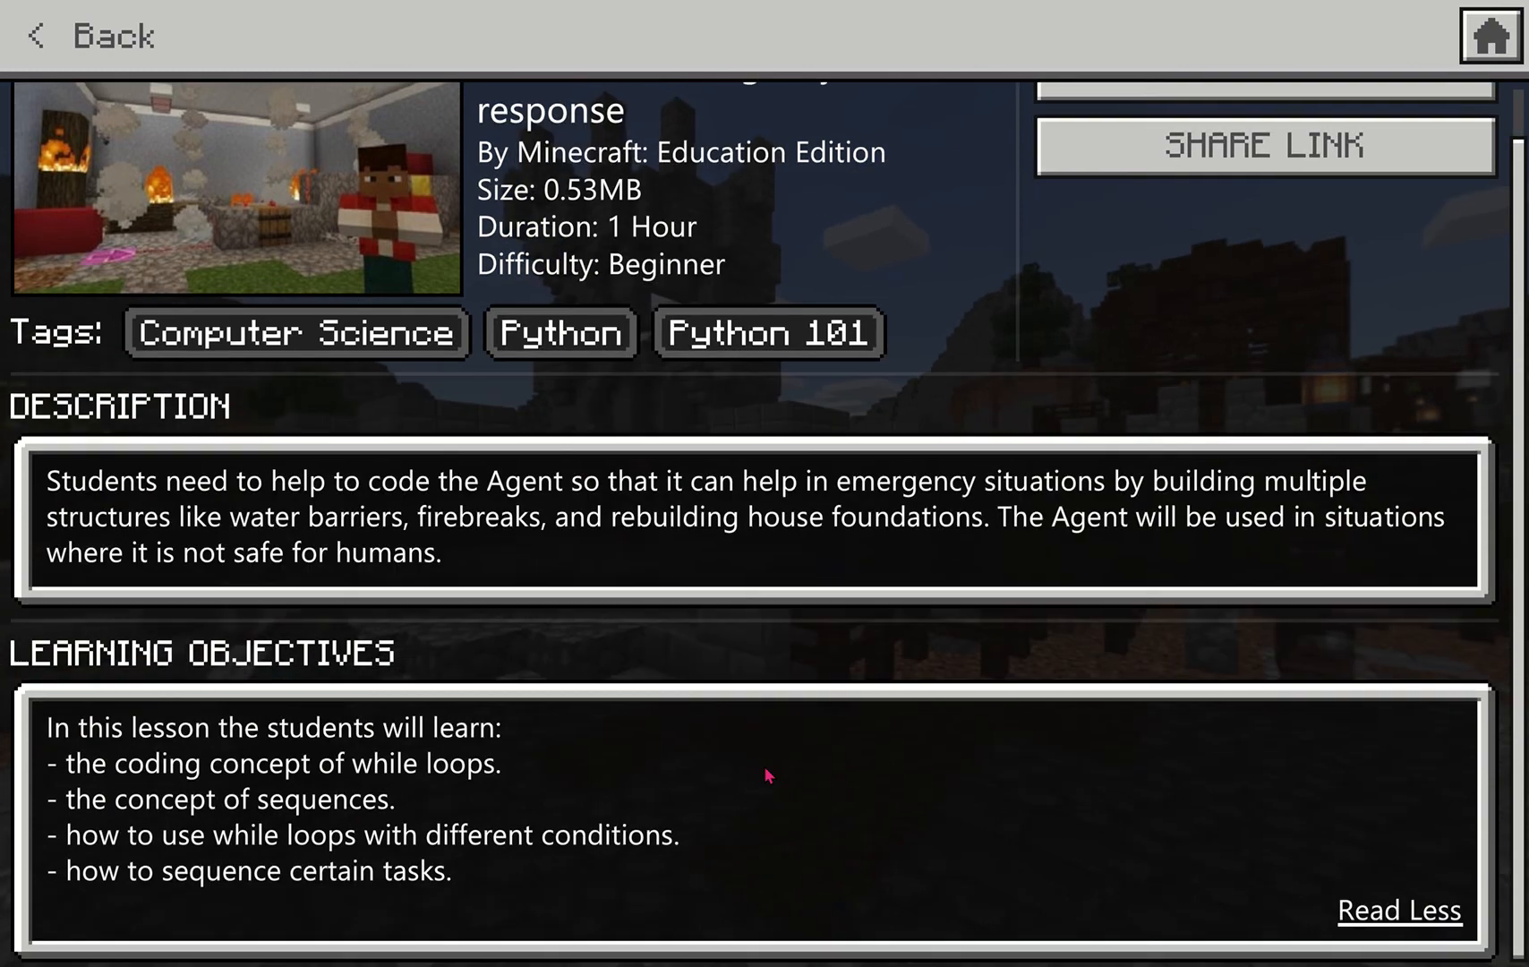
mouse_move(1027, 752)
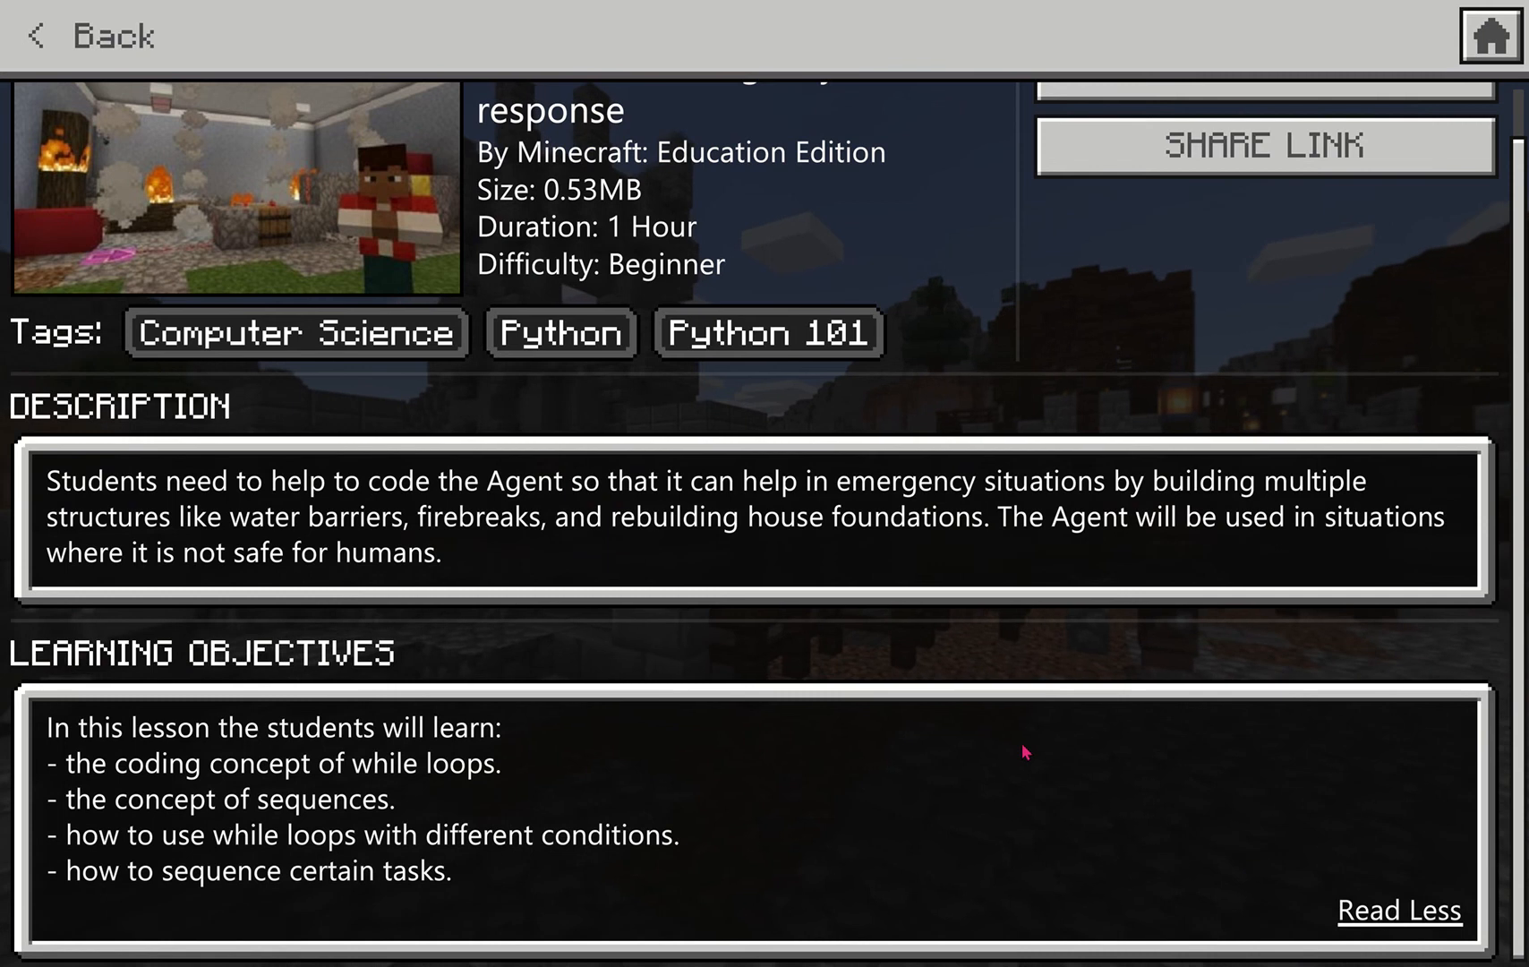
mouse_move(1009, 780)
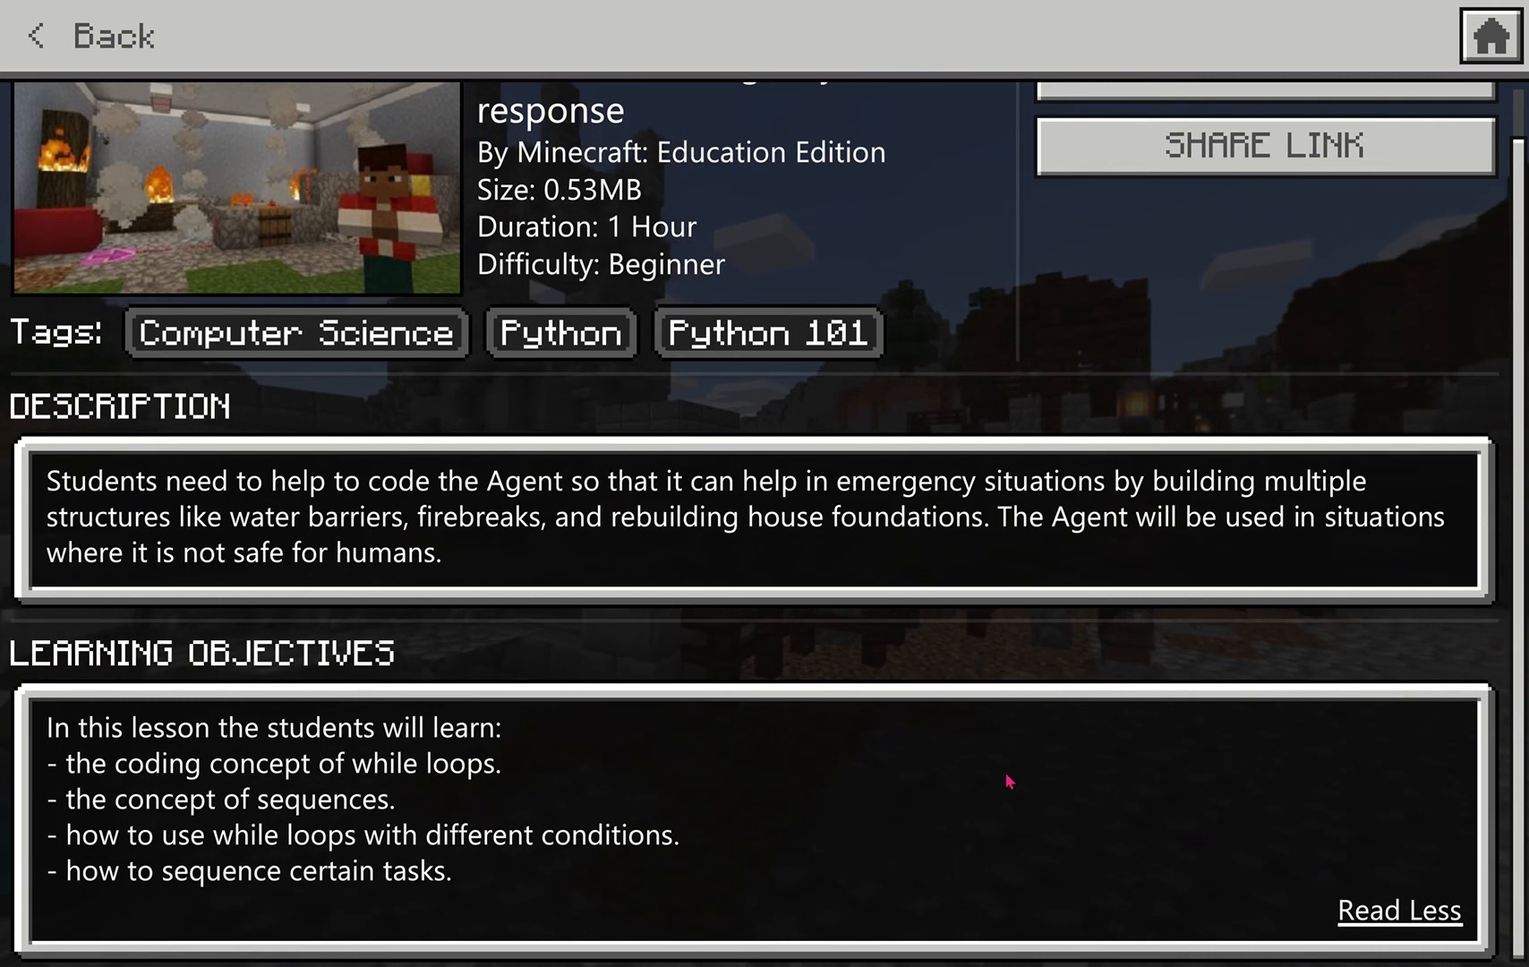
mouse_move(1019, 829)
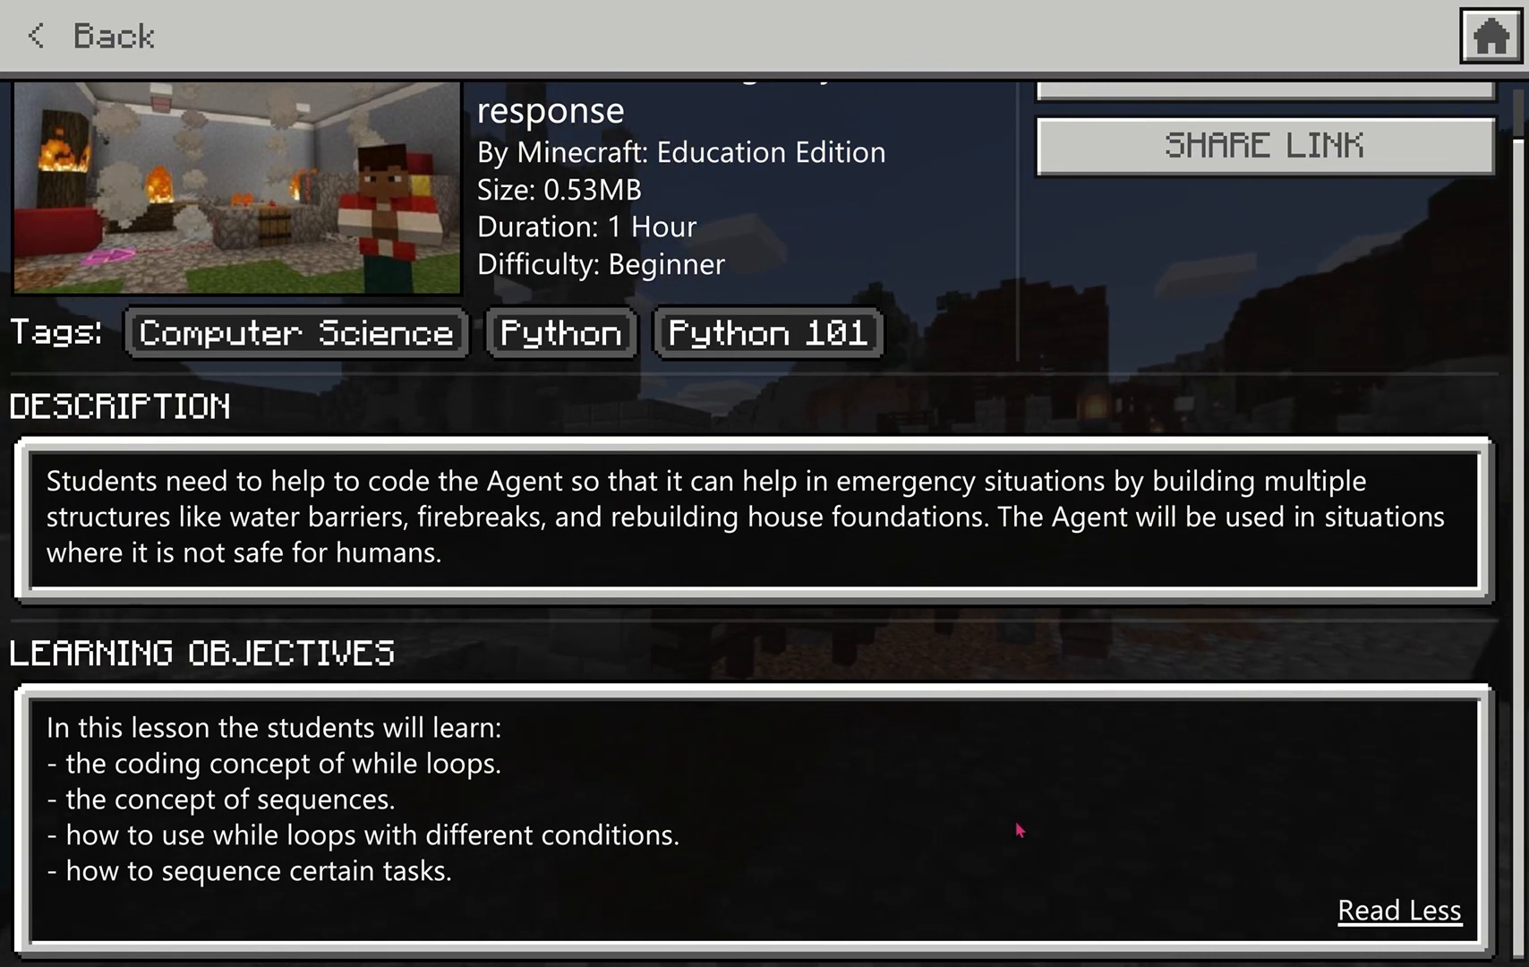
mouse_move(950, 809)
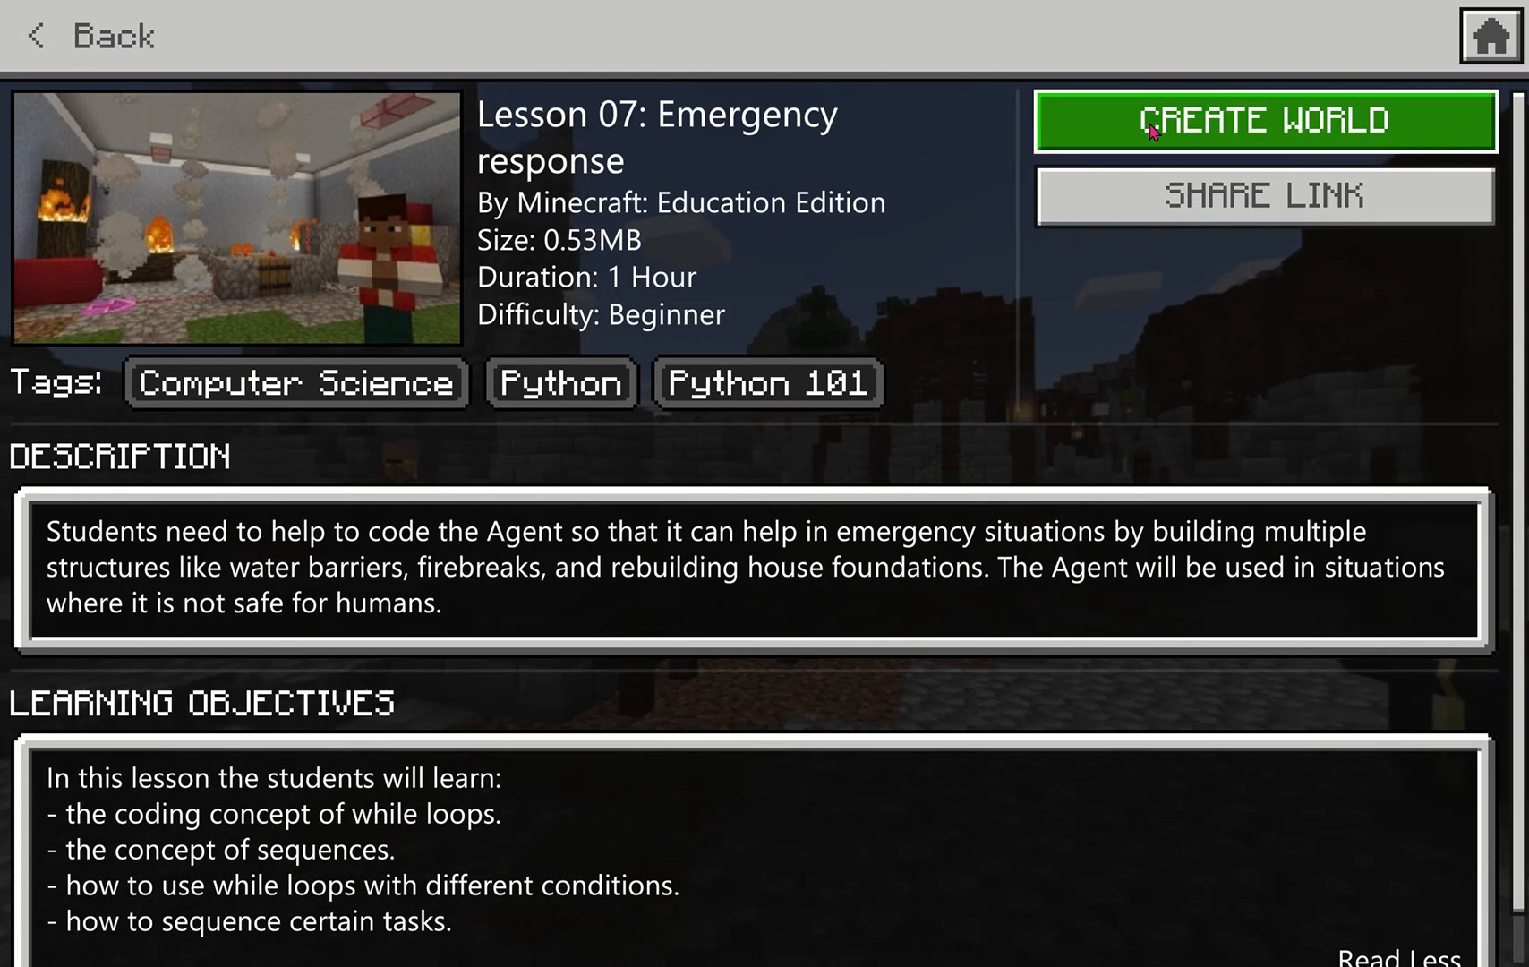
Create the Lesson 07 world from the lesson page and wait for it to load
click(1262, 122)
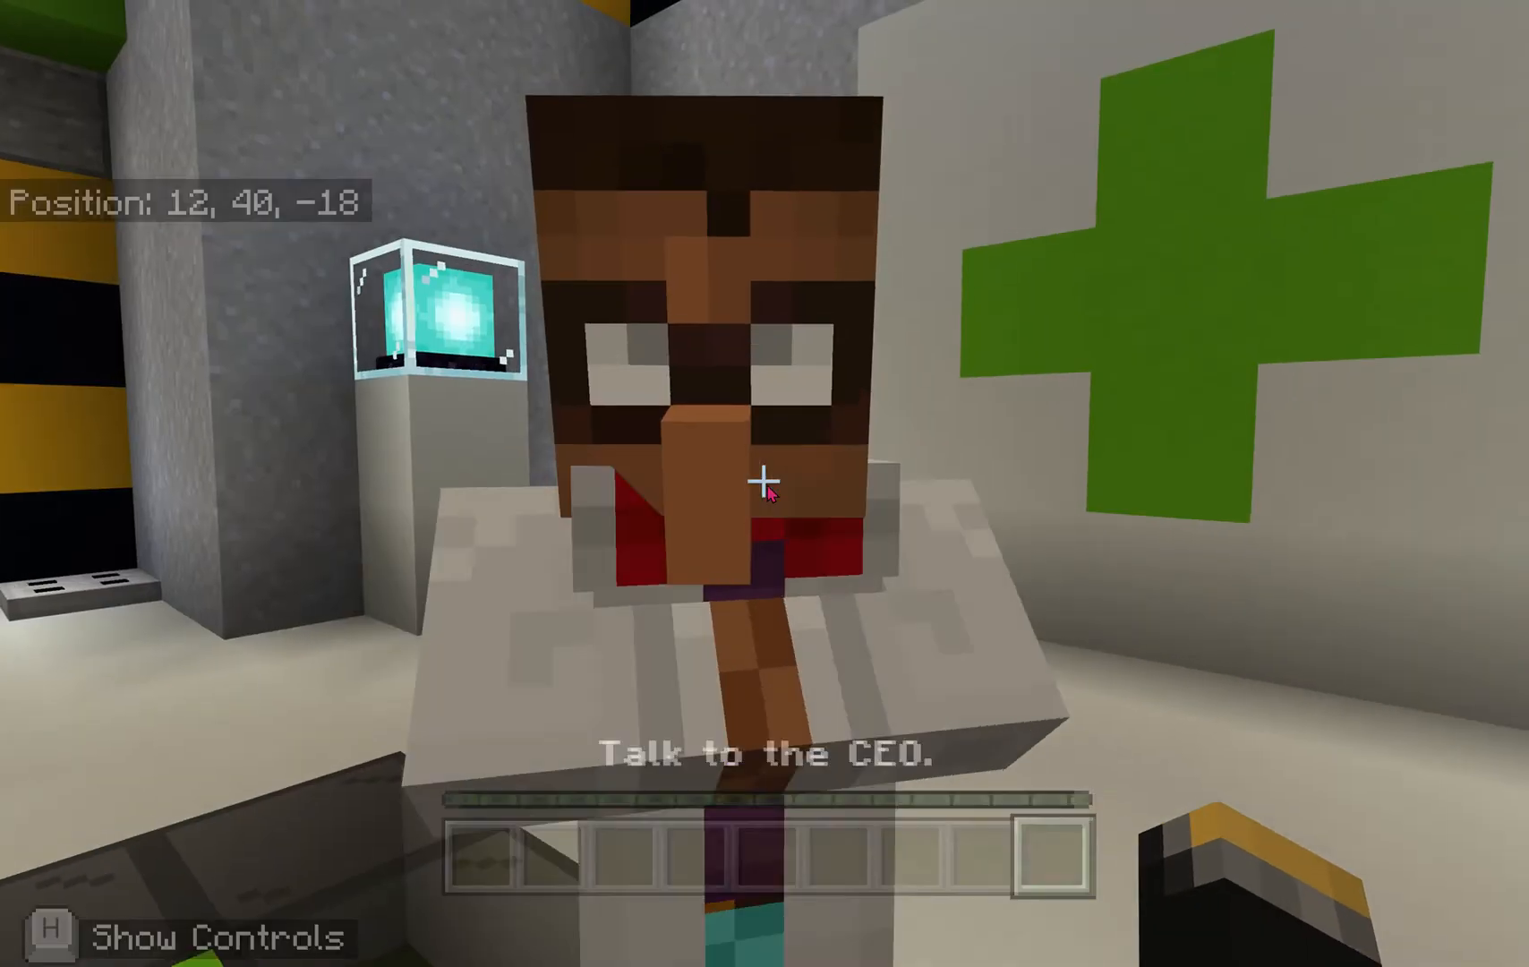
Talk to the CEO, then the Activity 1 emergency worker, and start the flood wall task
click(764, 487)
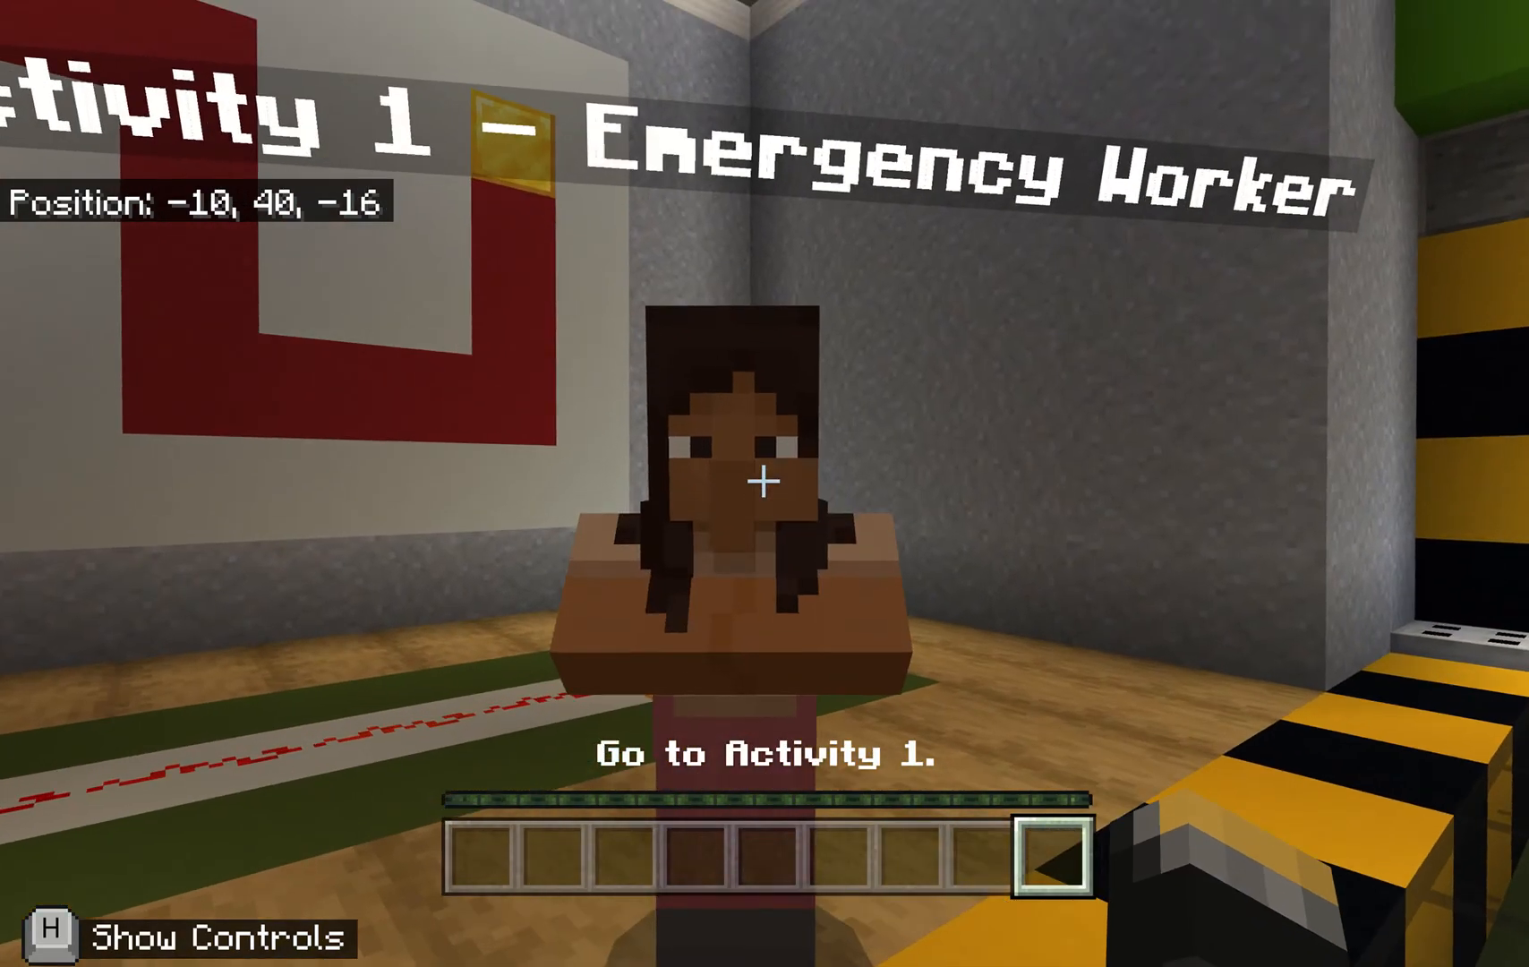
click(750, 478)
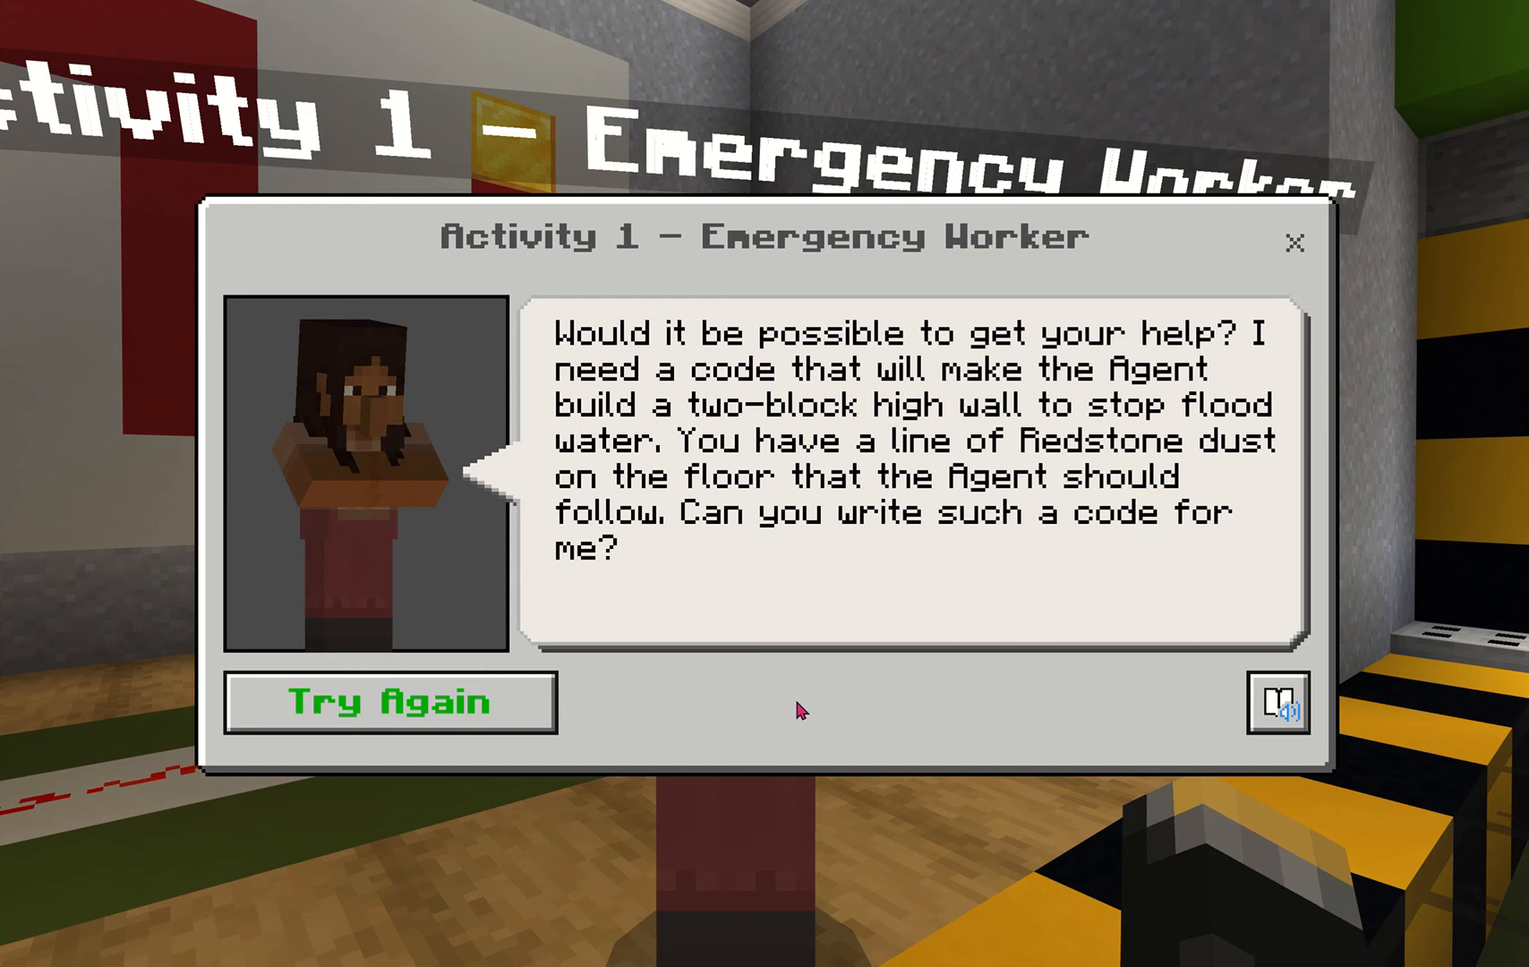
mouse_move(746, 700)
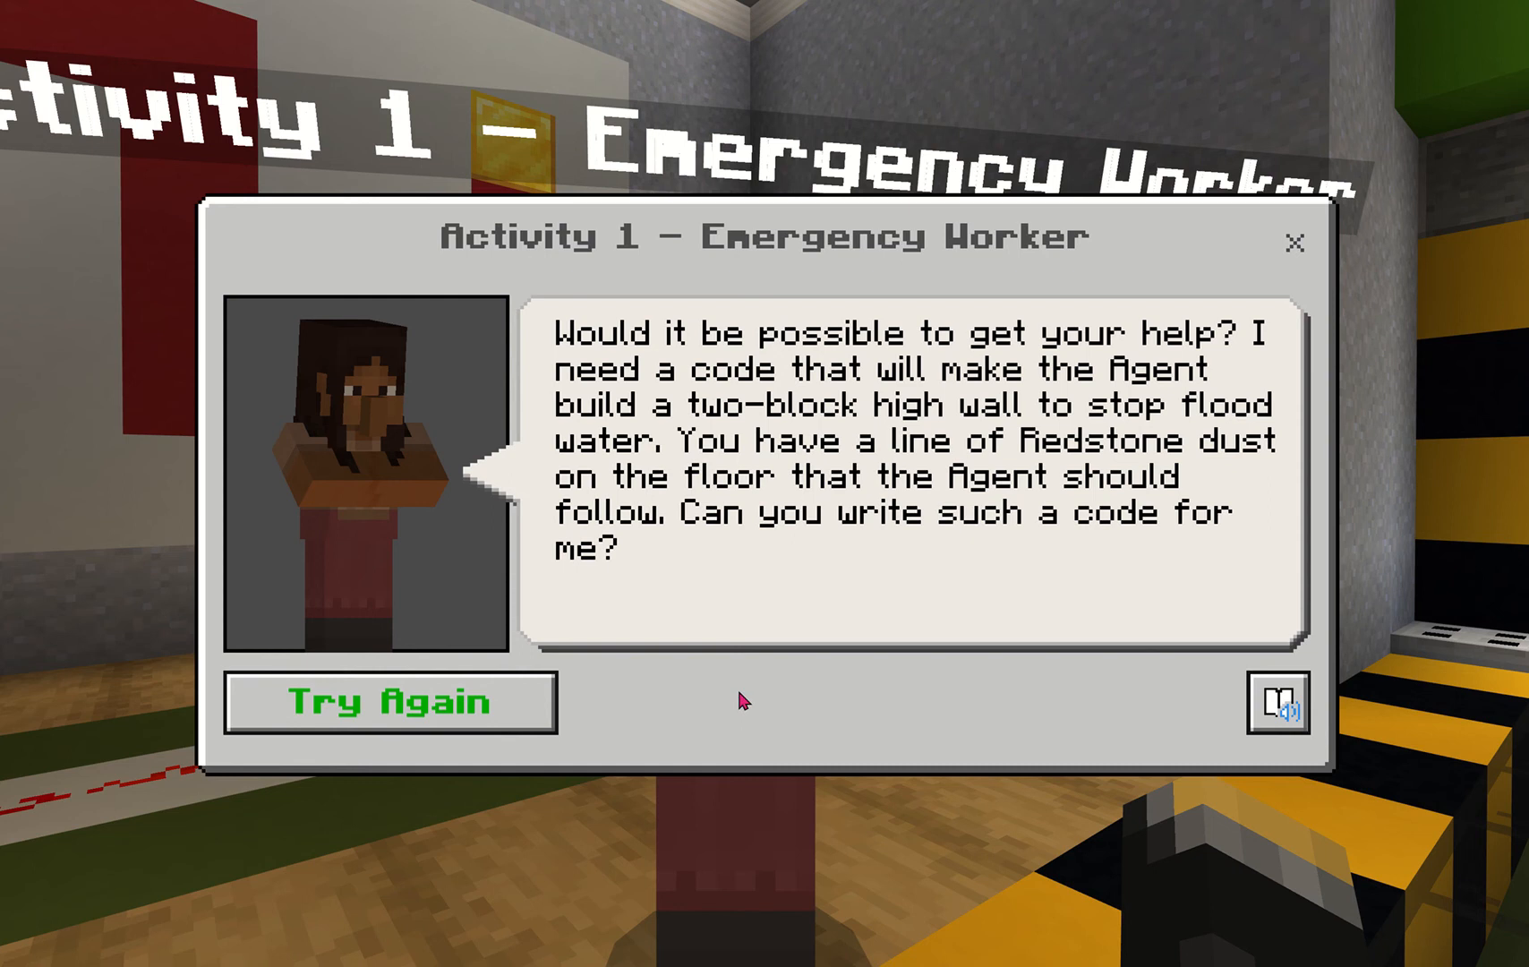
click(1294, 242)
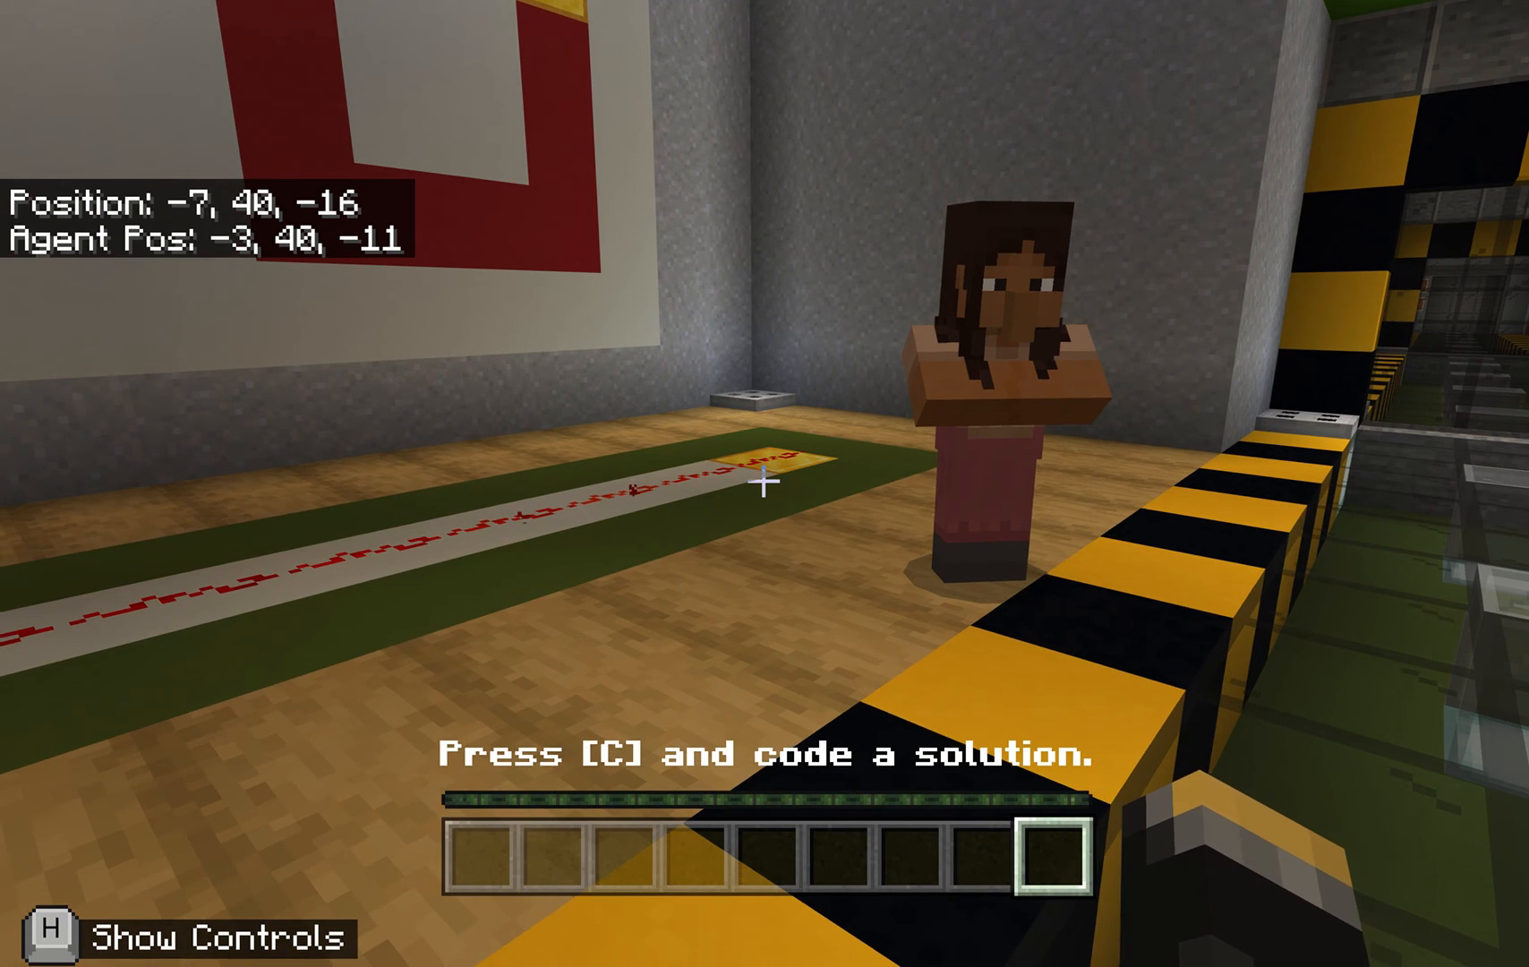
Open Code Builder with C and insert a while True loop after the line 2 comment
key(c)
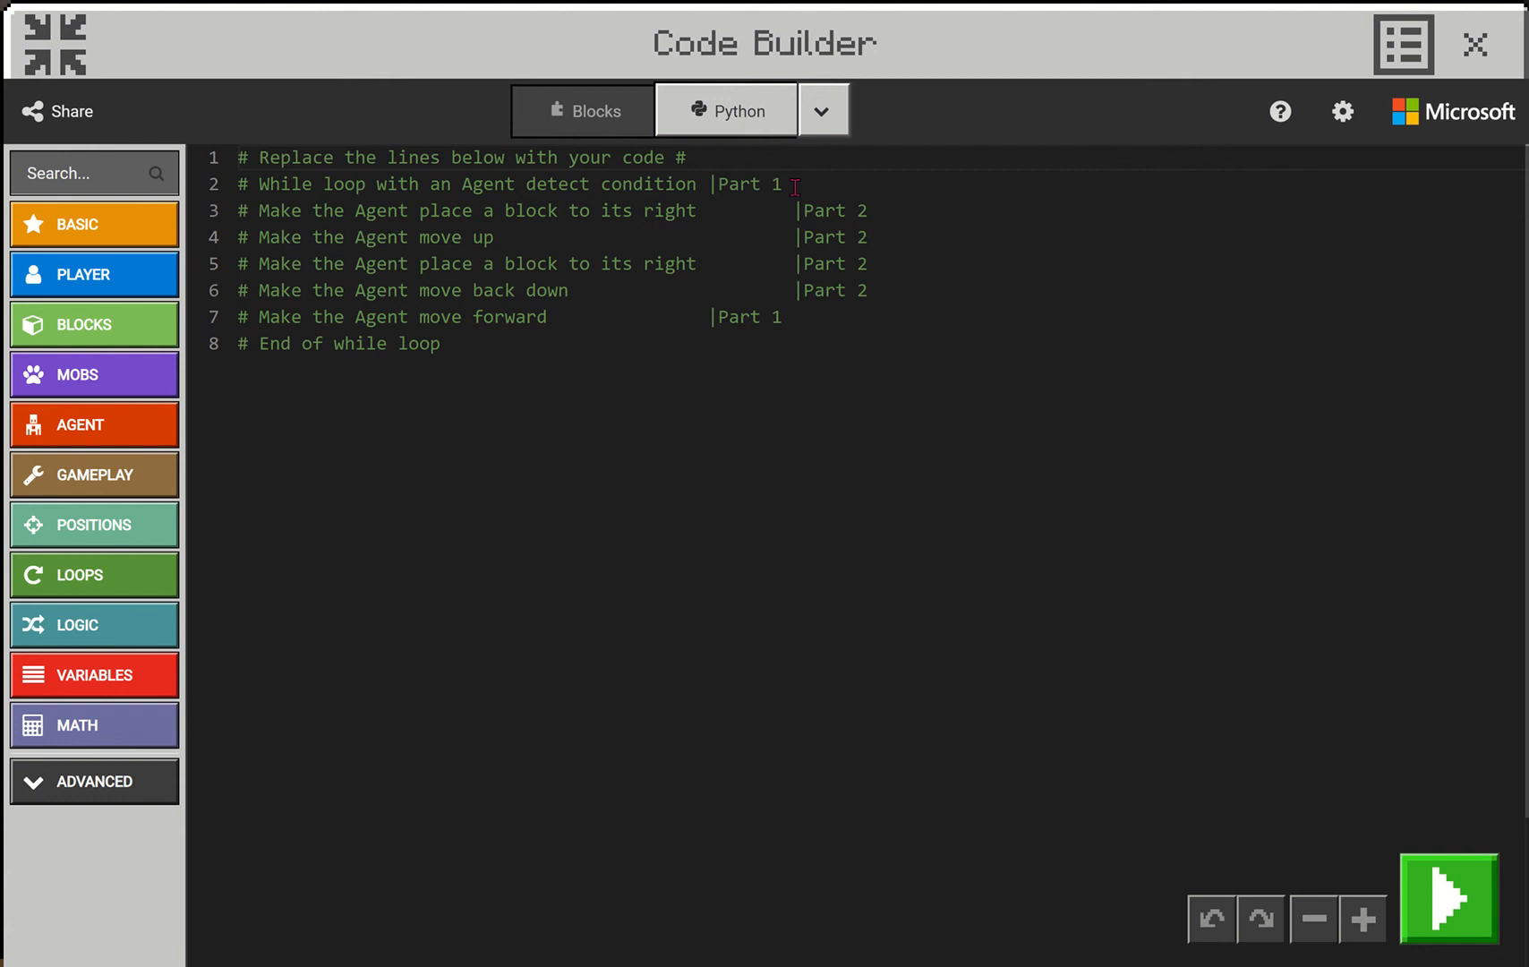
click(780, 182)
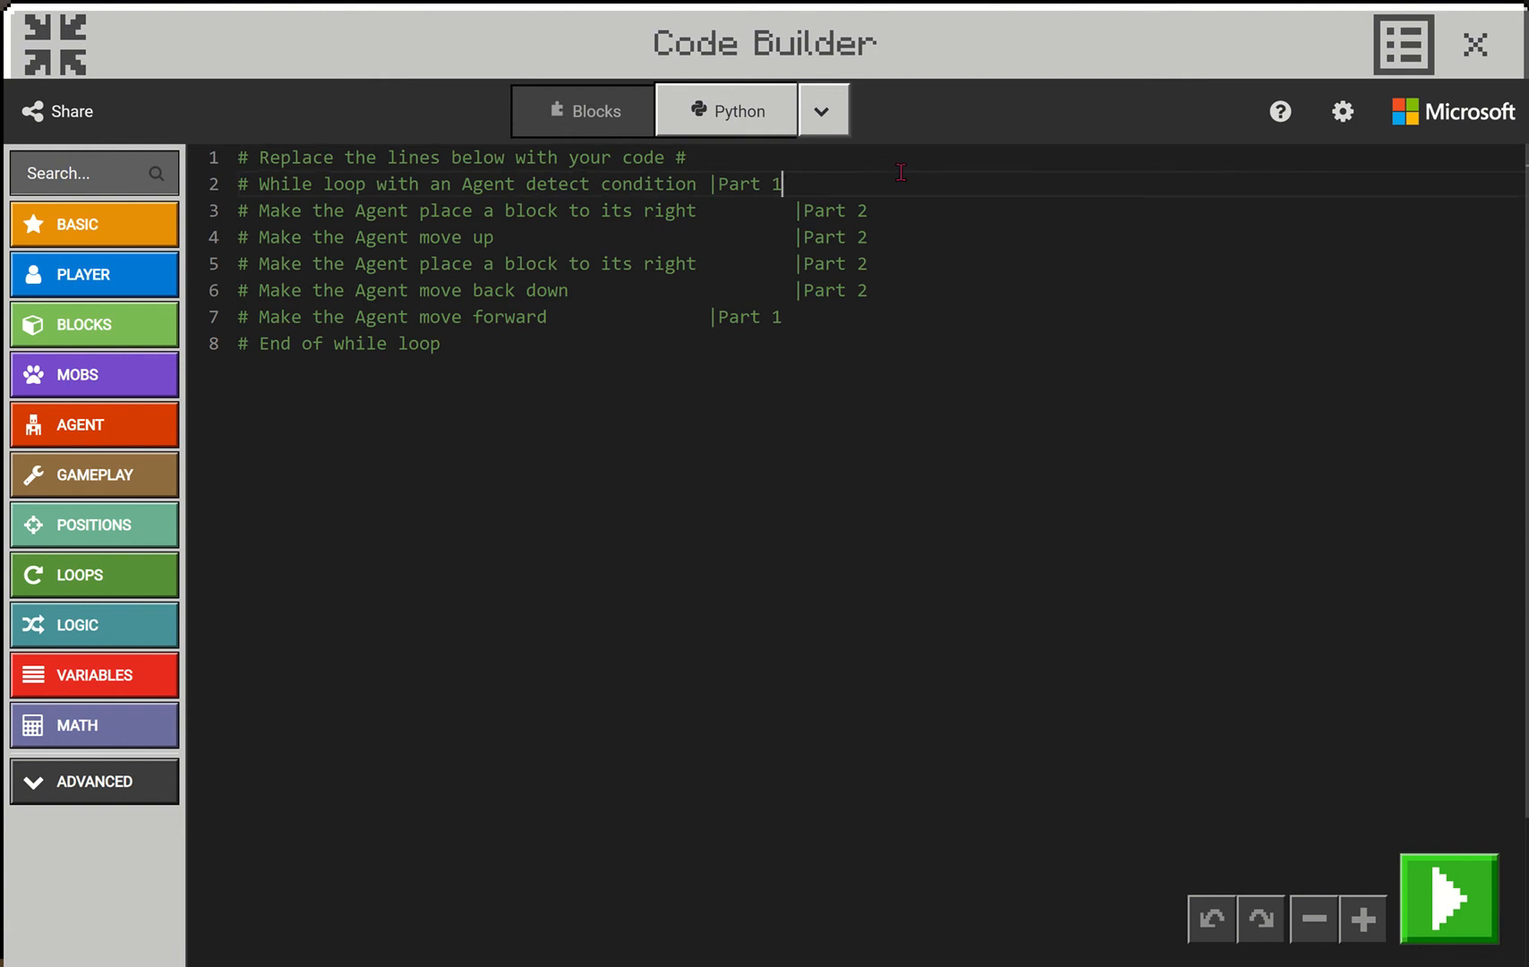
mouse_move(127, 582)
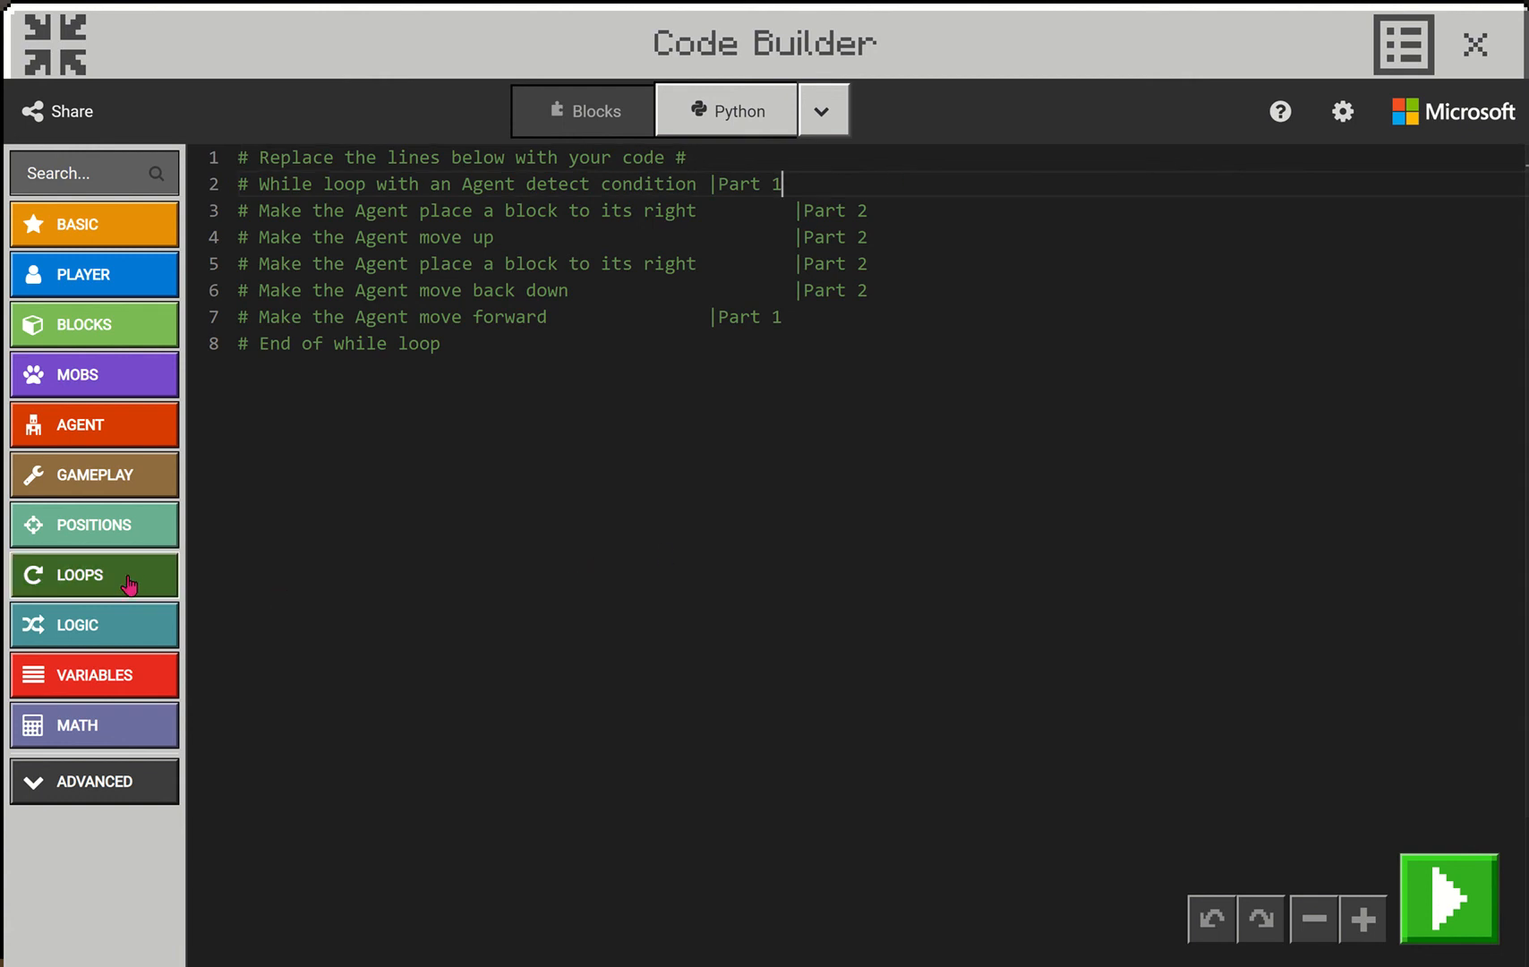
click(93, 575)
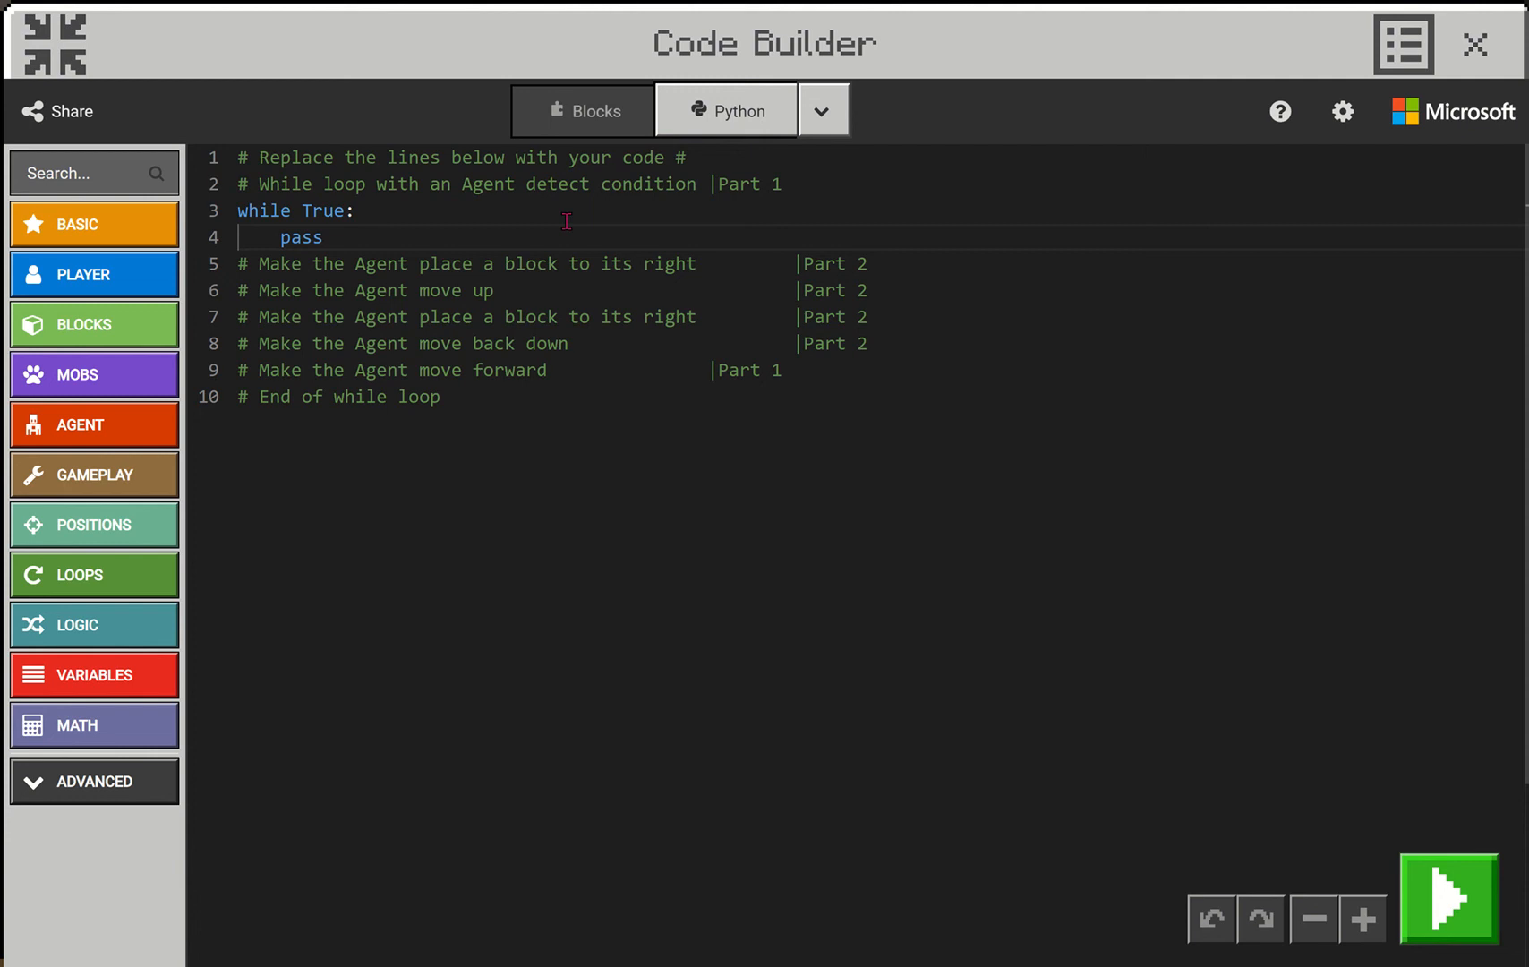
mouse_move(86, 440)
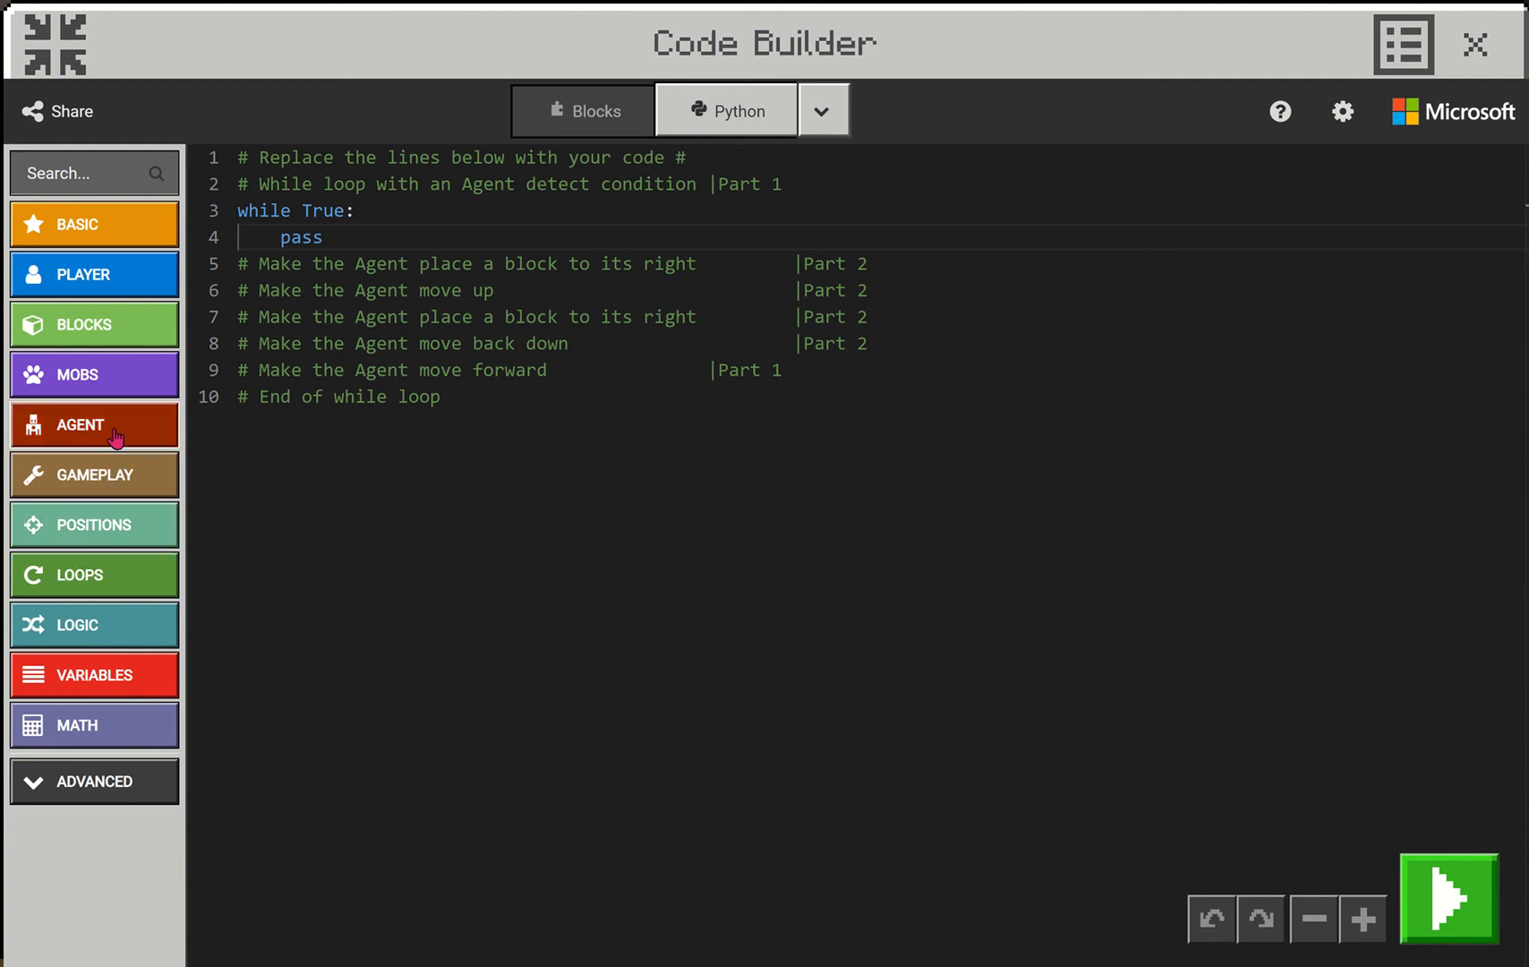
Replace True with agent.detect(AgentDetection.REDSTONE, FORWARD) as the loop condition
click(93, 424)
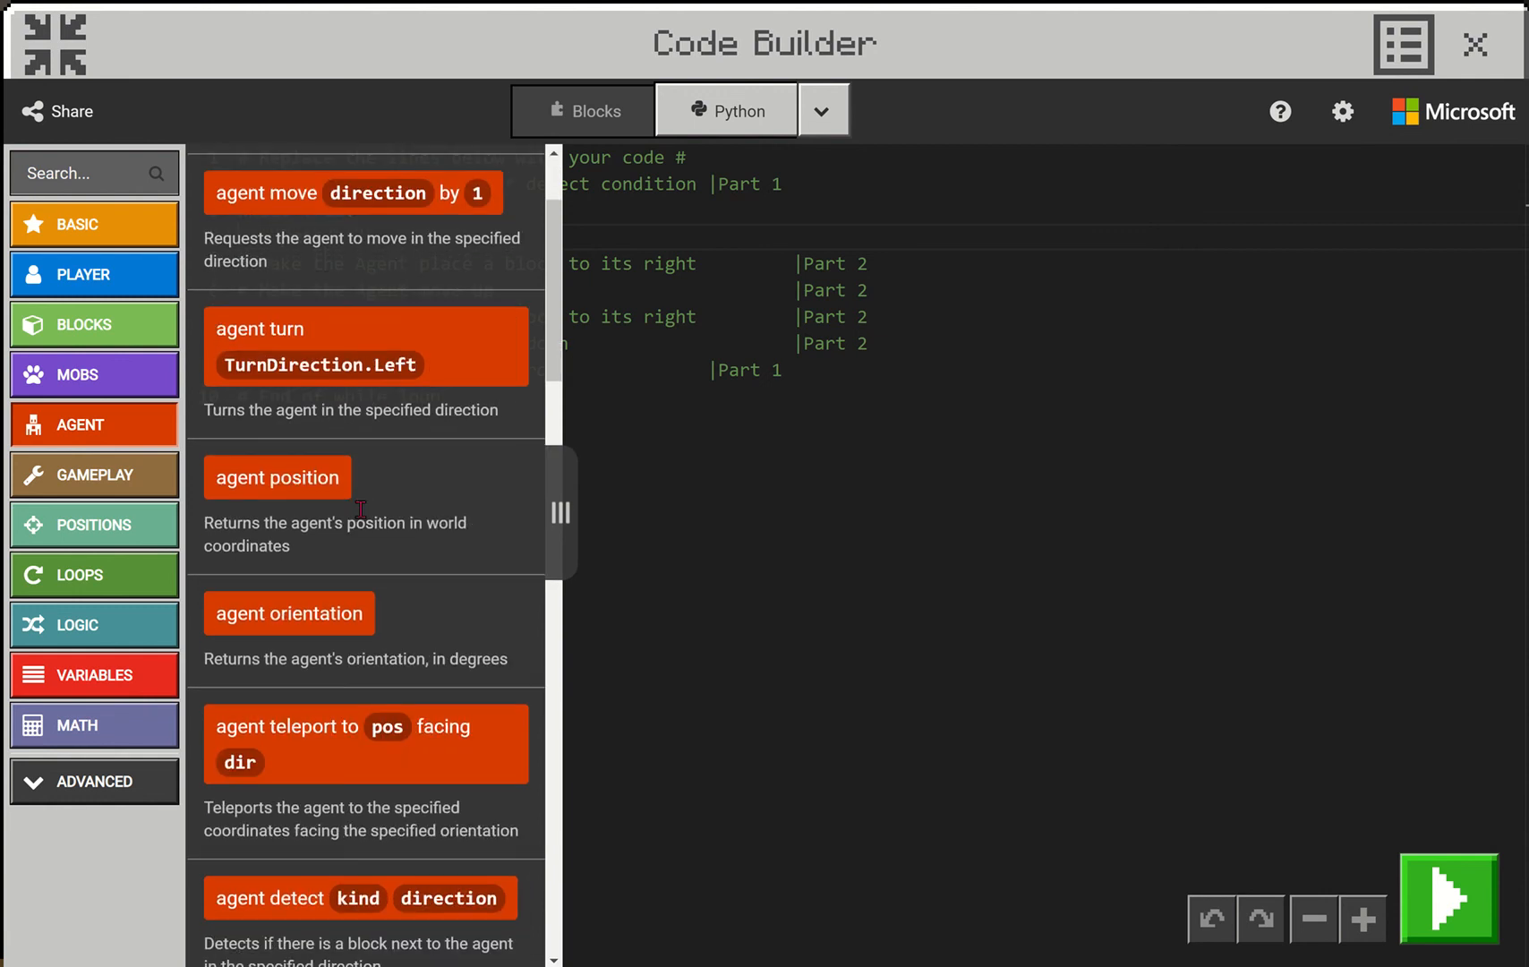
scroll(down, 3)
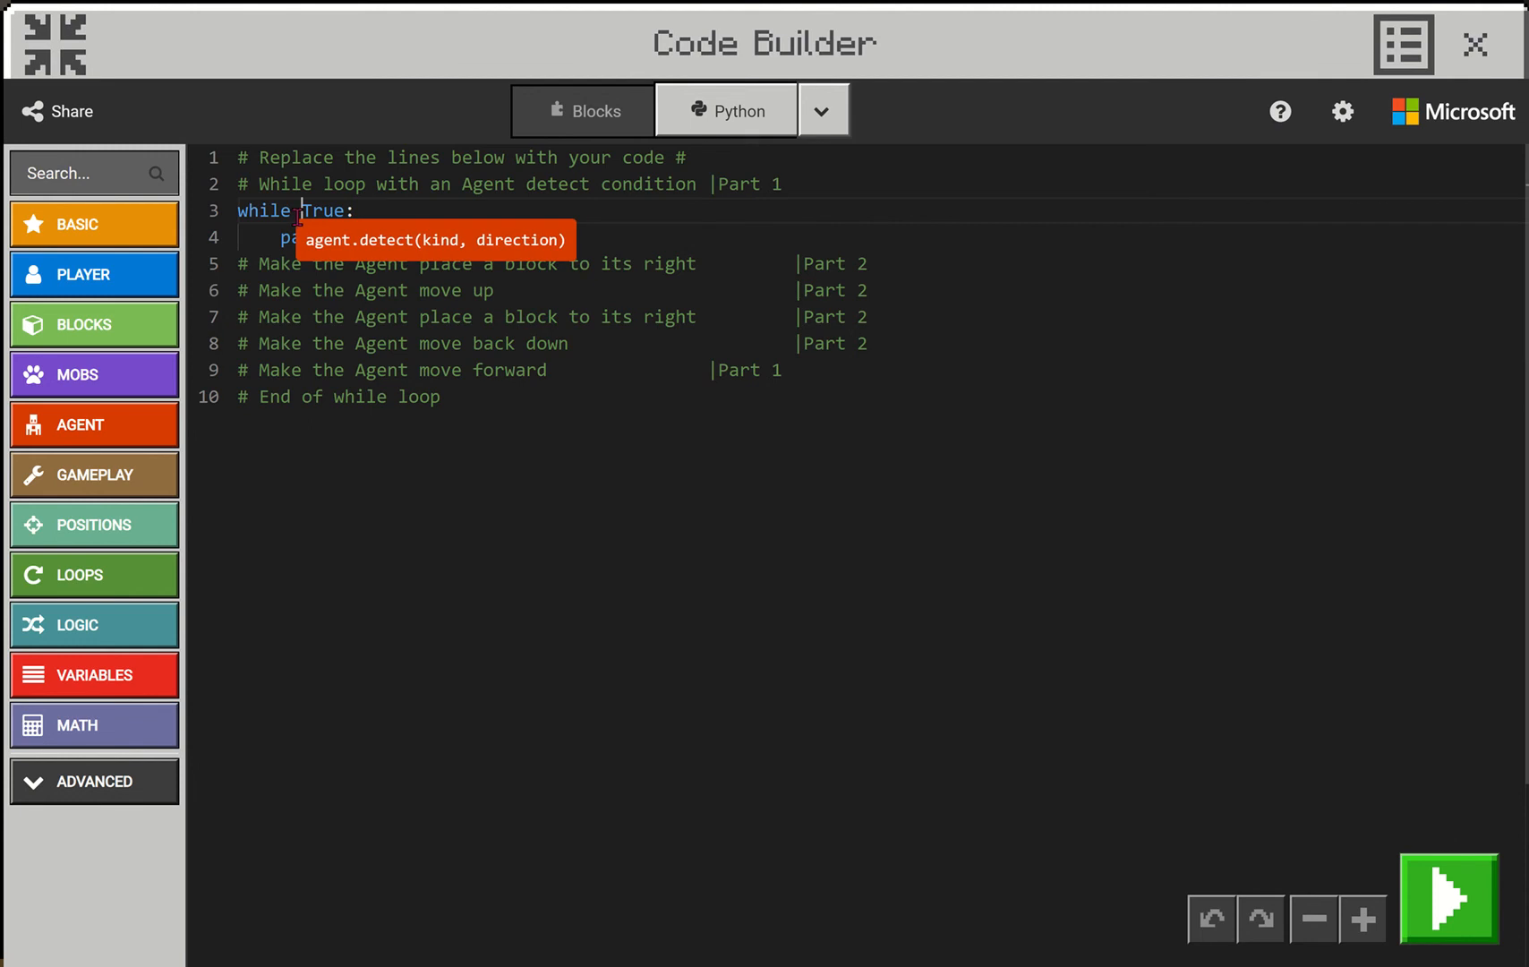
text(agent.detect(AgentDetection.BLOCK, FORWARD))
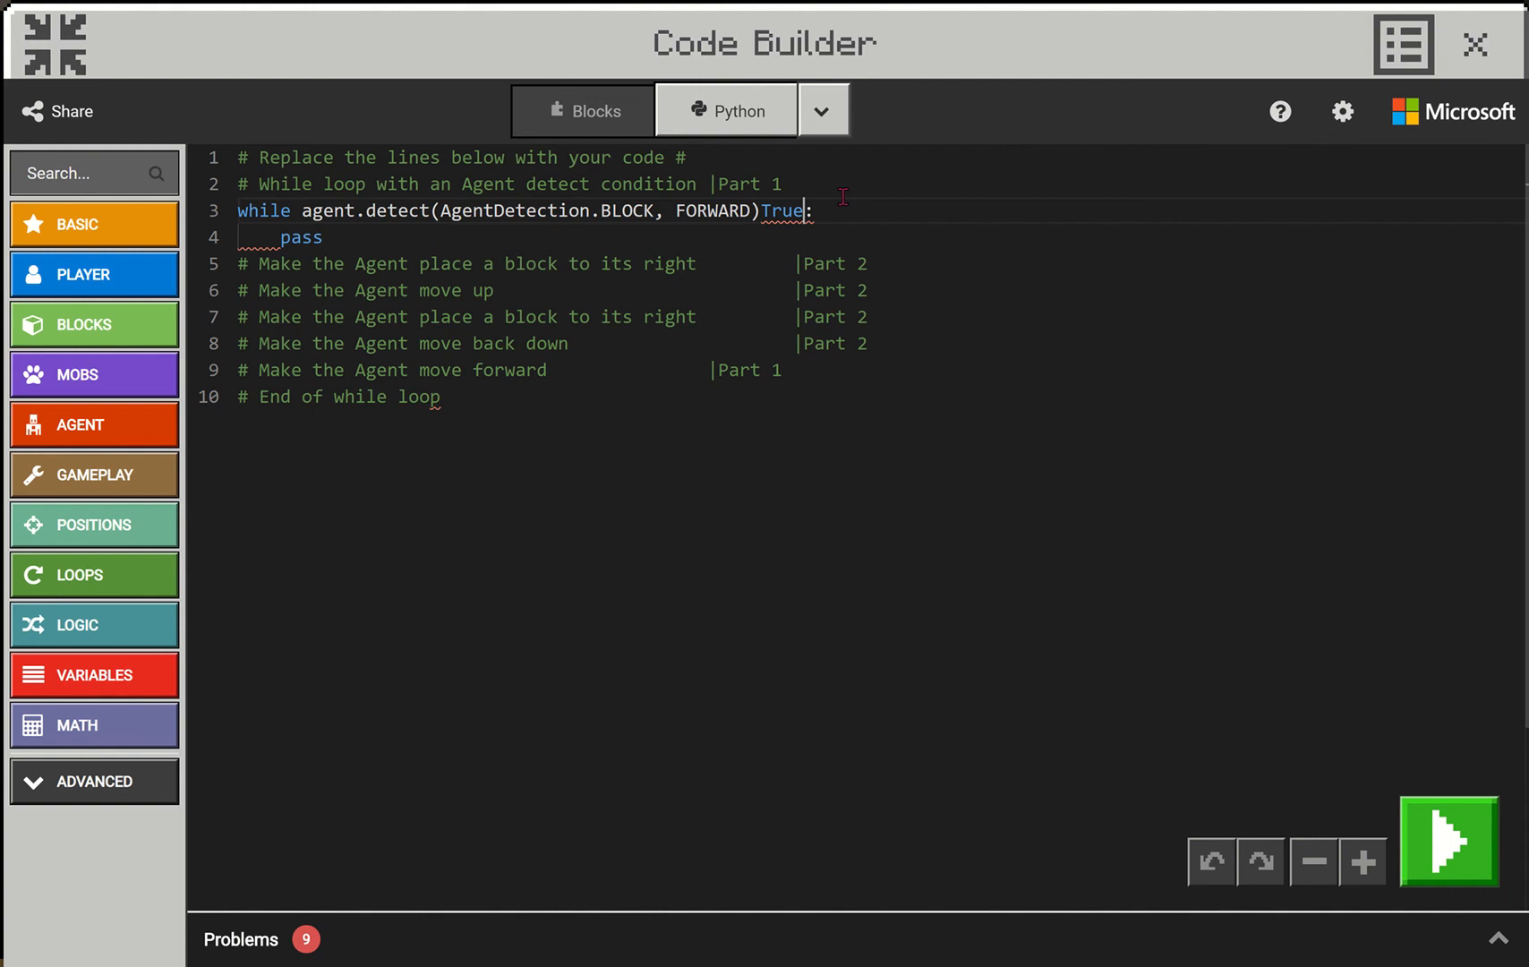
key(Backspace)
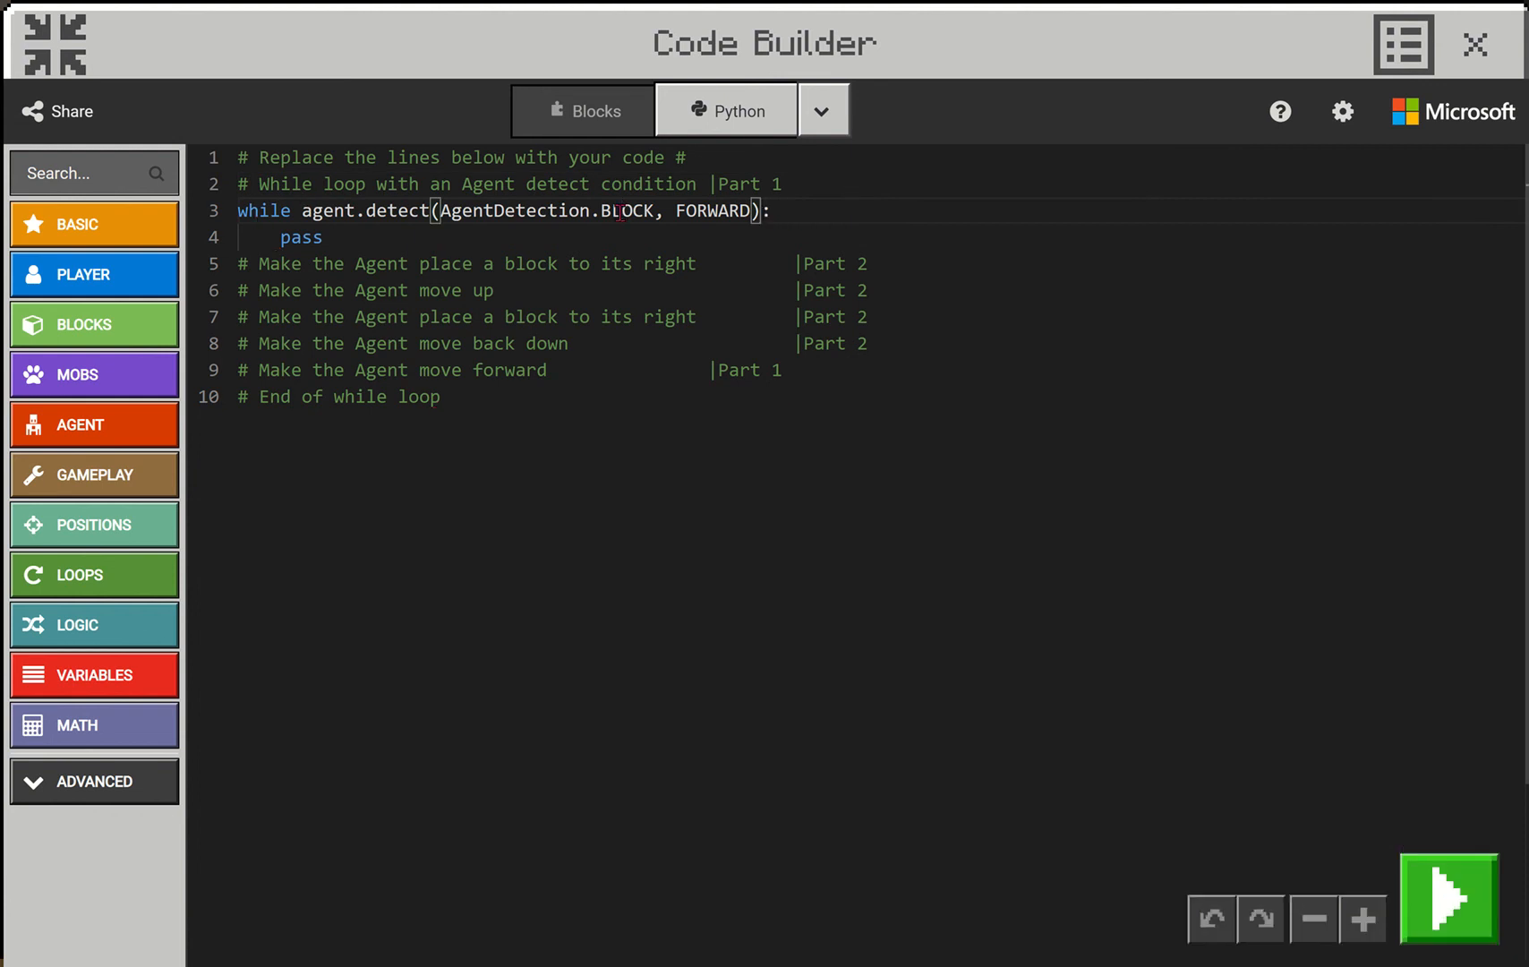
double_click(629, 211)
text(REDSTONE)
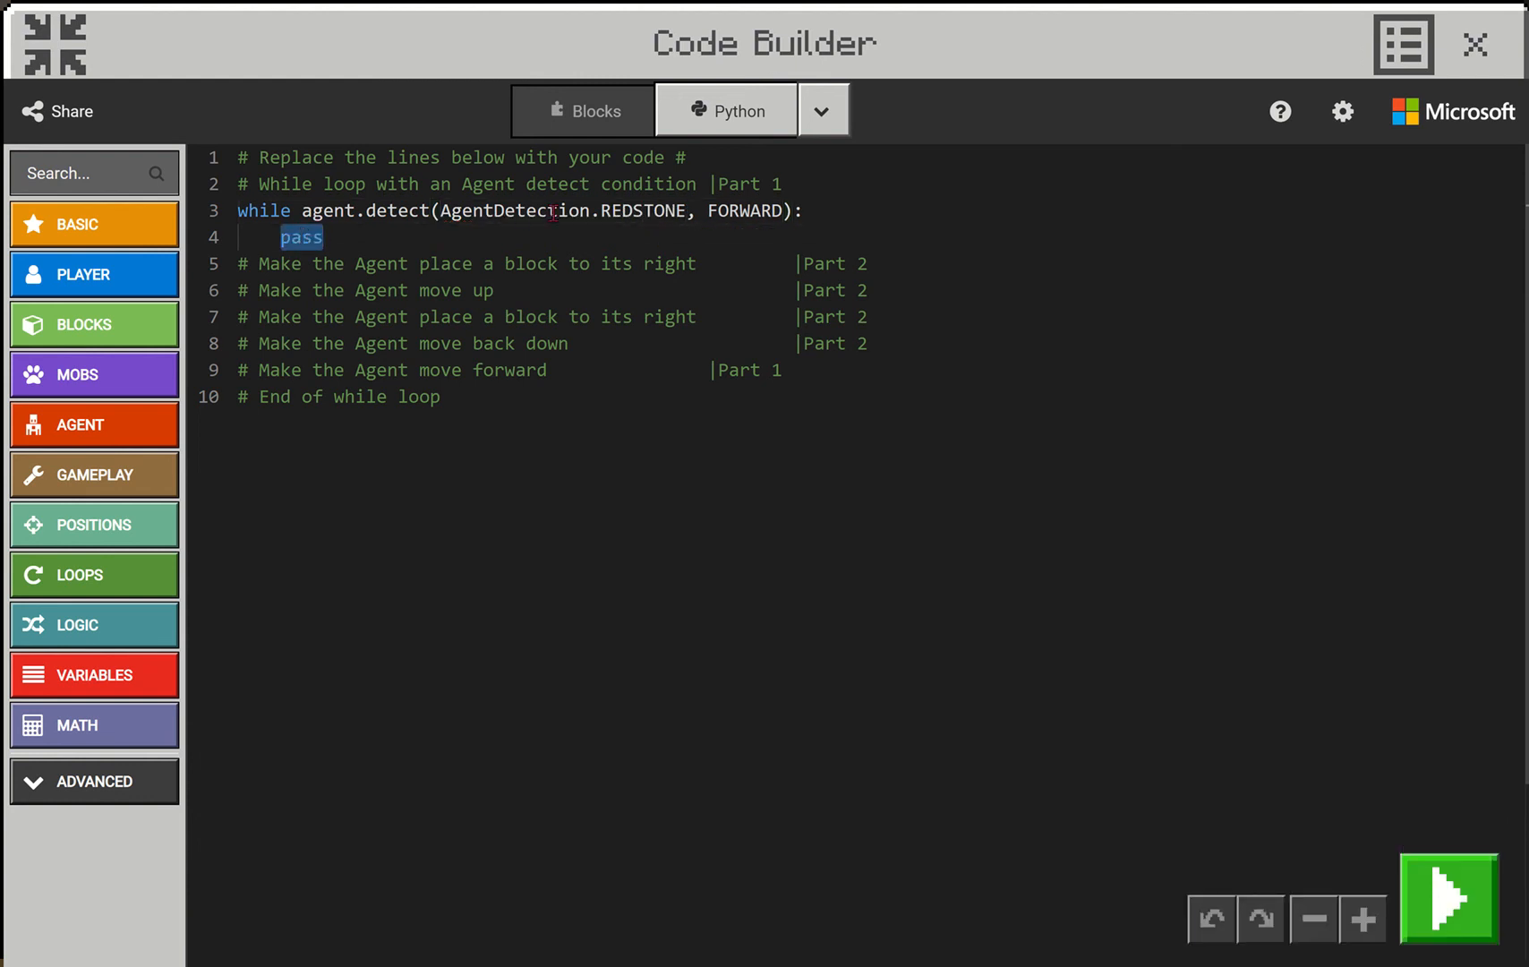
mouse_move(519, 211)
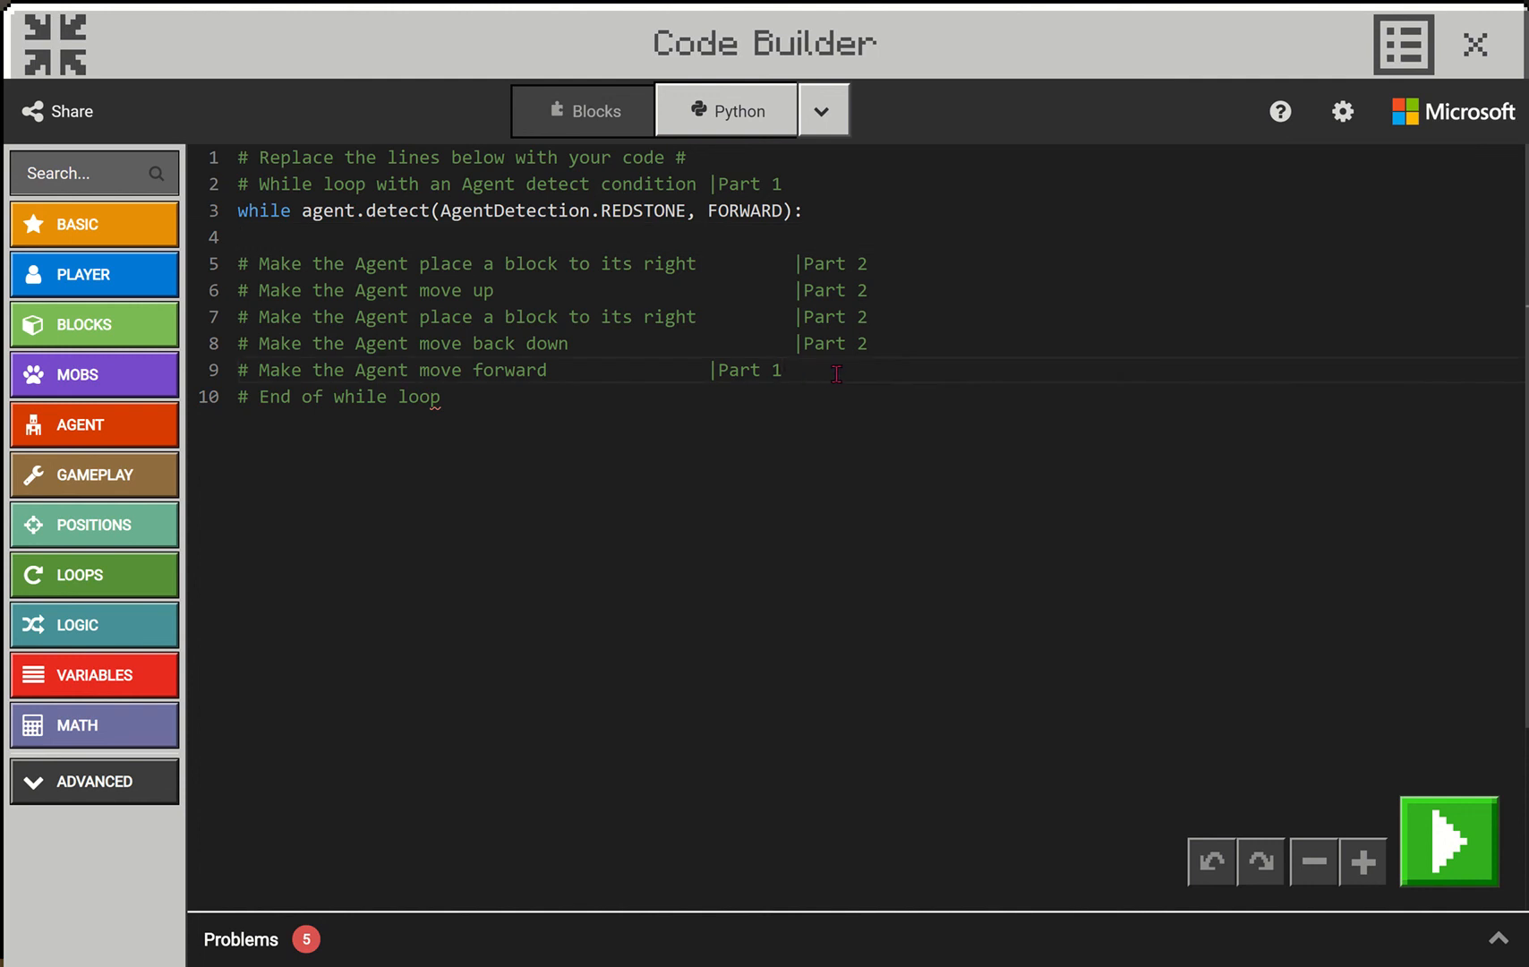
Add agent.move(FORWARD, 1) on a new indented line under the move-forward comment
key(Enter)
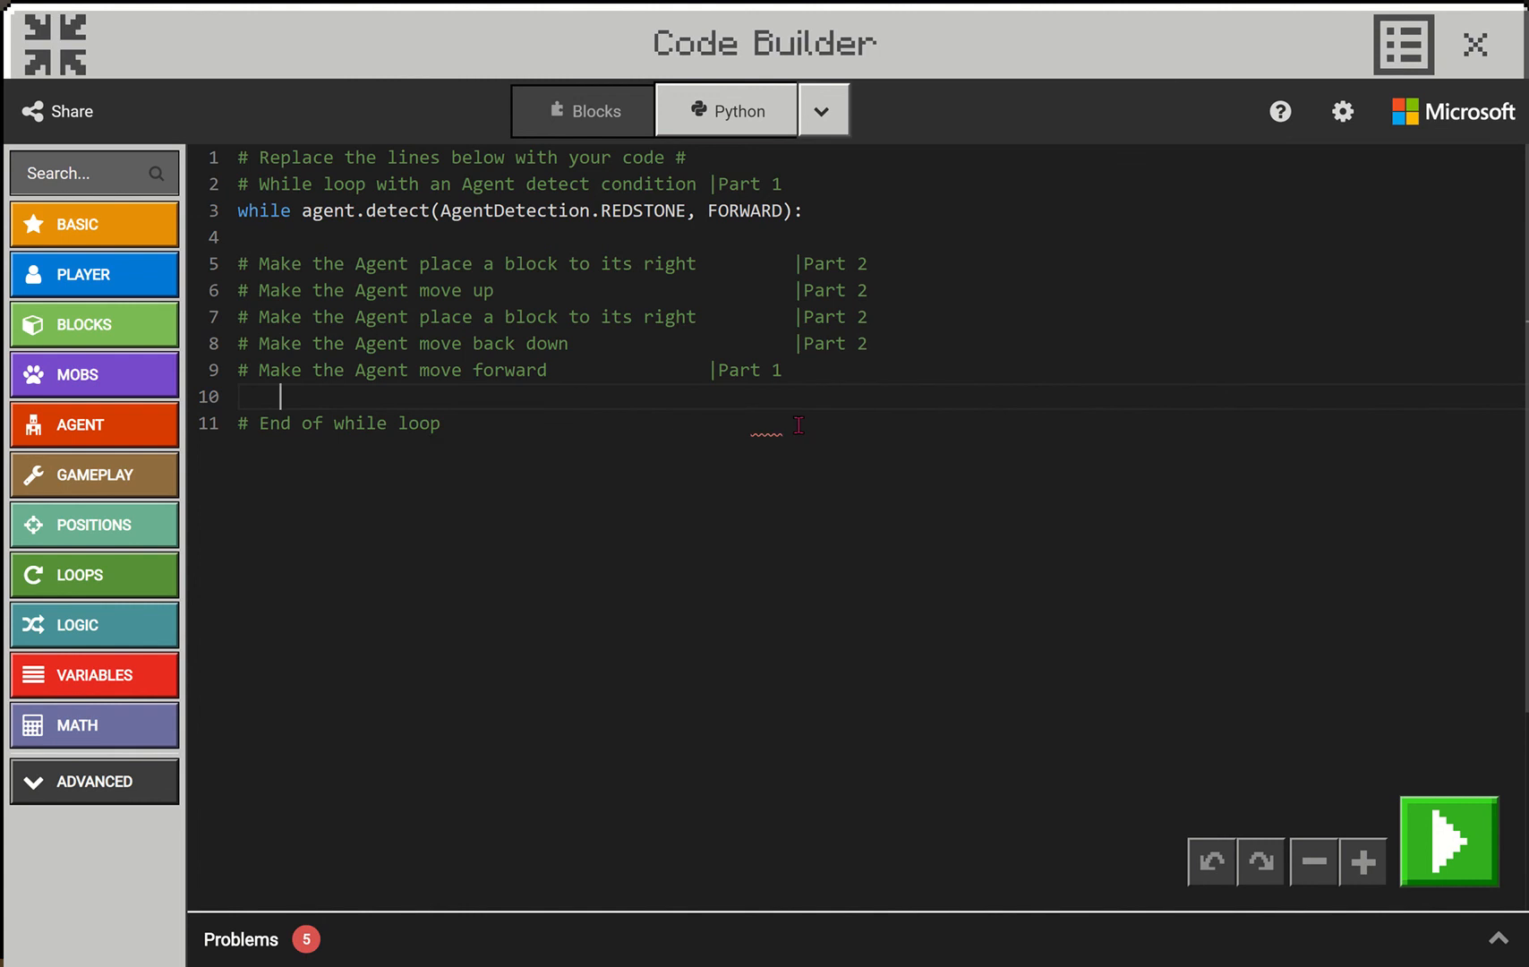
mouse_move(510, 433)
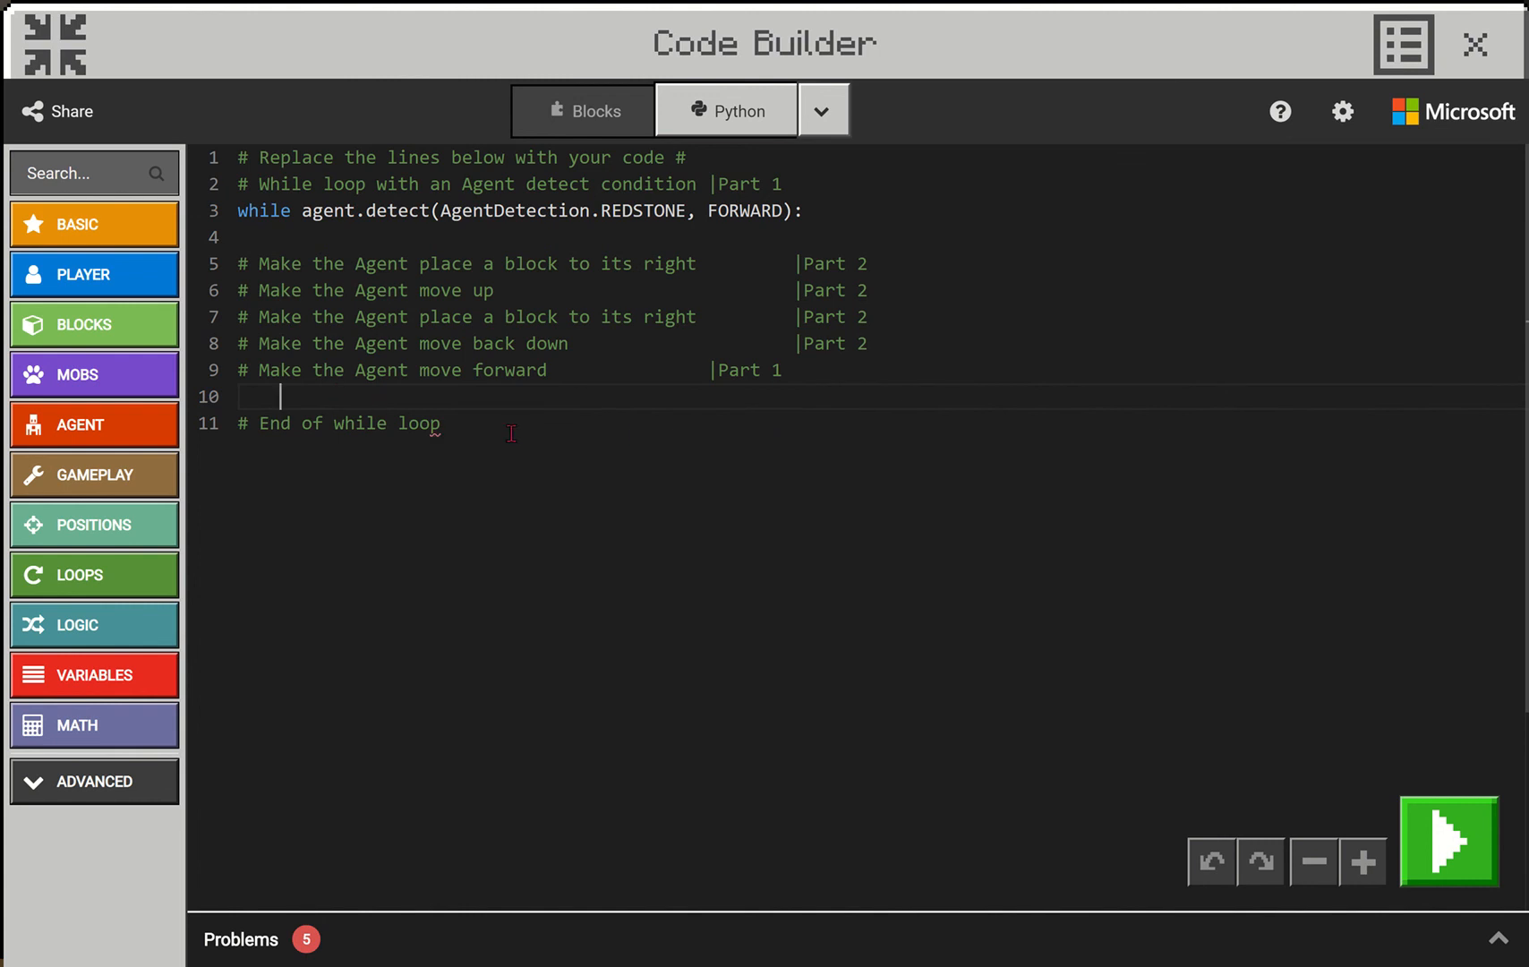
mouse_move(210, 555)
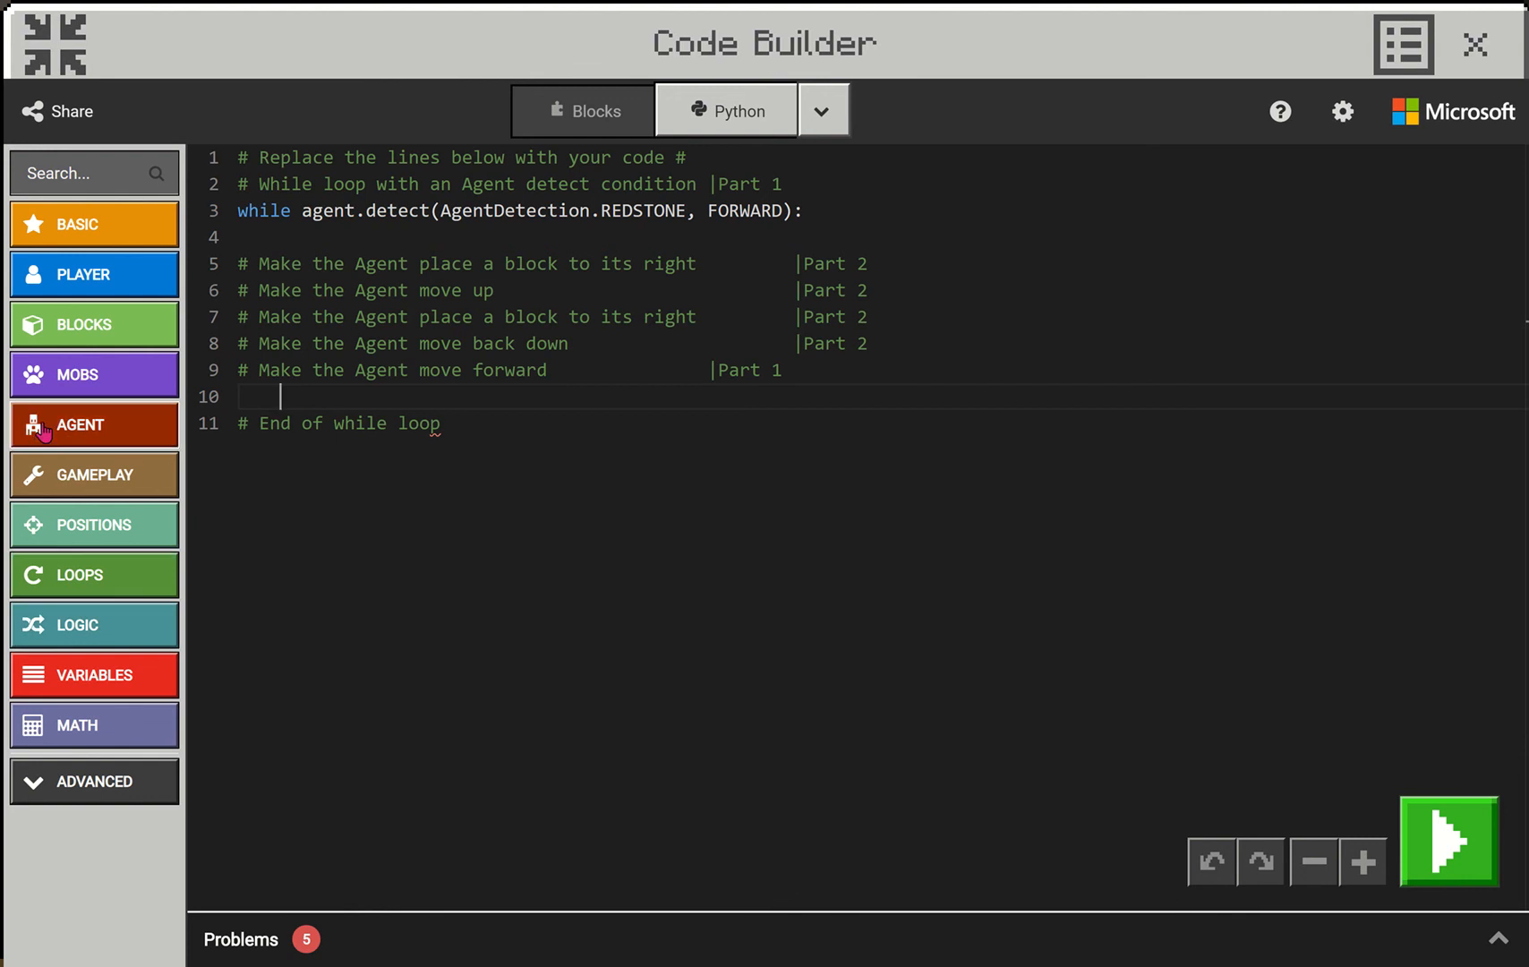
click(93, 424)
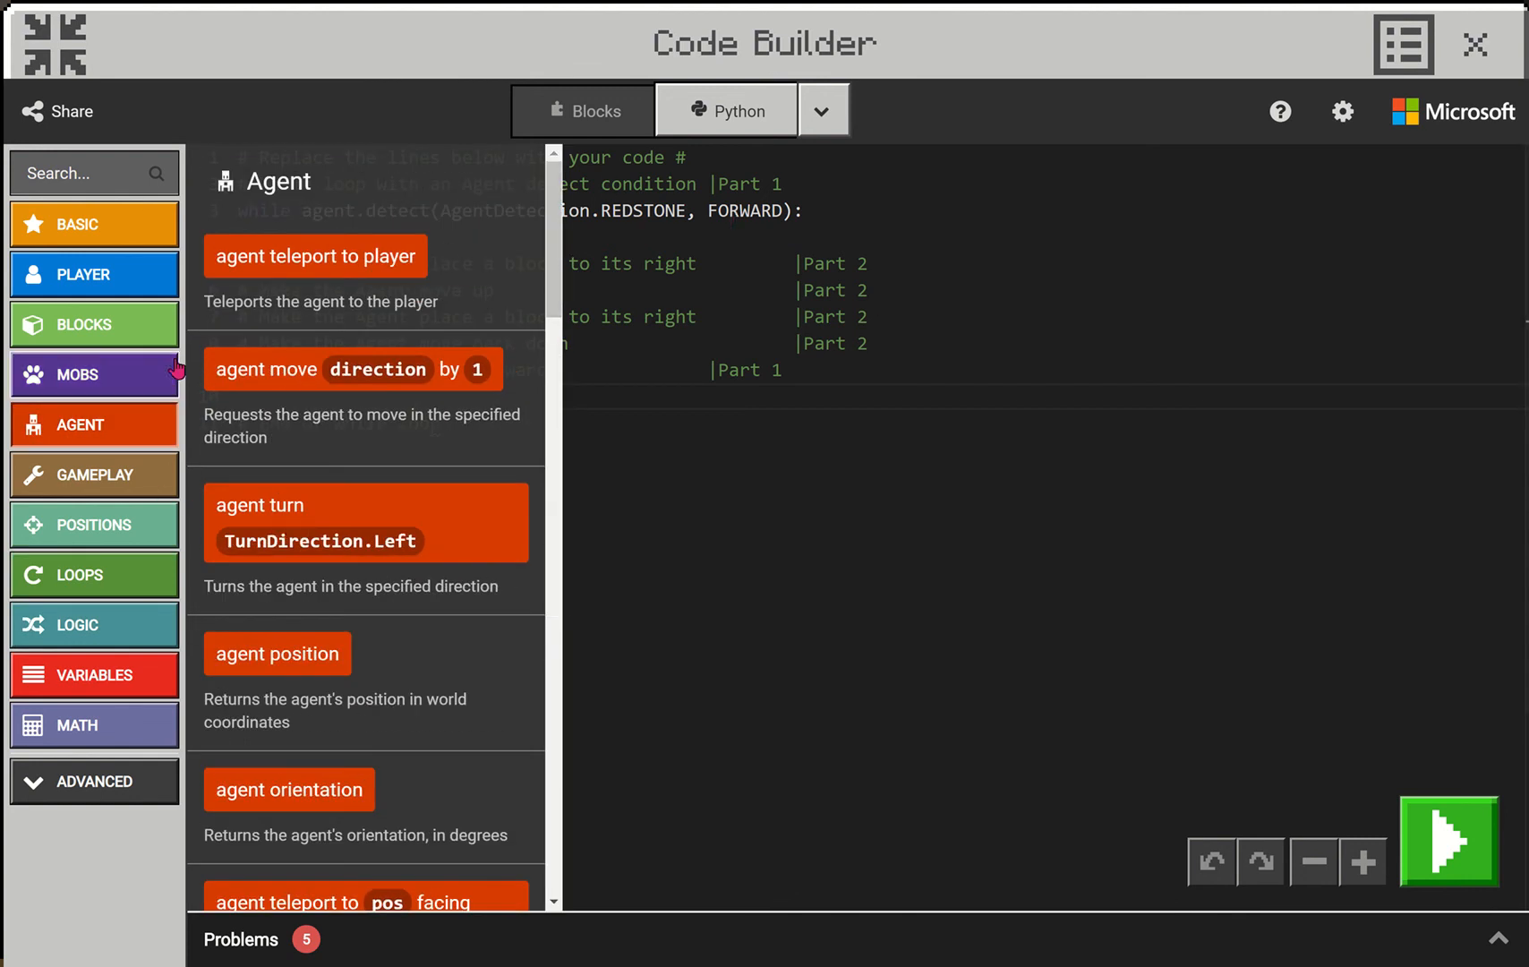
mouse_move(176, 529)
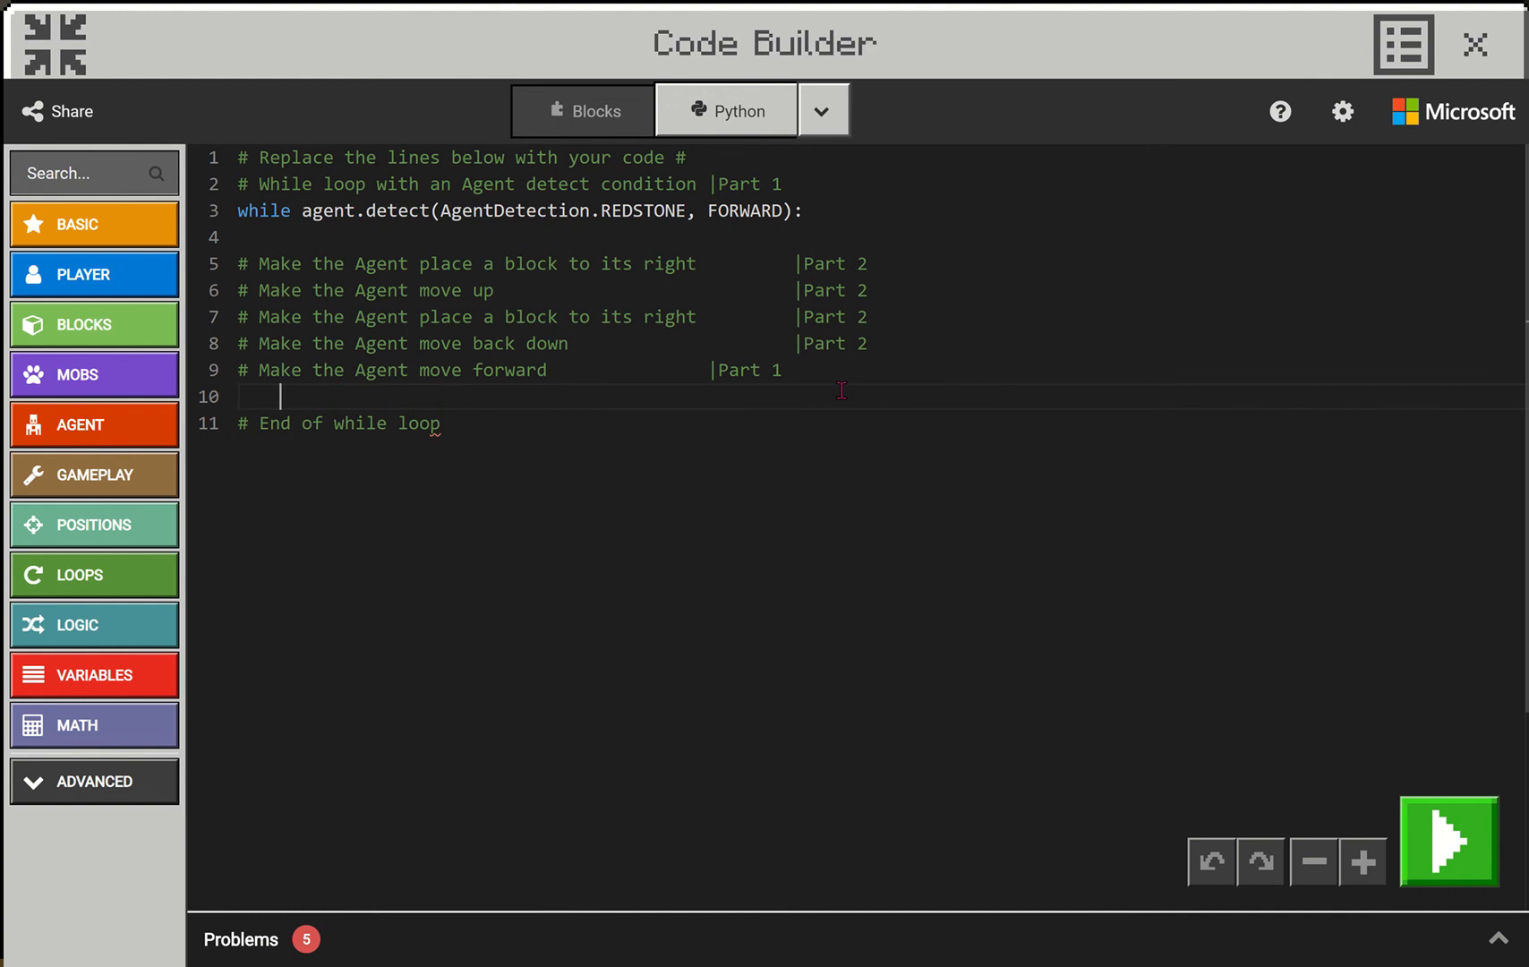
text(agent.move(FORWARD, 1))
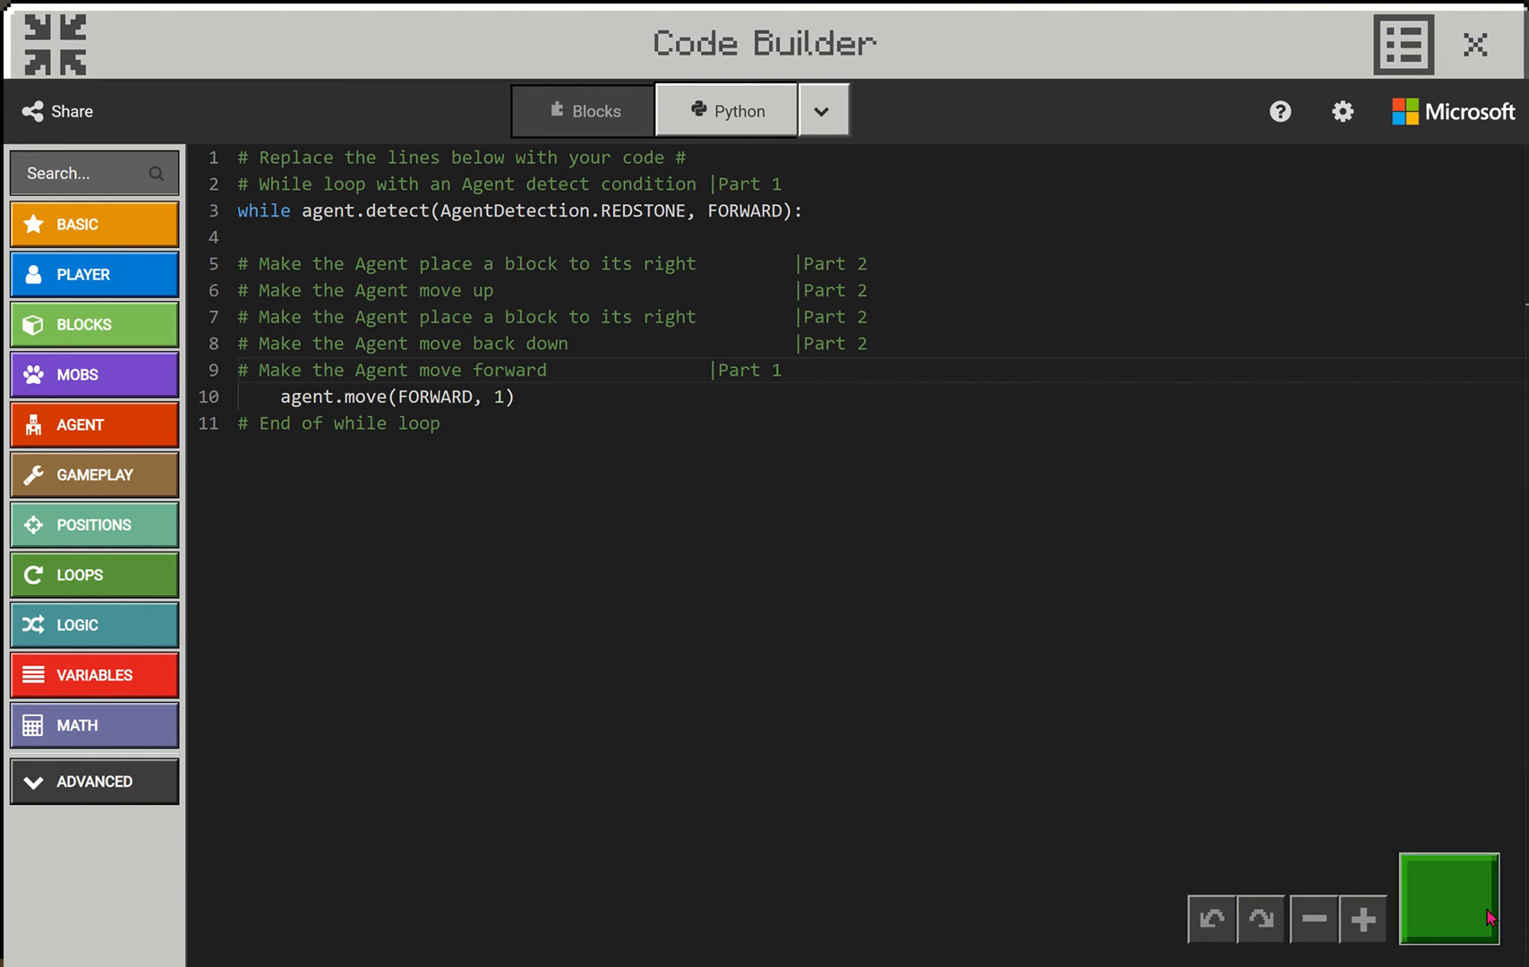
Run the code so the Agent follows the redstone and Part 1 shows Correct
click(1473, 44)
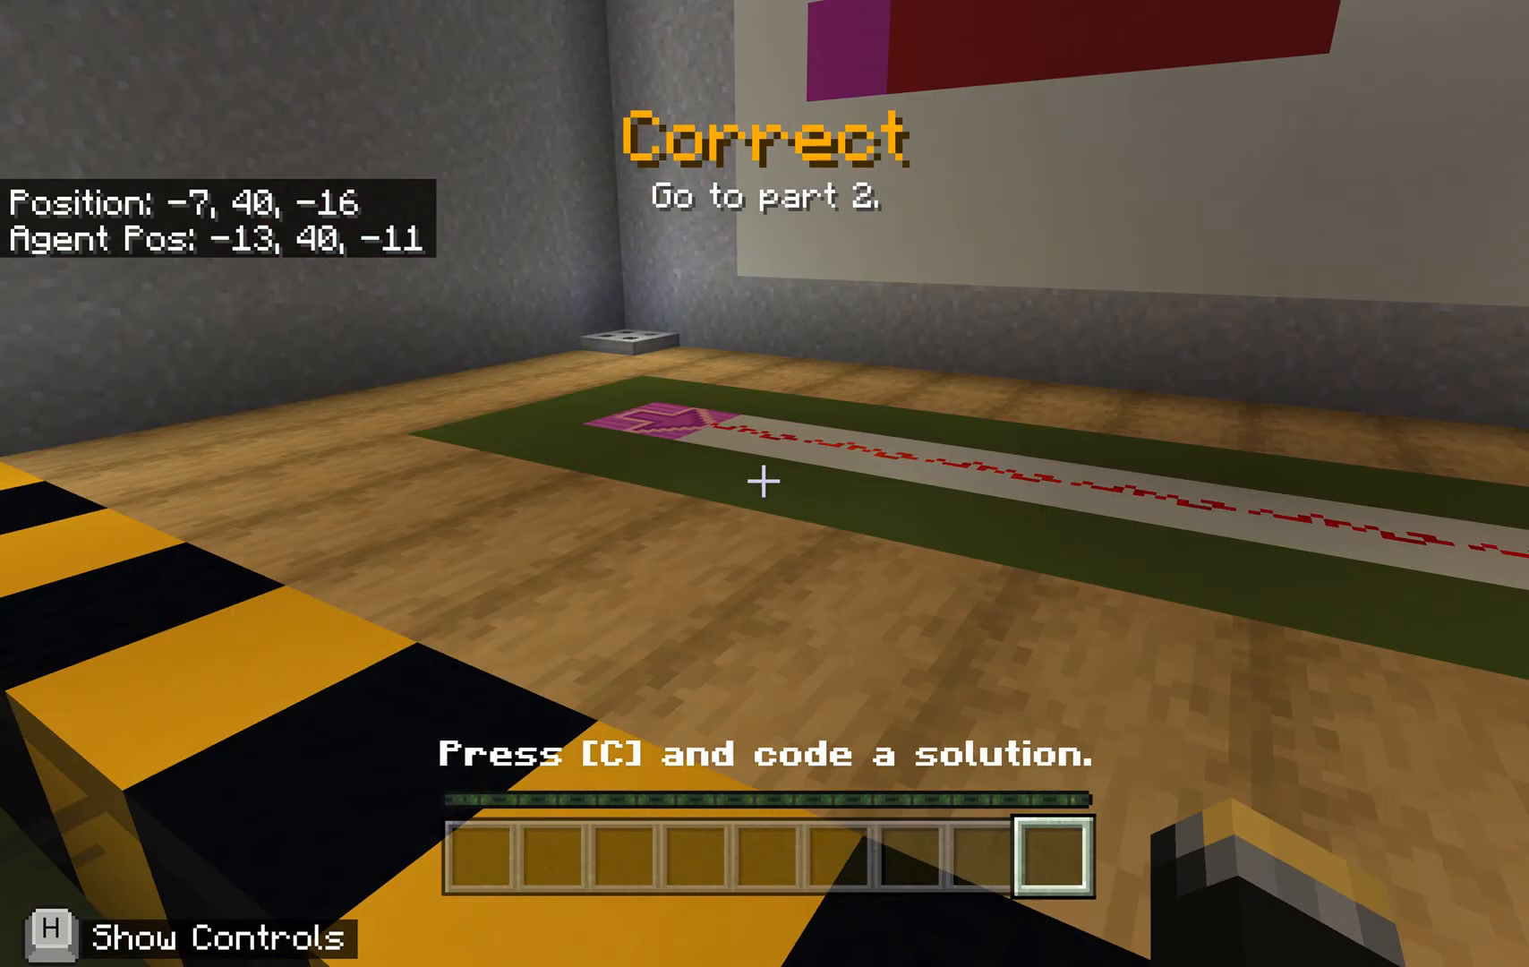
mouse_move(764, 483)
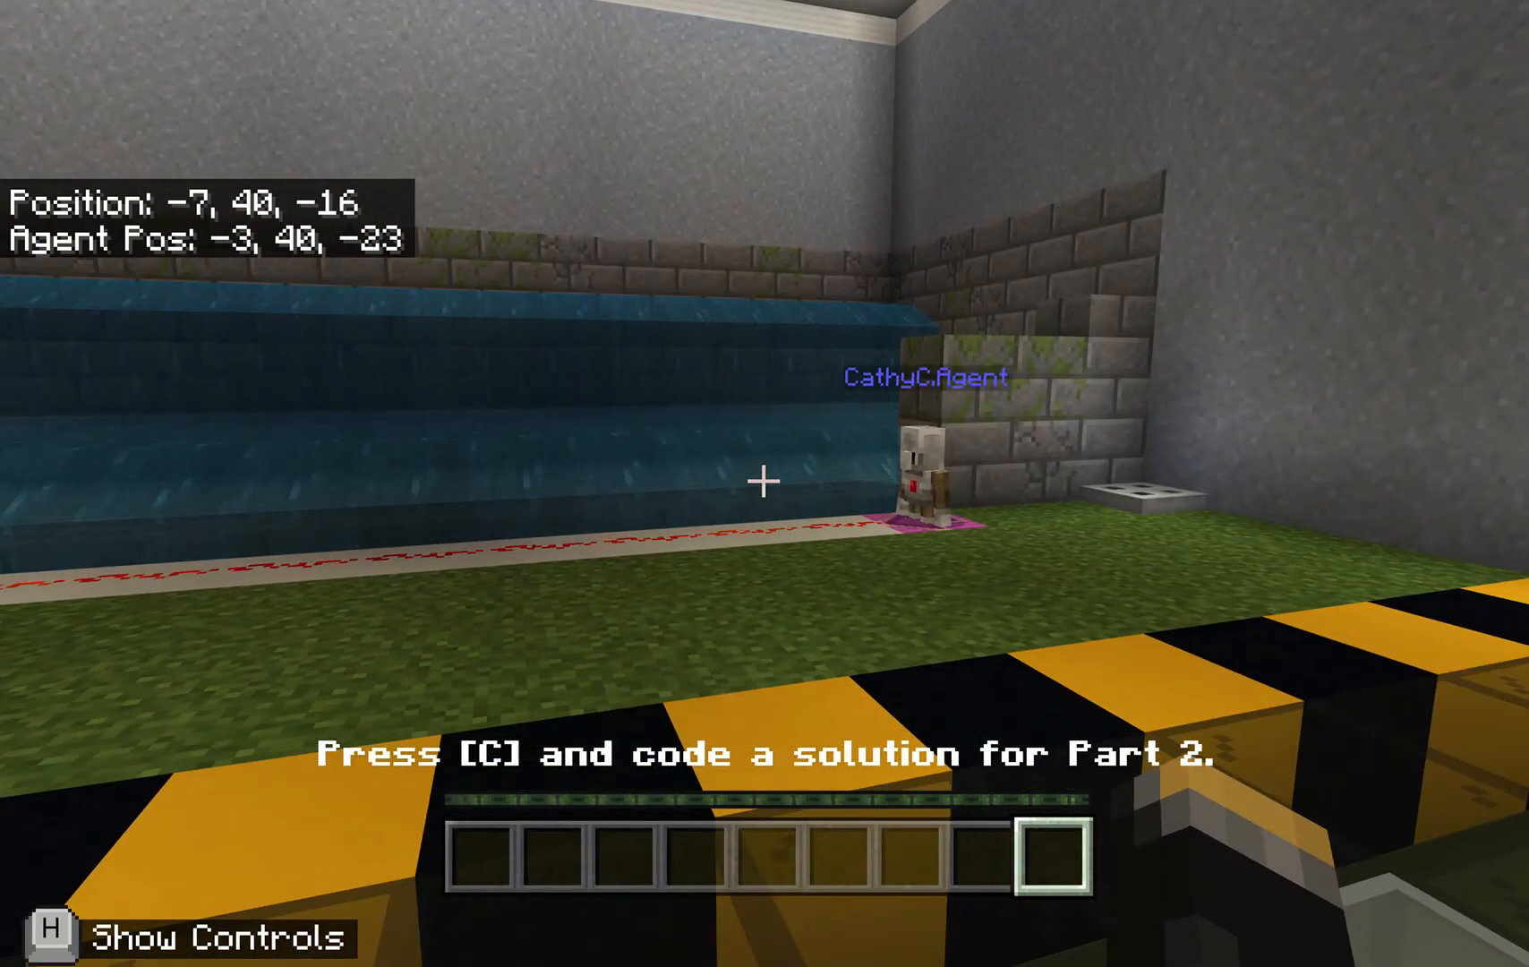
Walk to the Agent at the Part 2 redstone path and reopen Code Builder
key(w)
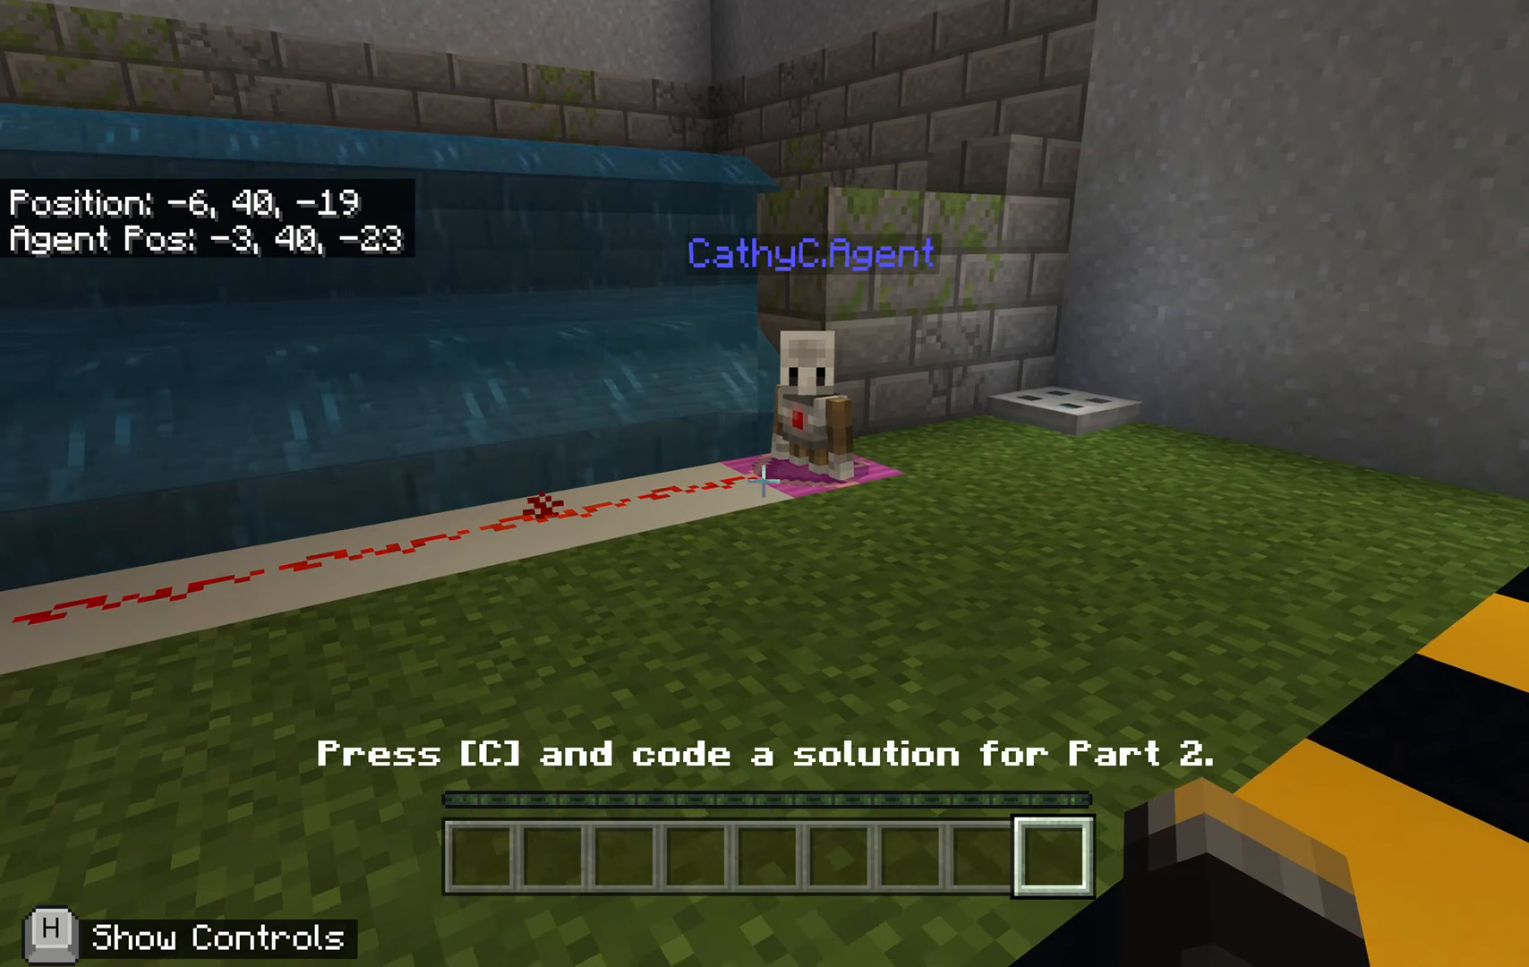
mouse_move(764, 483)
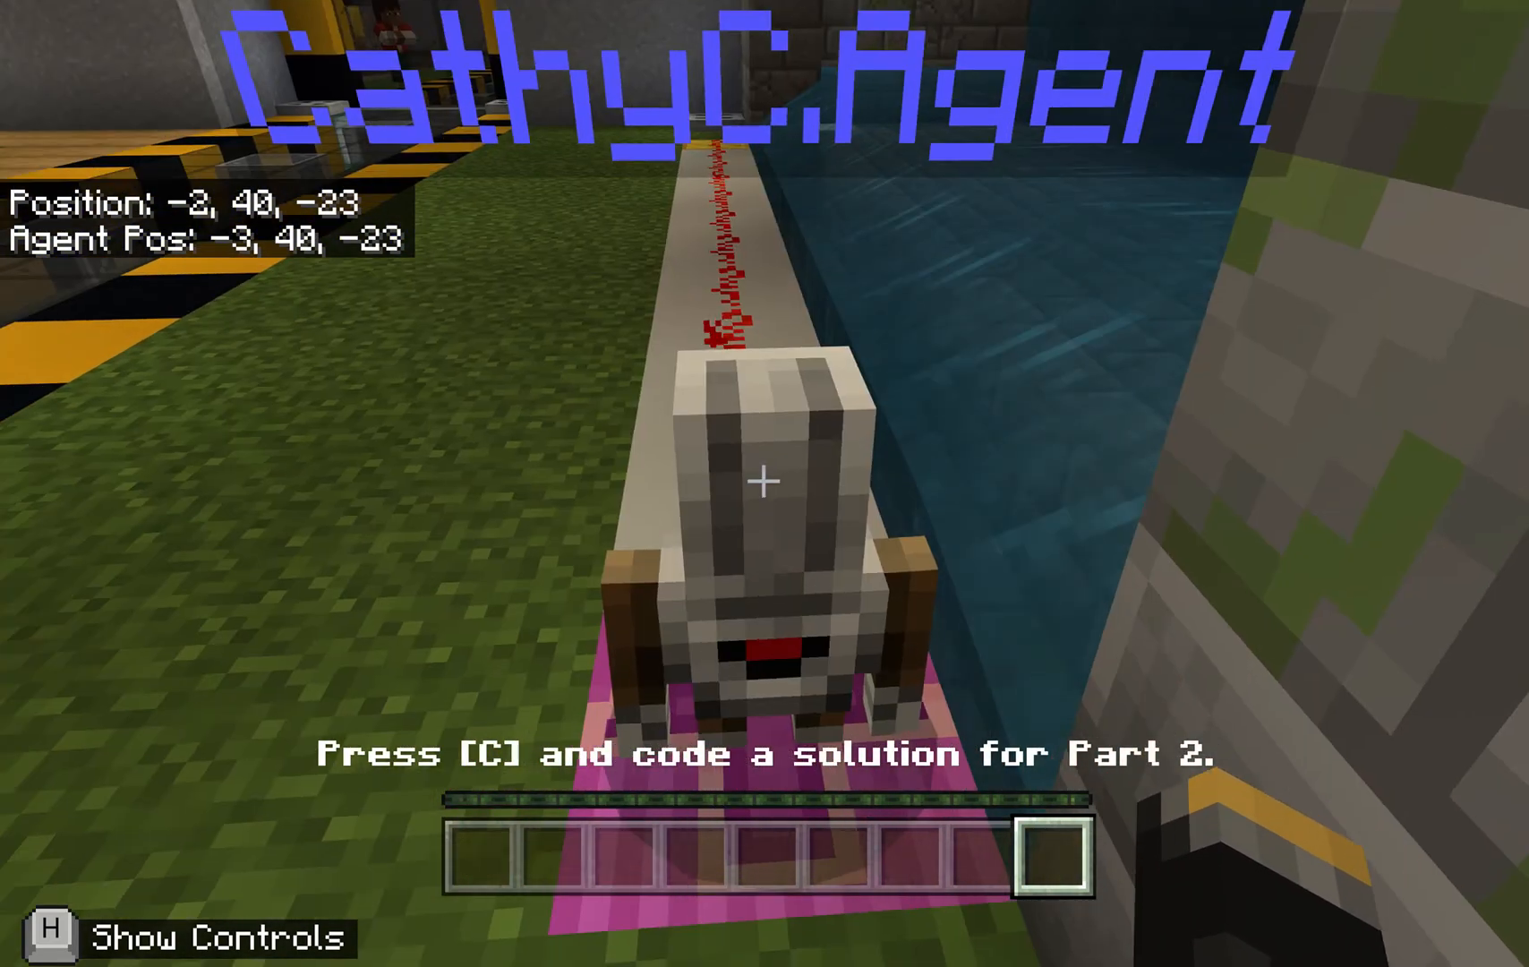
key(c)
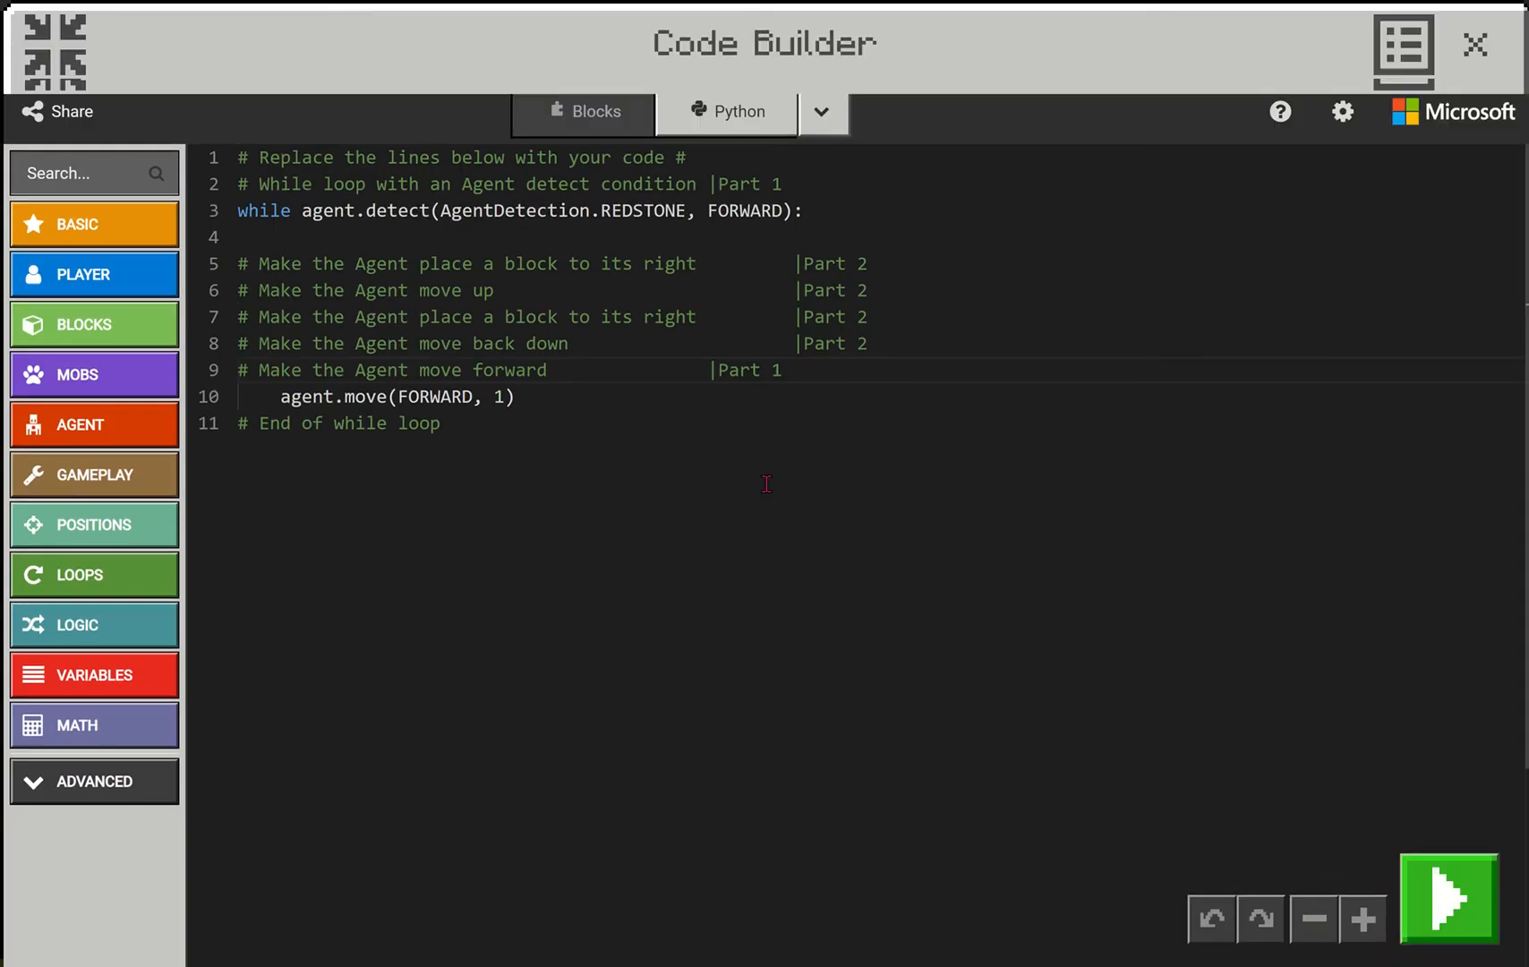
Remove the blank line after the loop header and open an indented line under the place-block comment
click(308, 241)
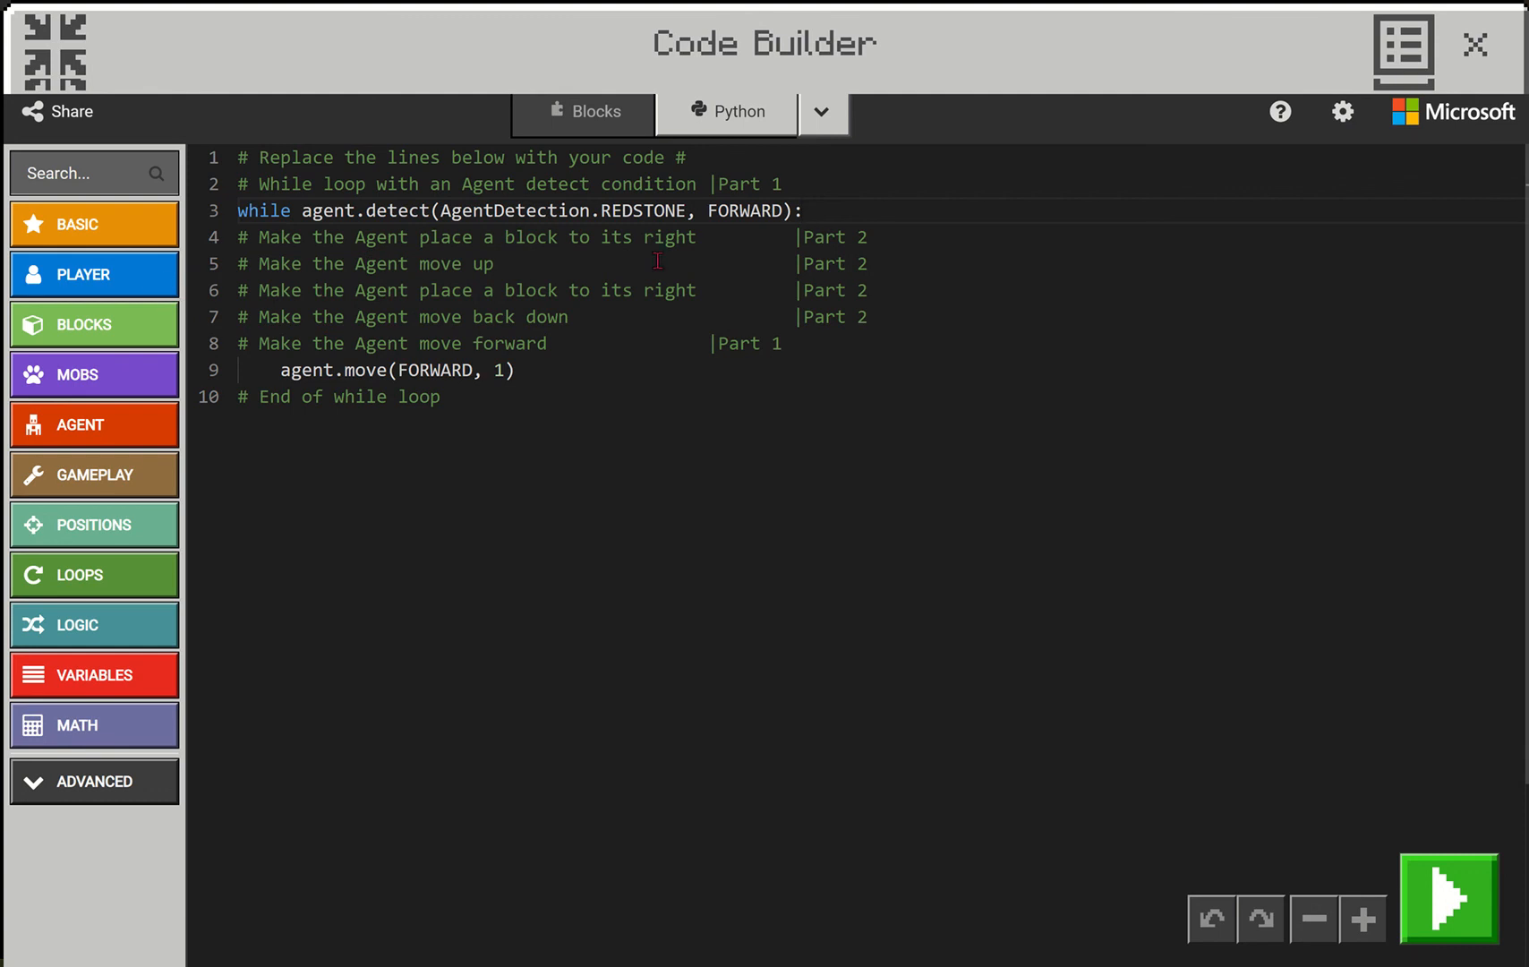
key(Enter)
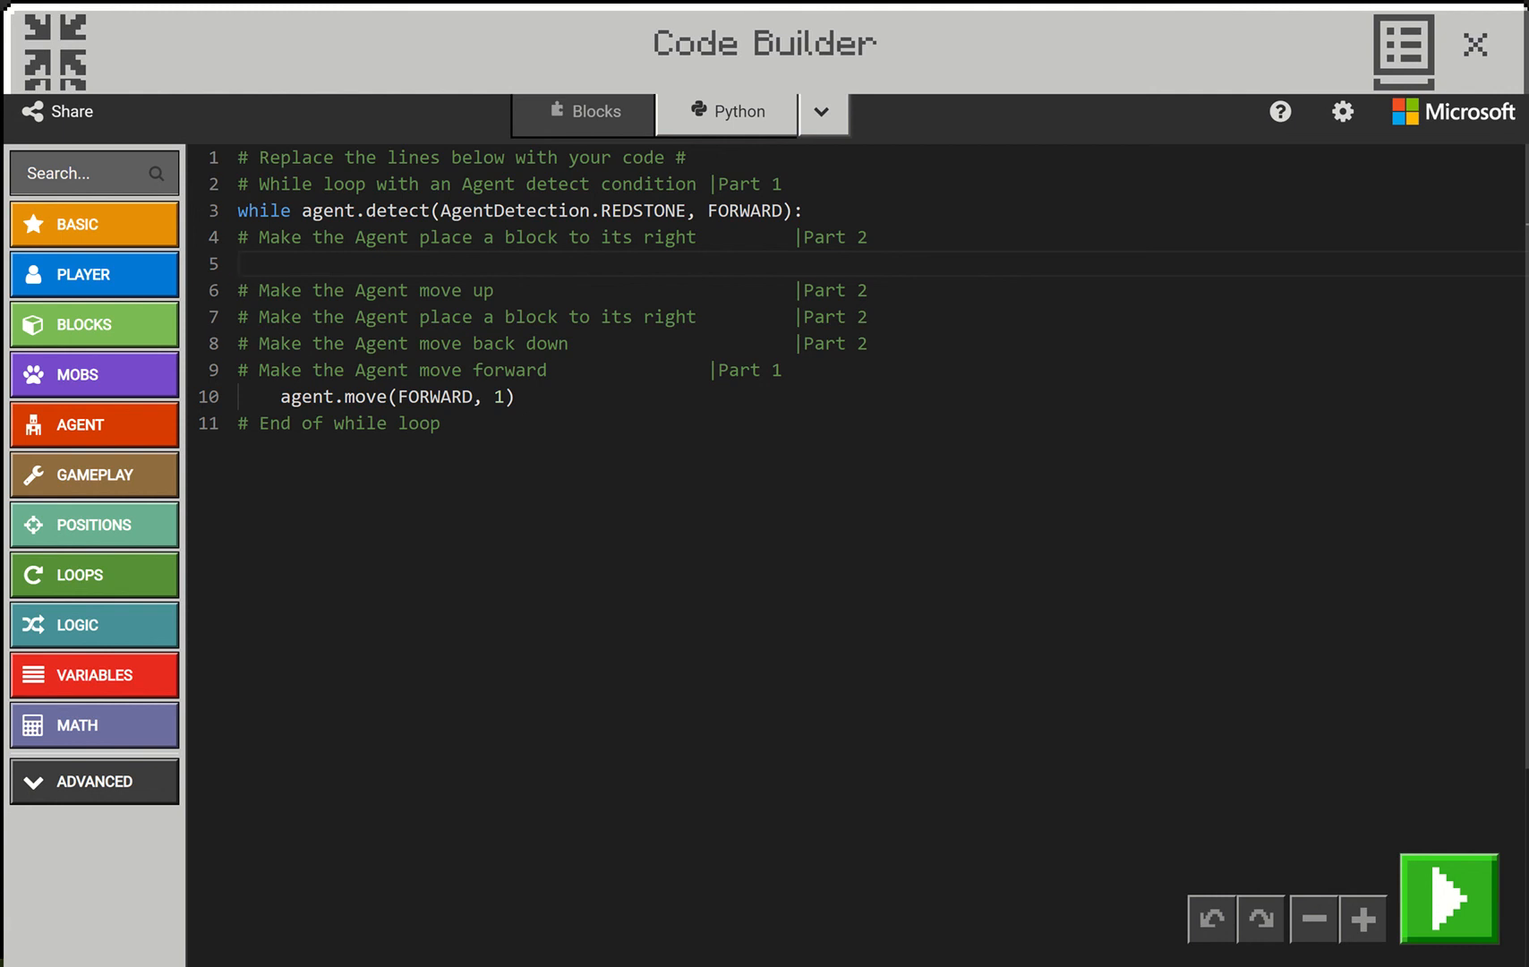
click(279, 263)
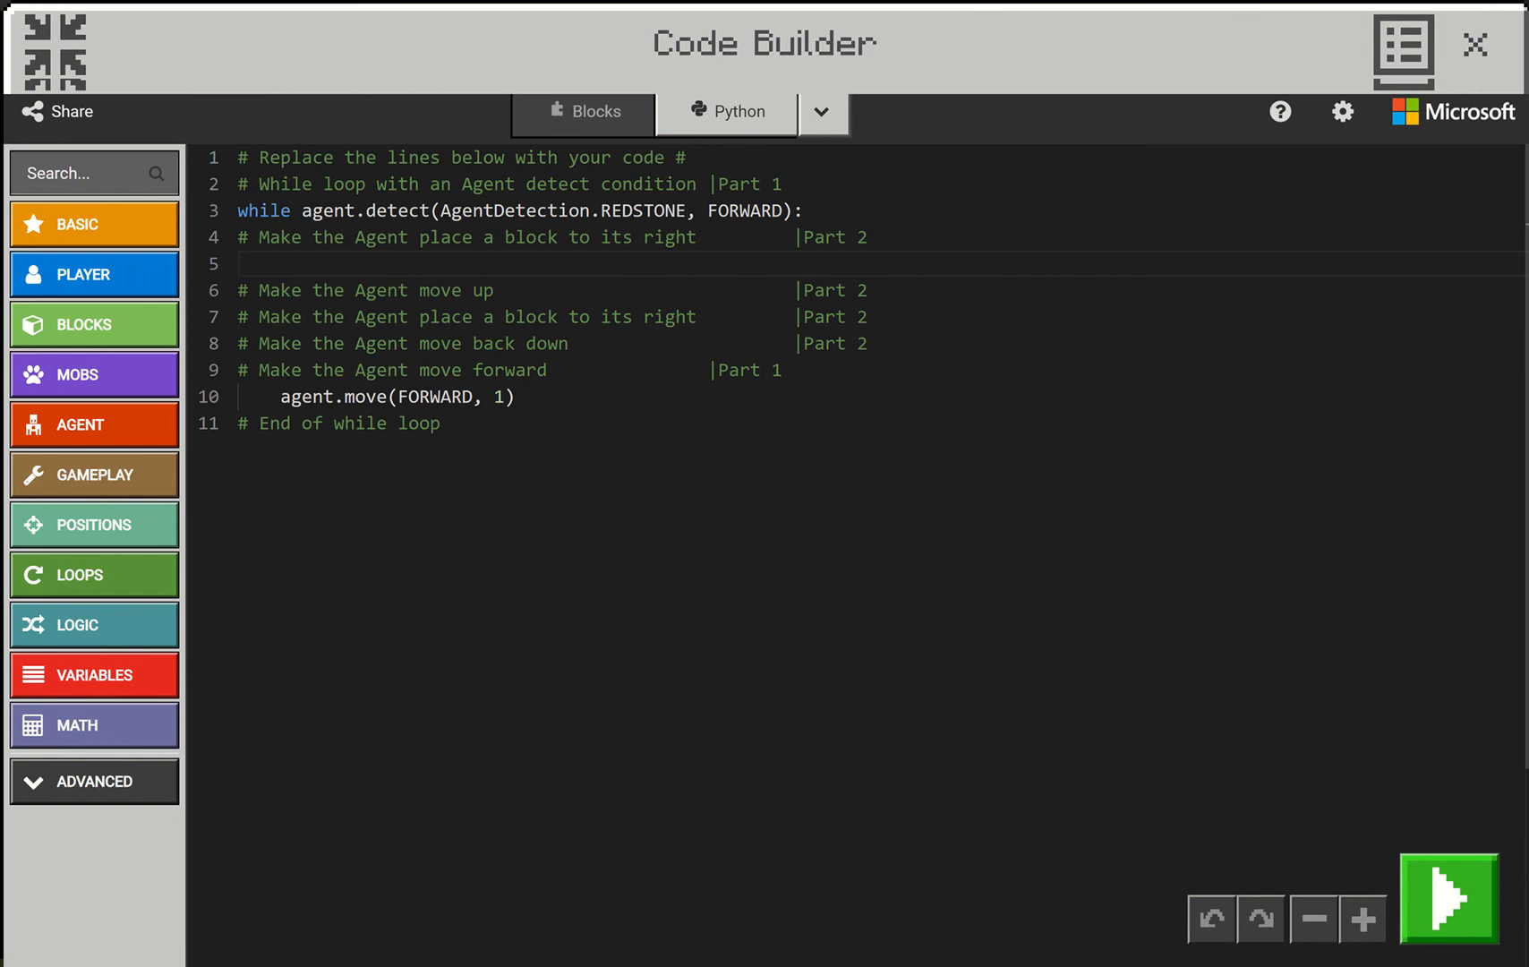
click(281, 263)
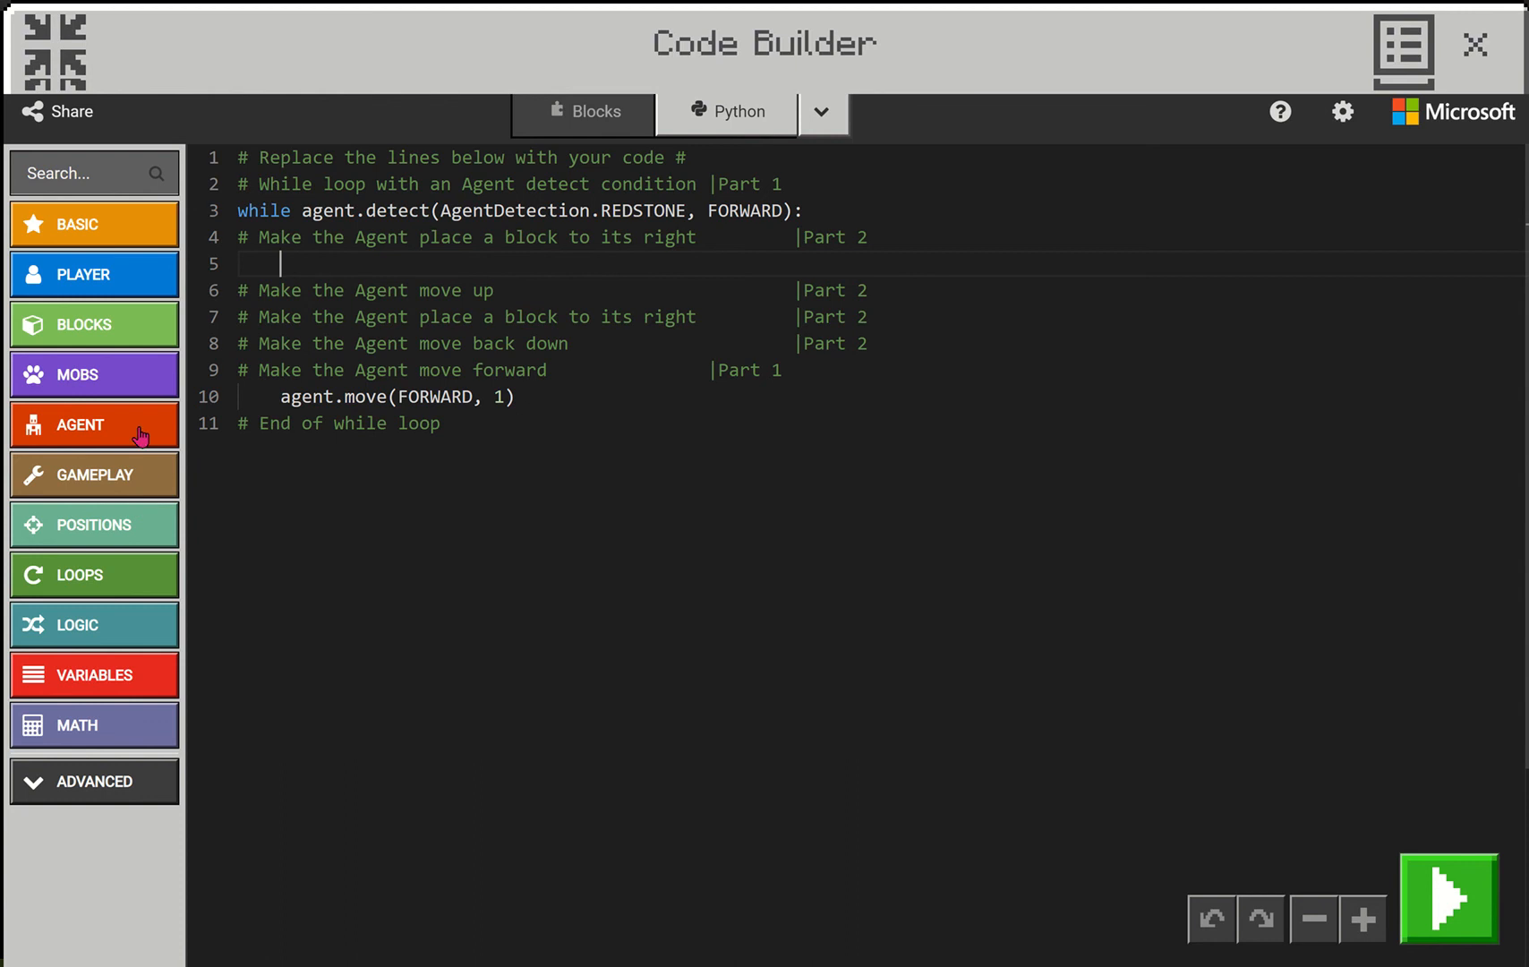
Insert agent.place from the Agent reference and change FORWARD to RIGHT on line 5
click(93, 425)
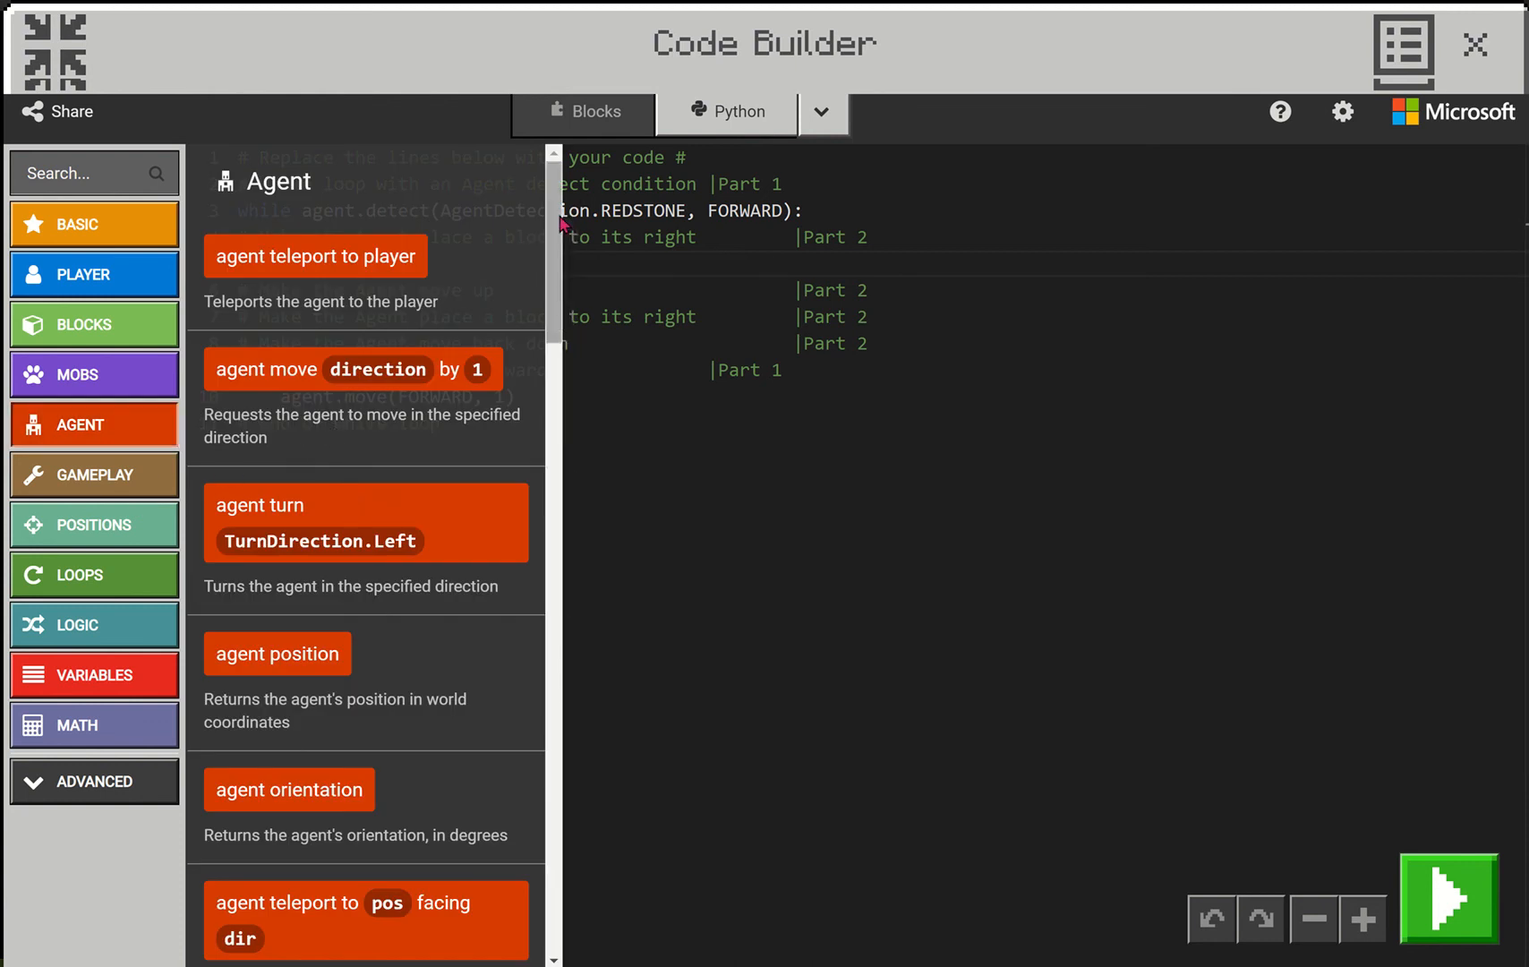
scroll(down, 3)
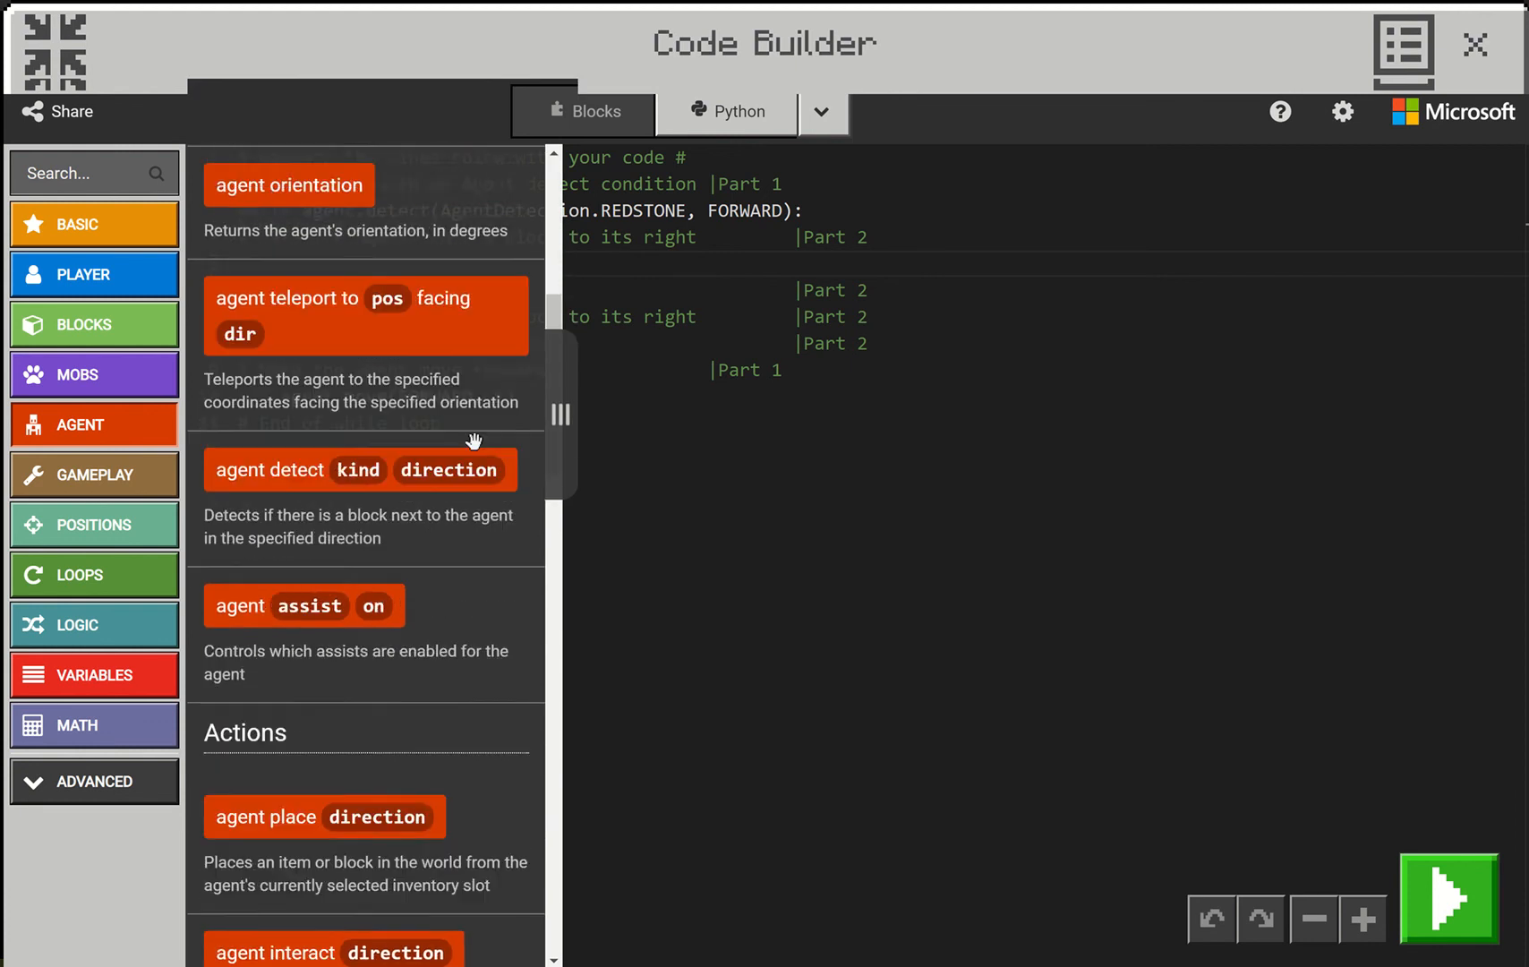
scroll(down, 3)
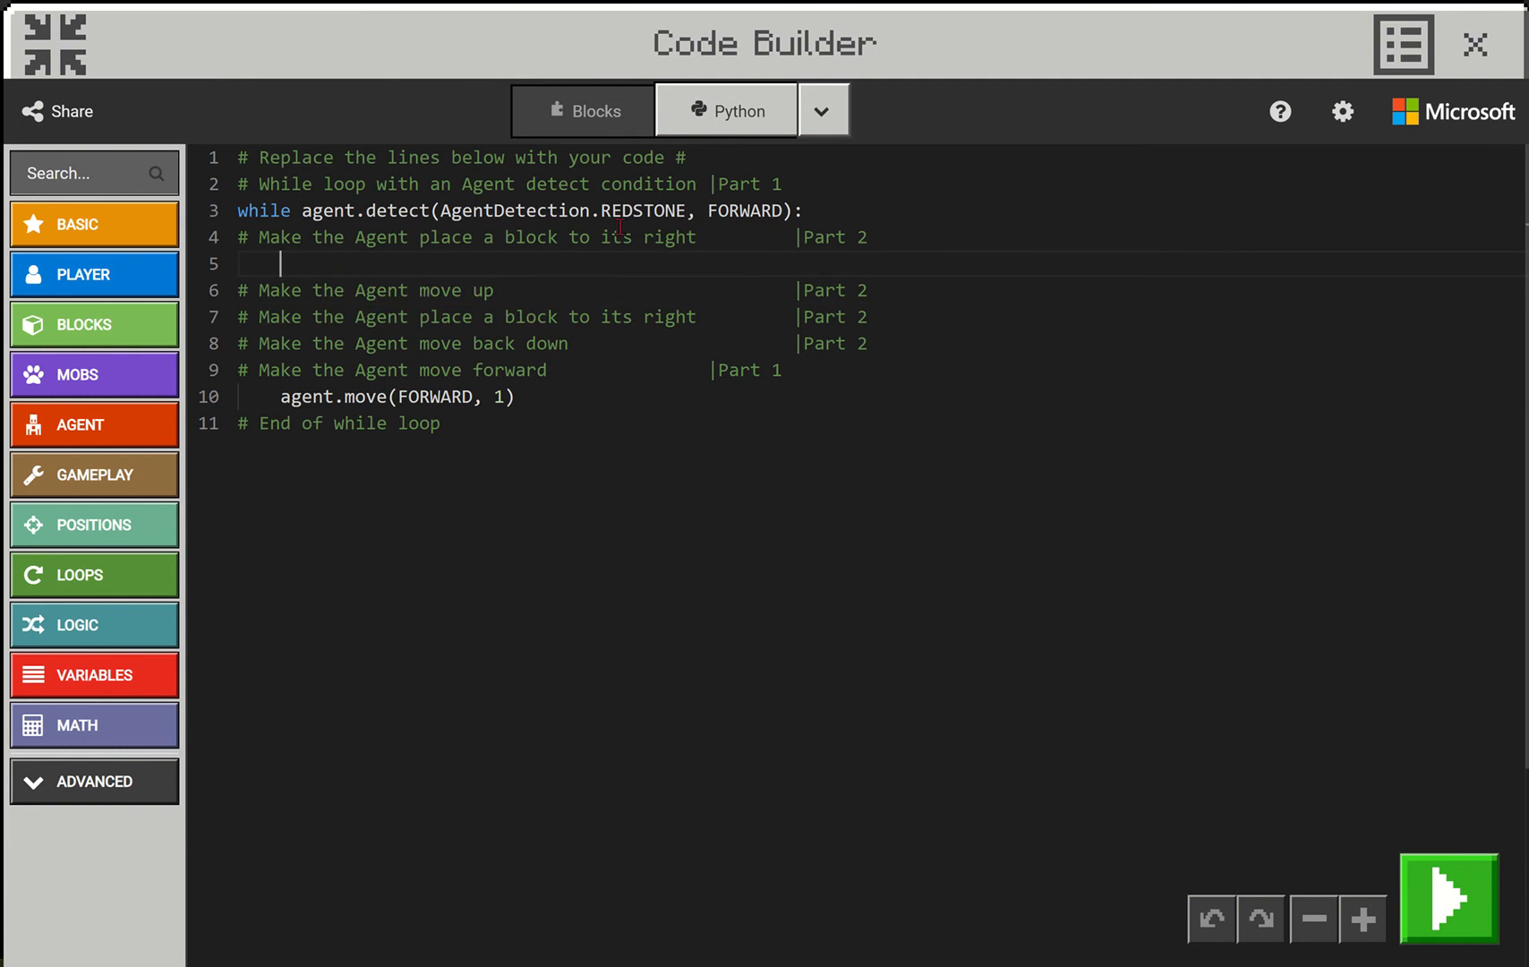
text(agent.place(FORWARD))
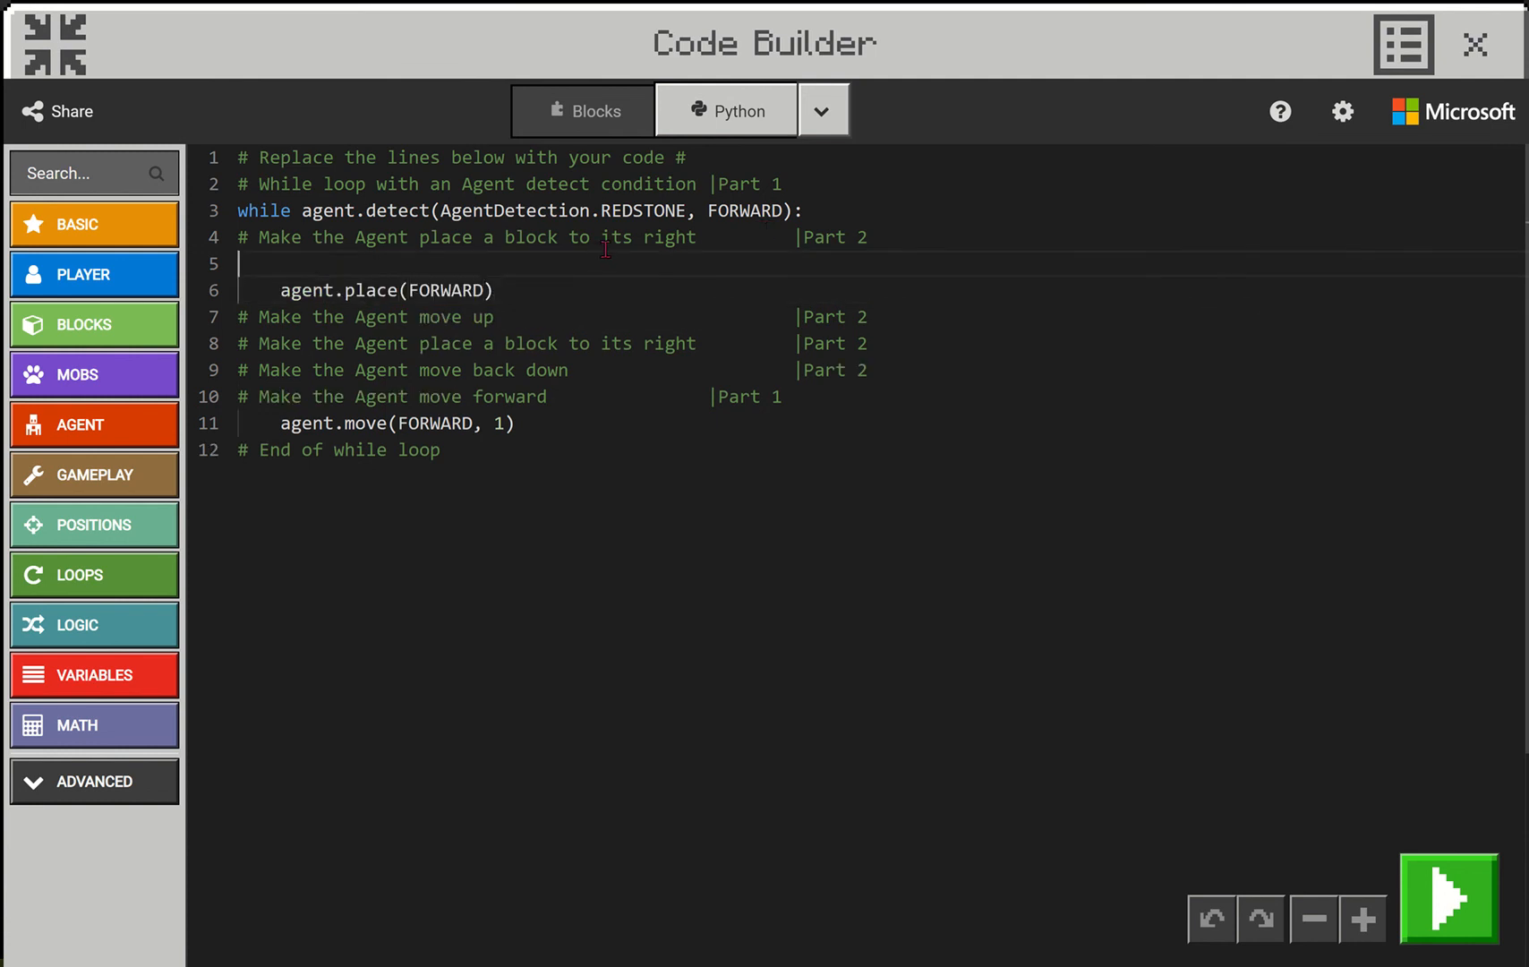
key(Backspace)
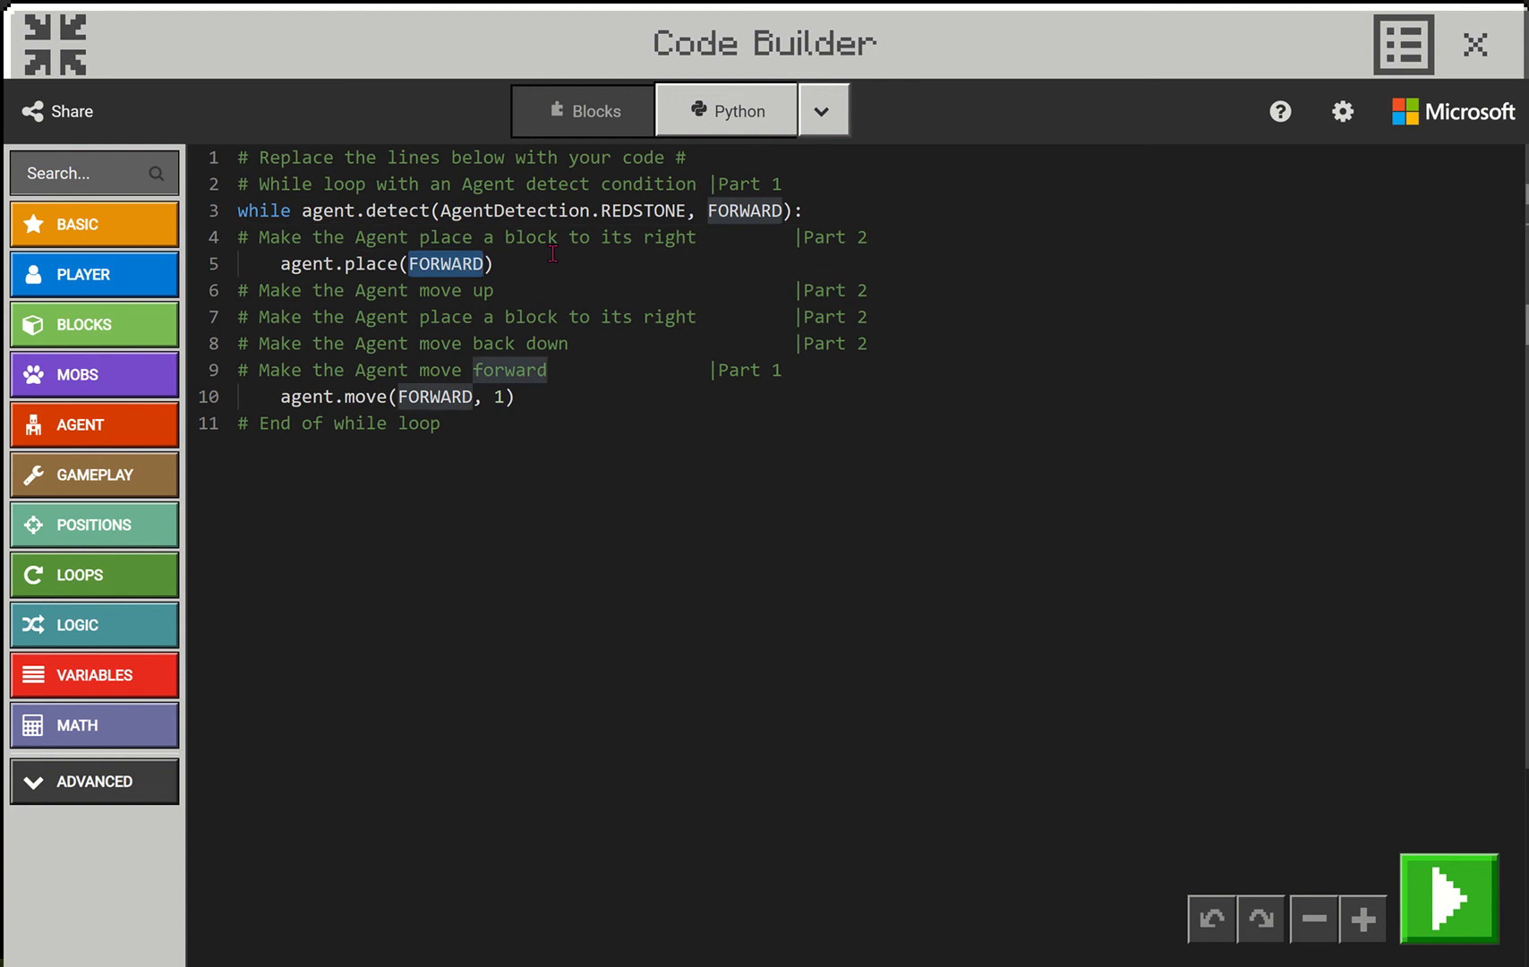
text(RIGHT)
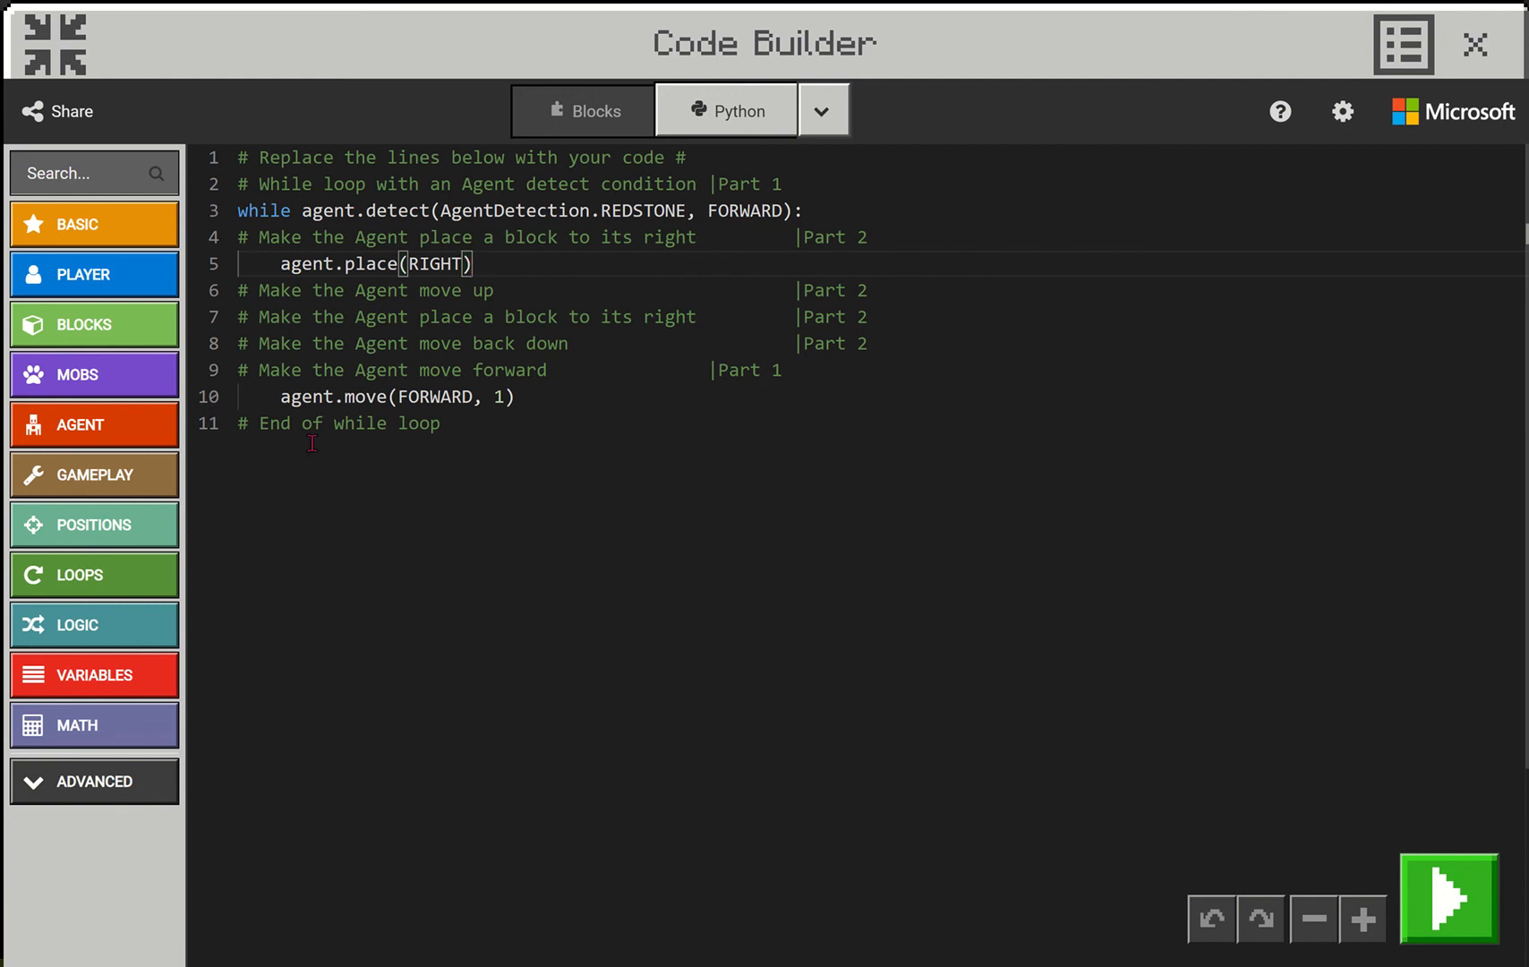
mouse_move(907, 243)
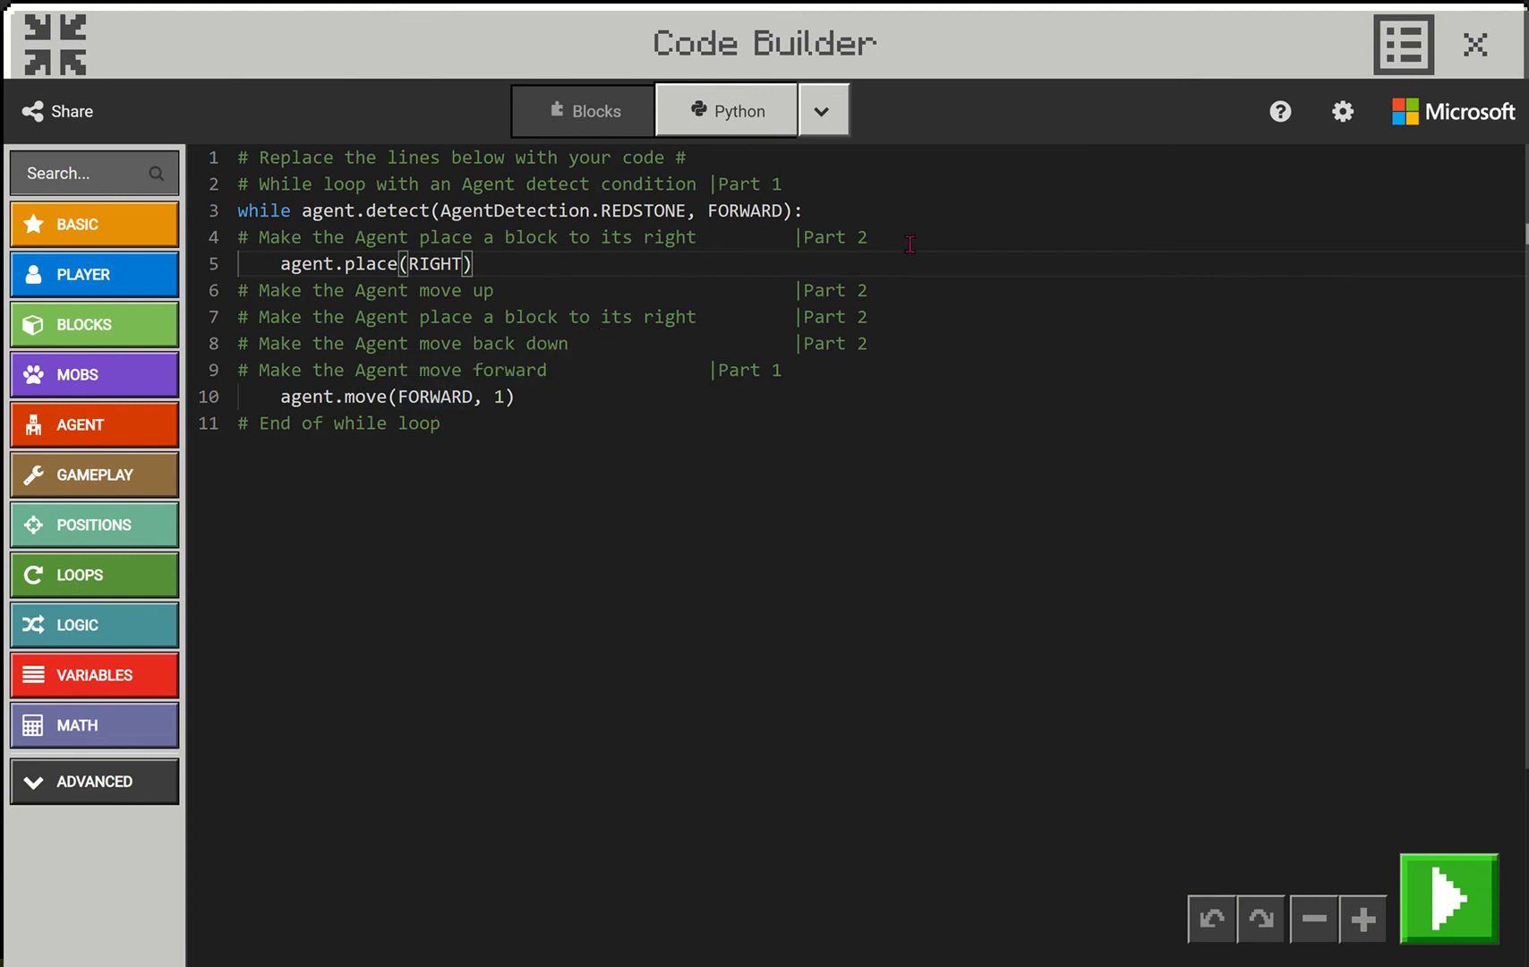
Write agent.move(UP, 1) under the move-up comment, then move to the second place-block line
key(Enter)
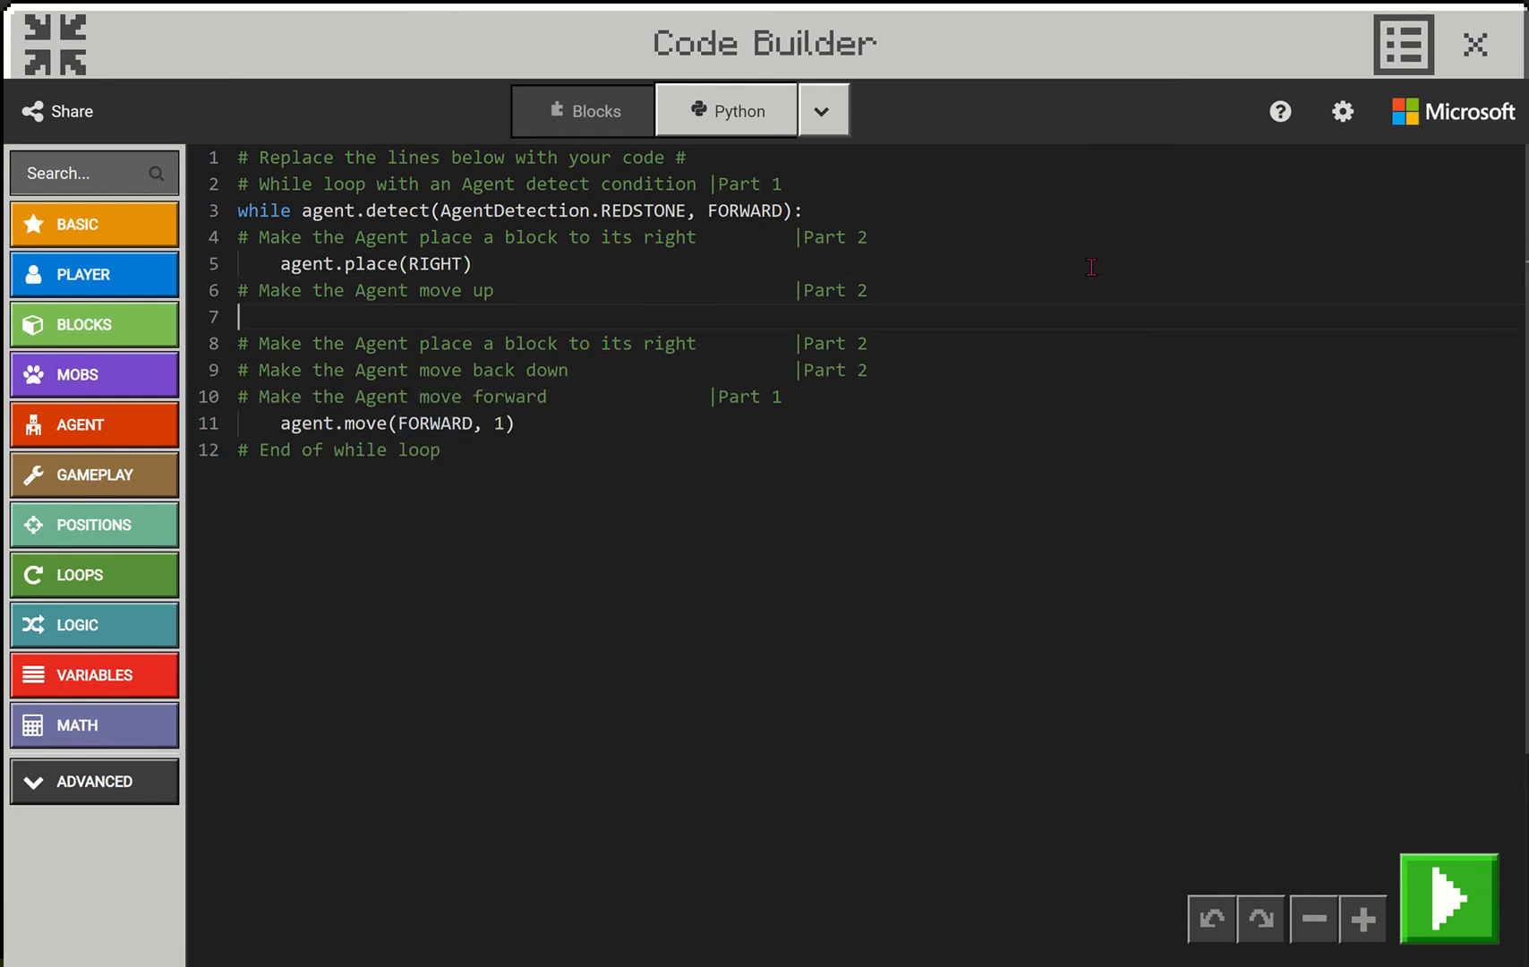
text(a)
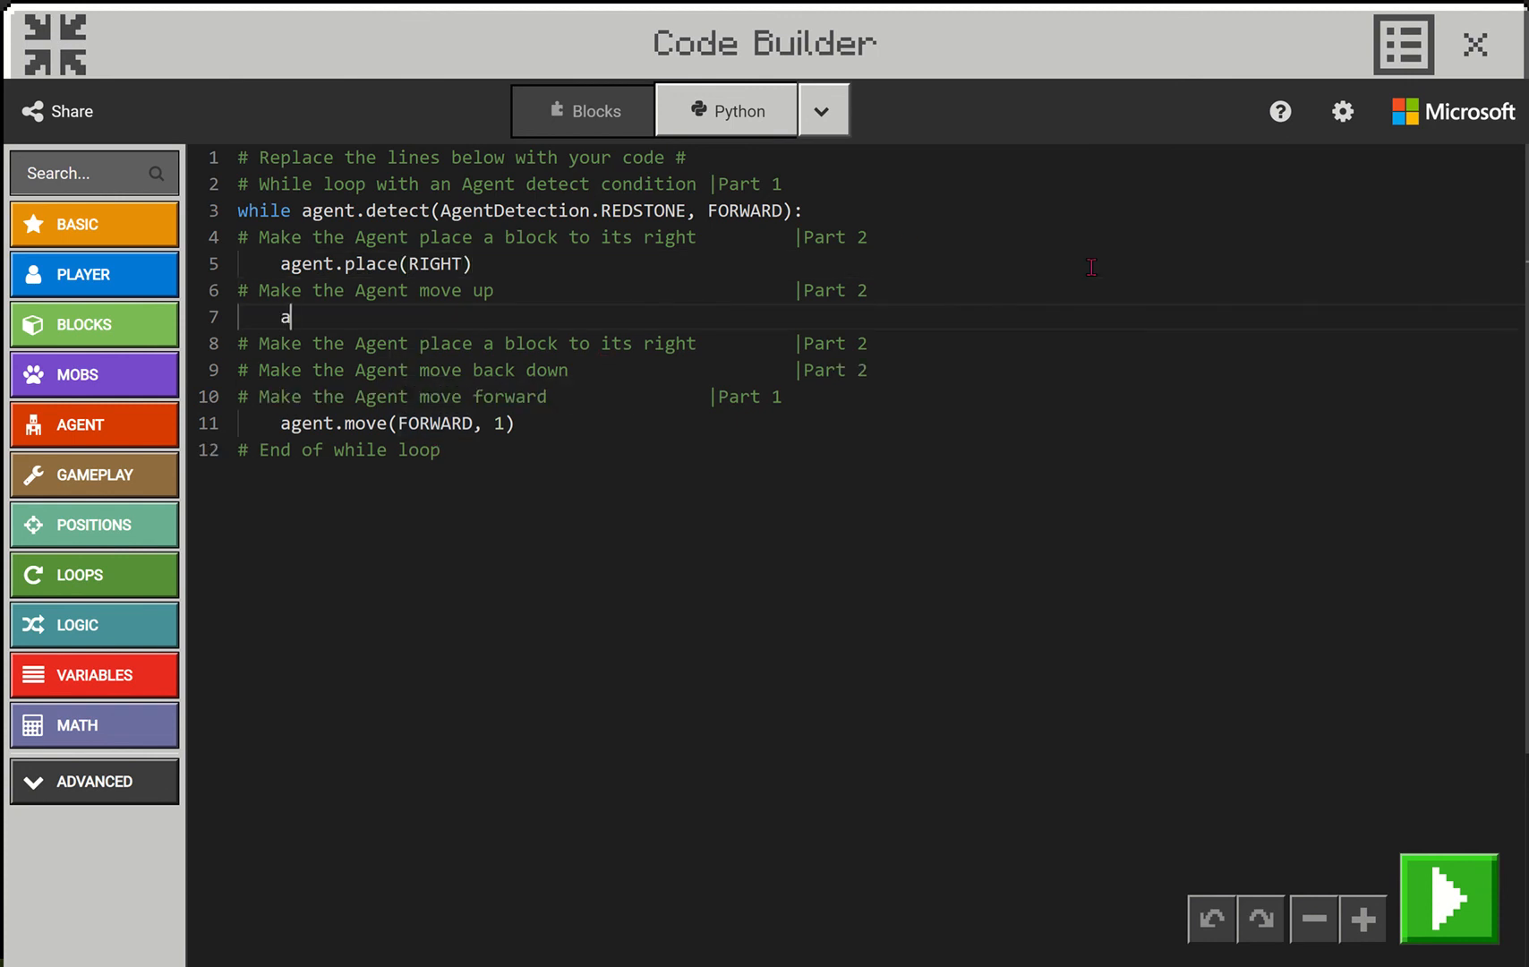
text(gent.move)
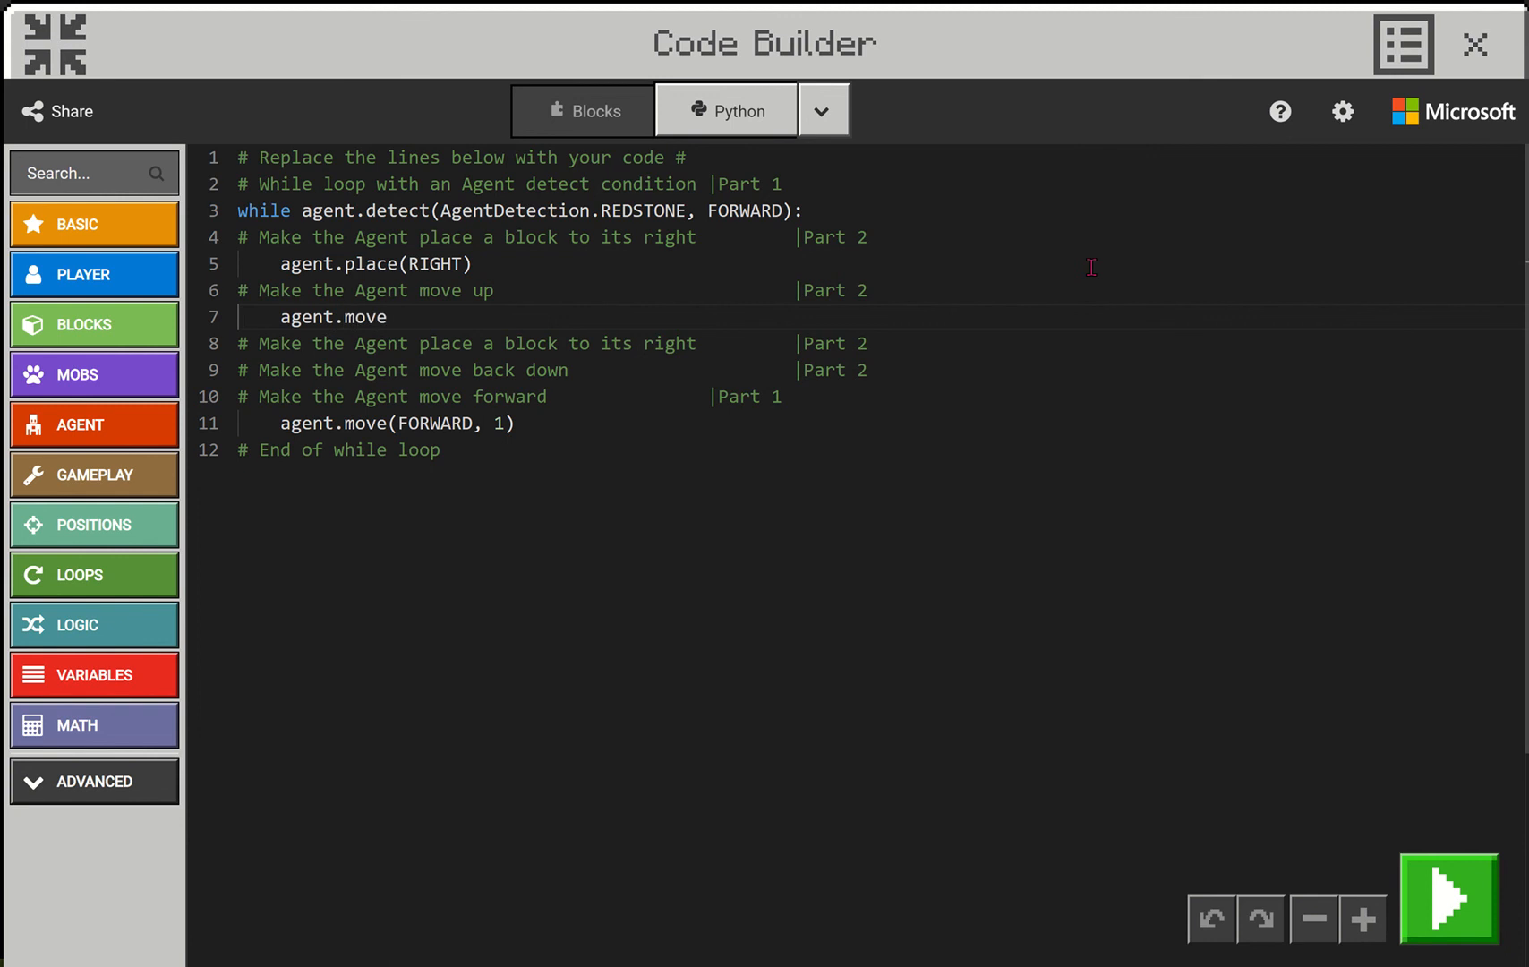
text((UP))
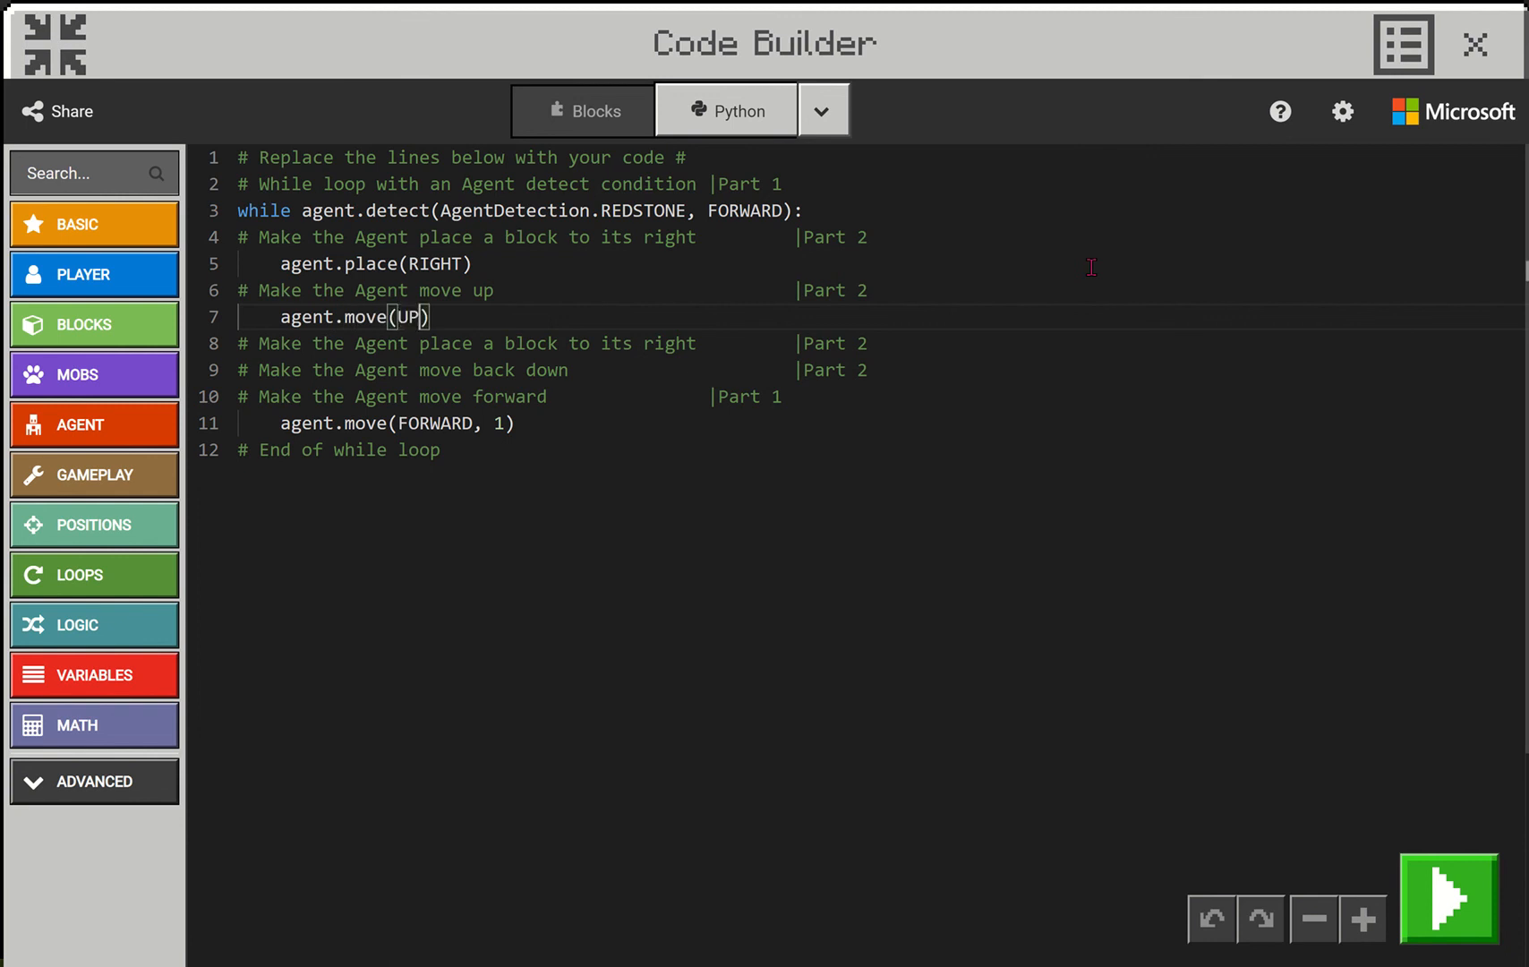
text(, 1)
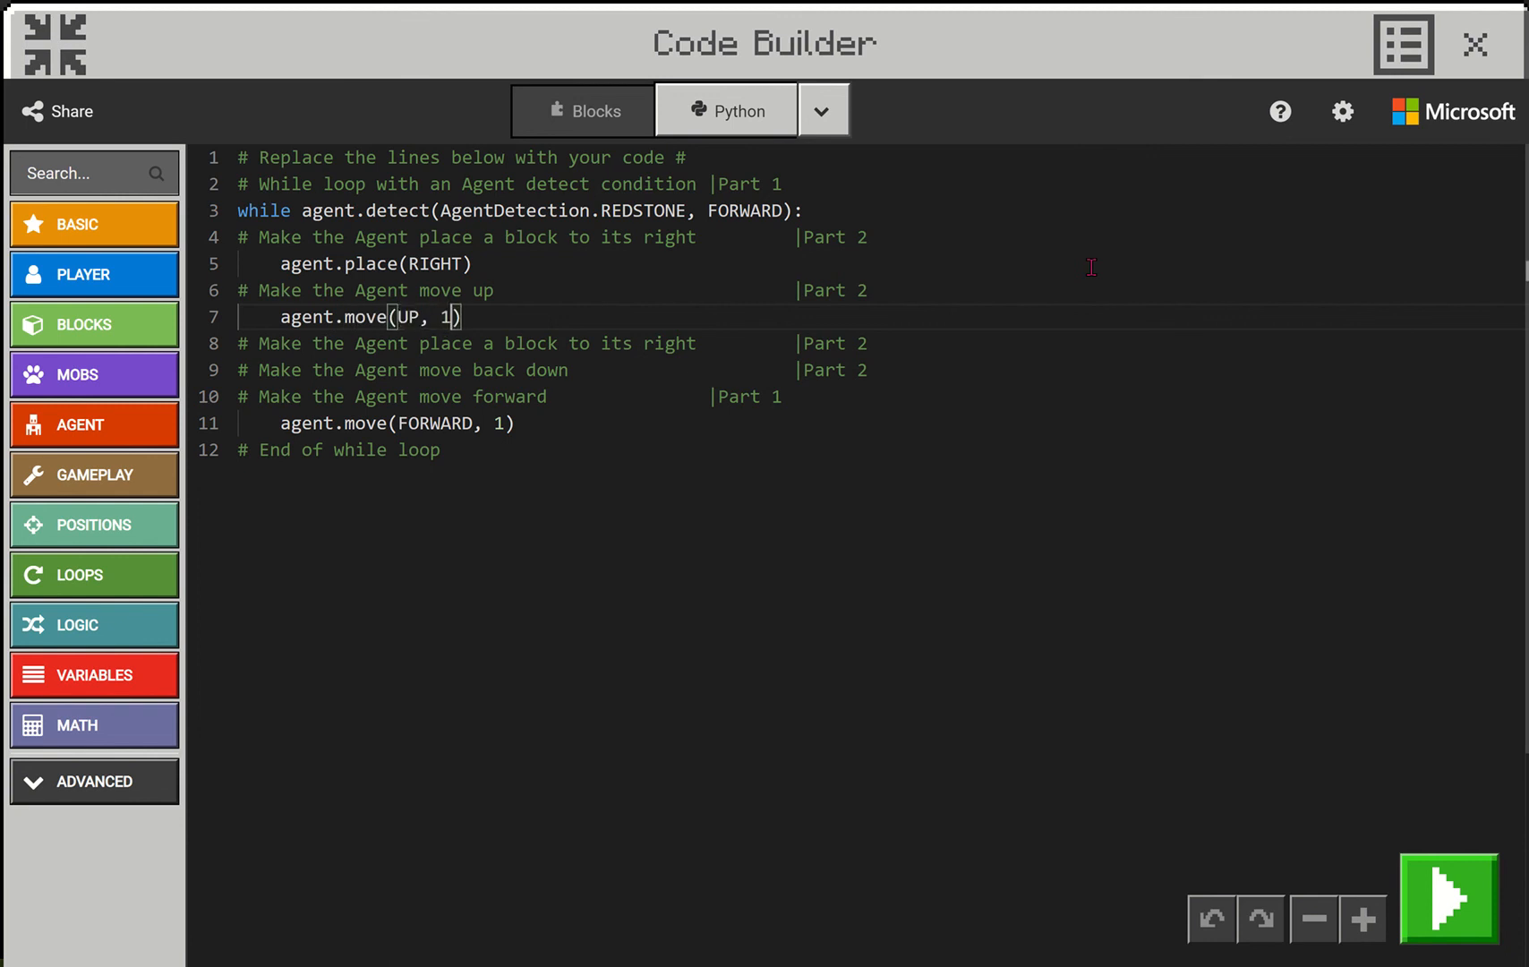
click(1448, 896)
text(agent.place(RIGHT))
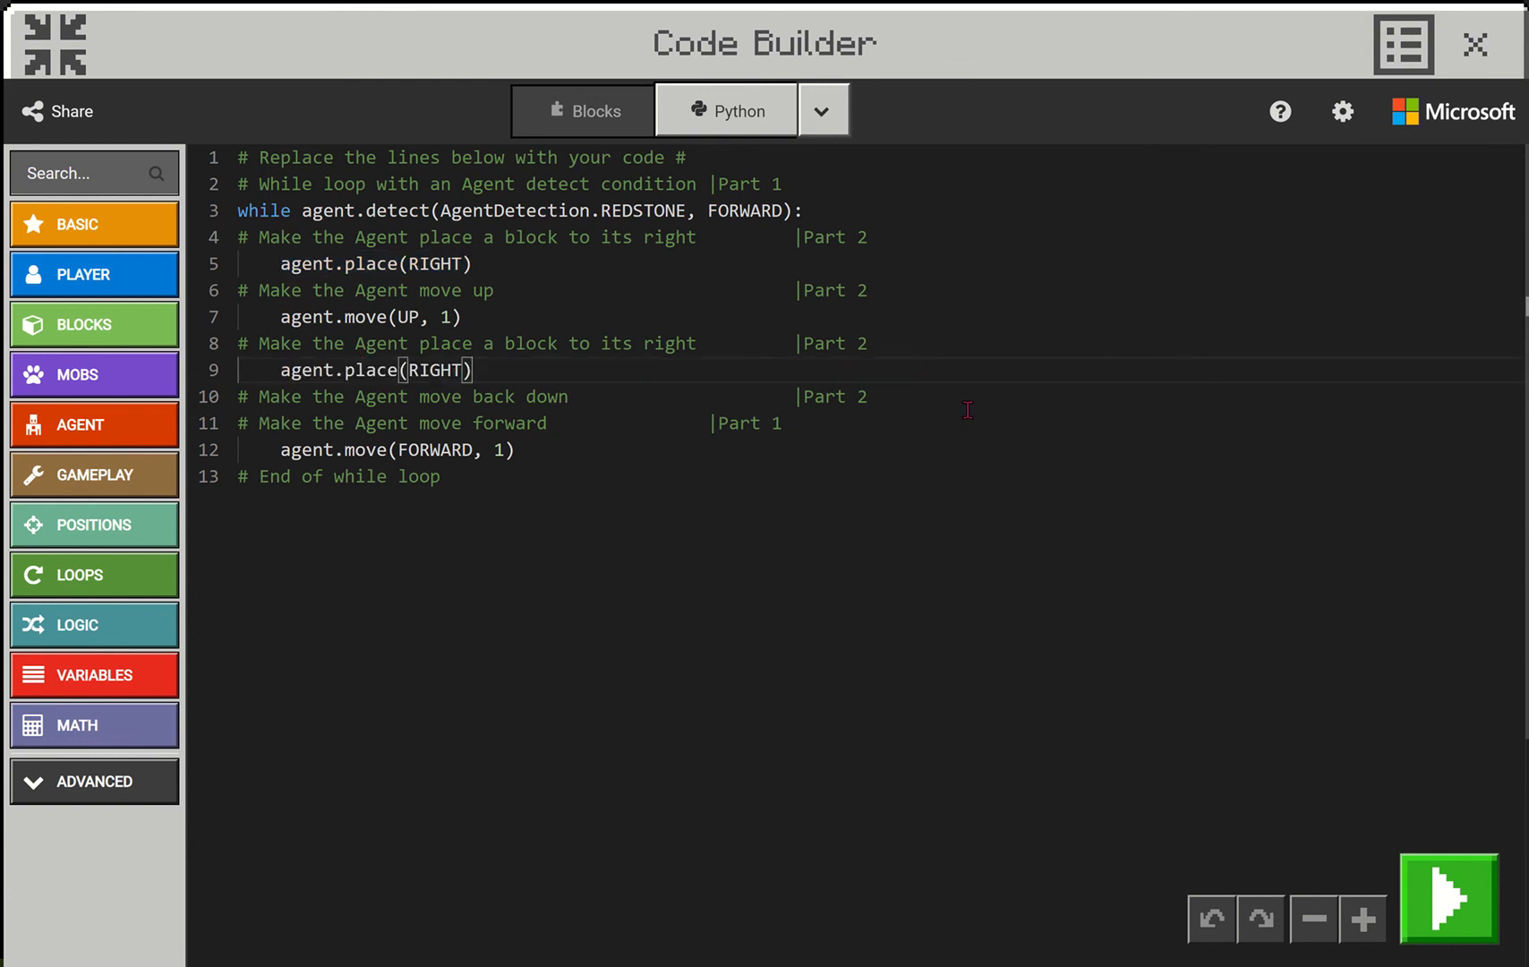
Add agent.move(DOWN, 1) under the move-back-down comment by reusing the UP line
double_click(322, 317)
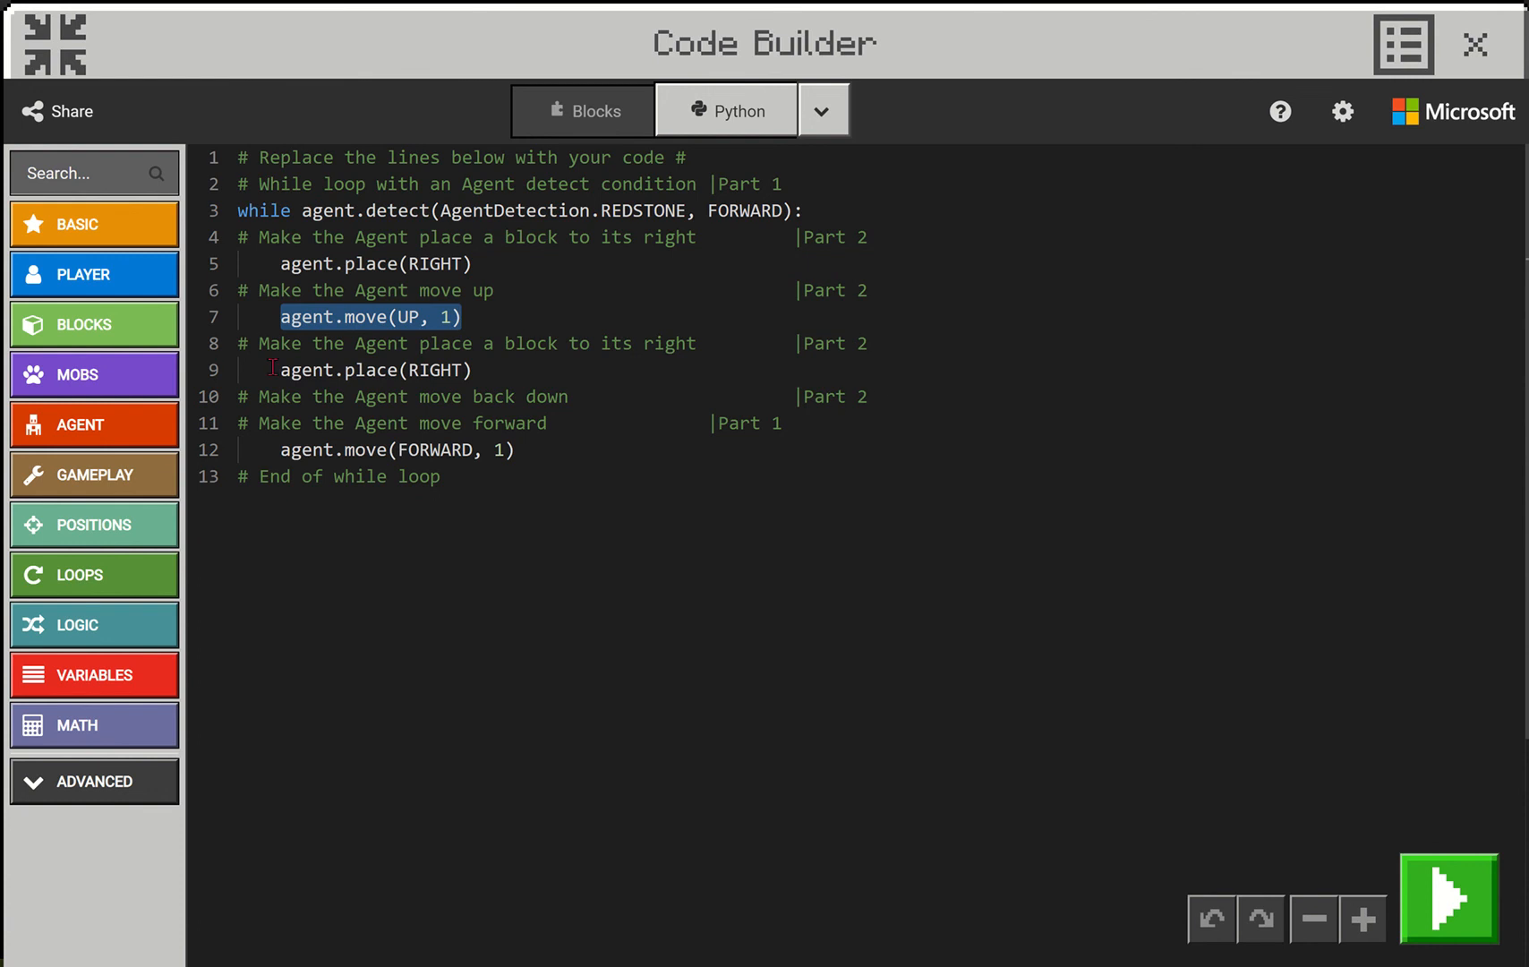
click(886, 396)
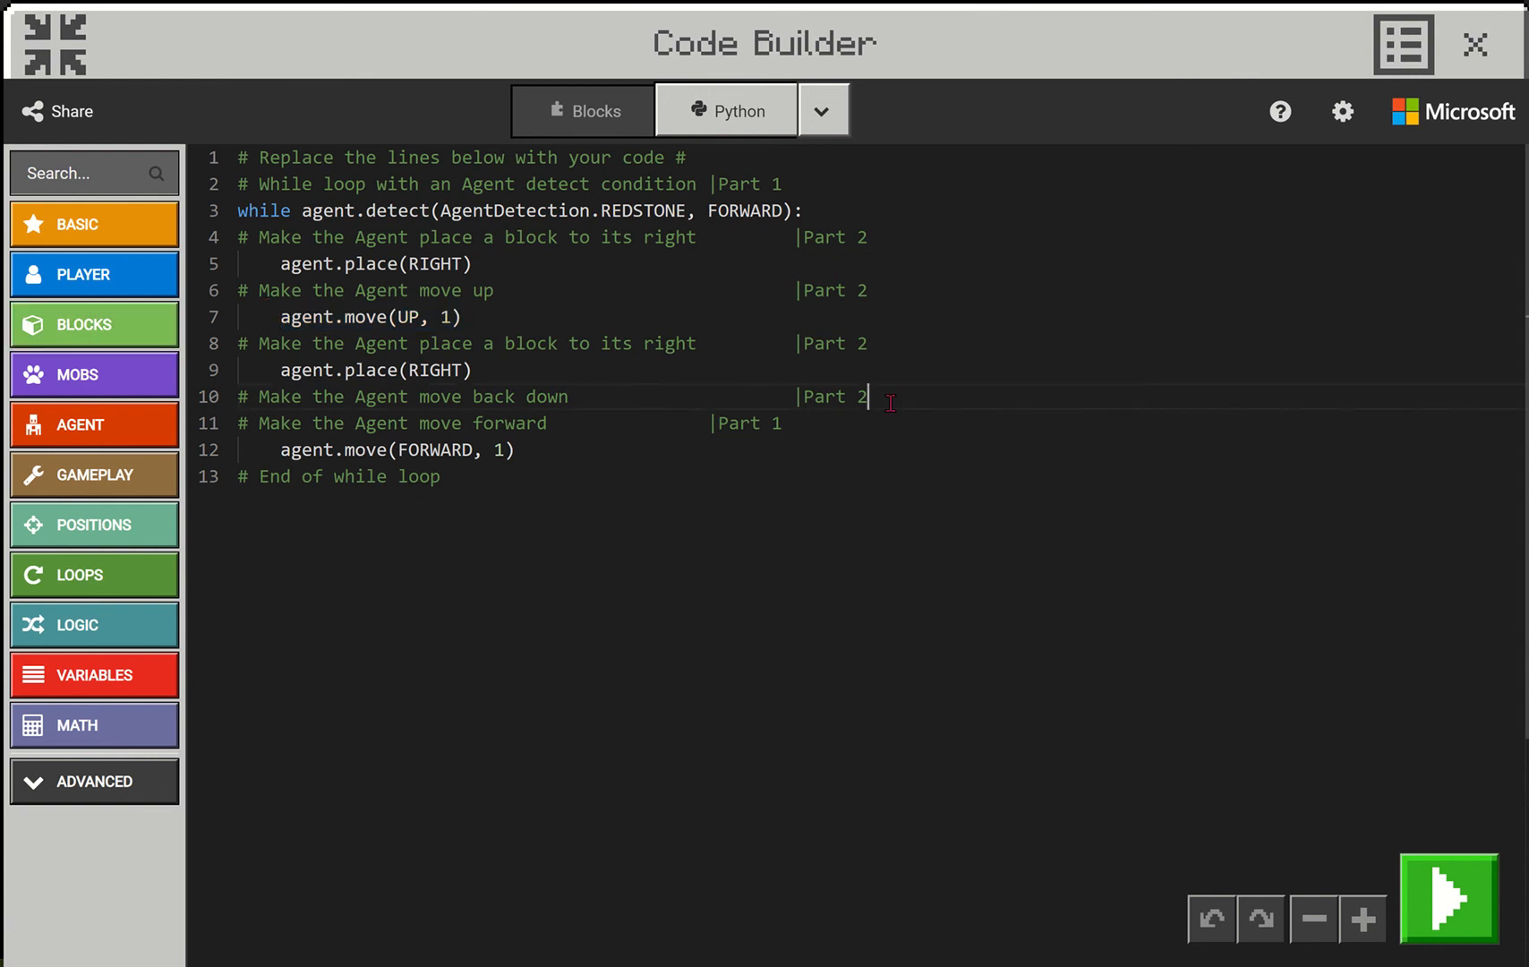
key(enter)
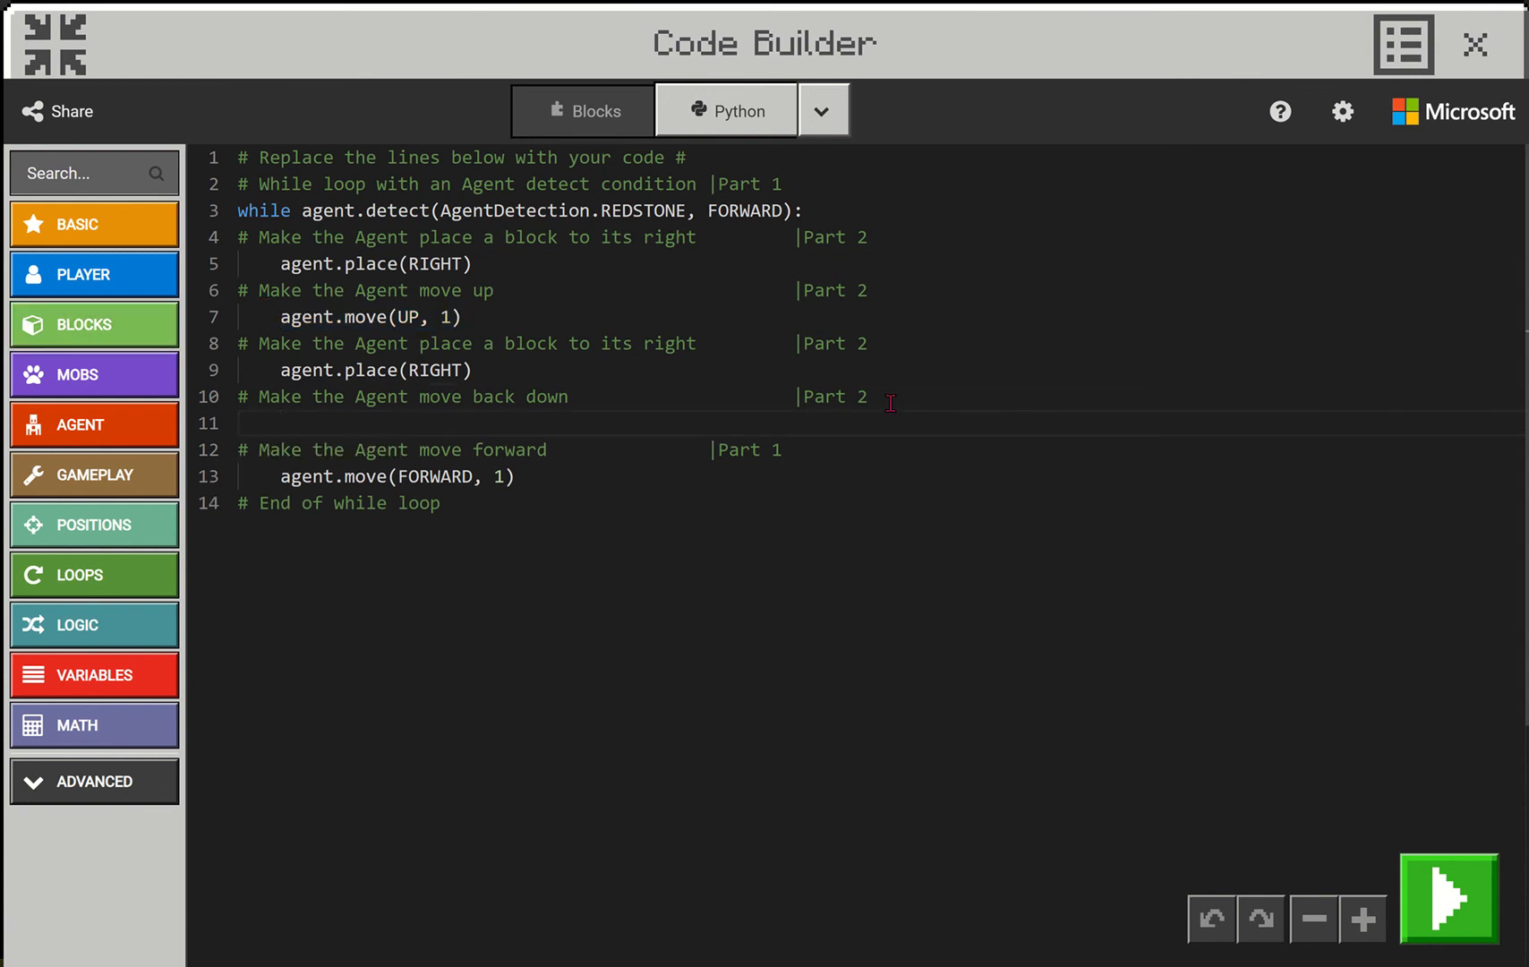
text(agent.move(UP, 1))
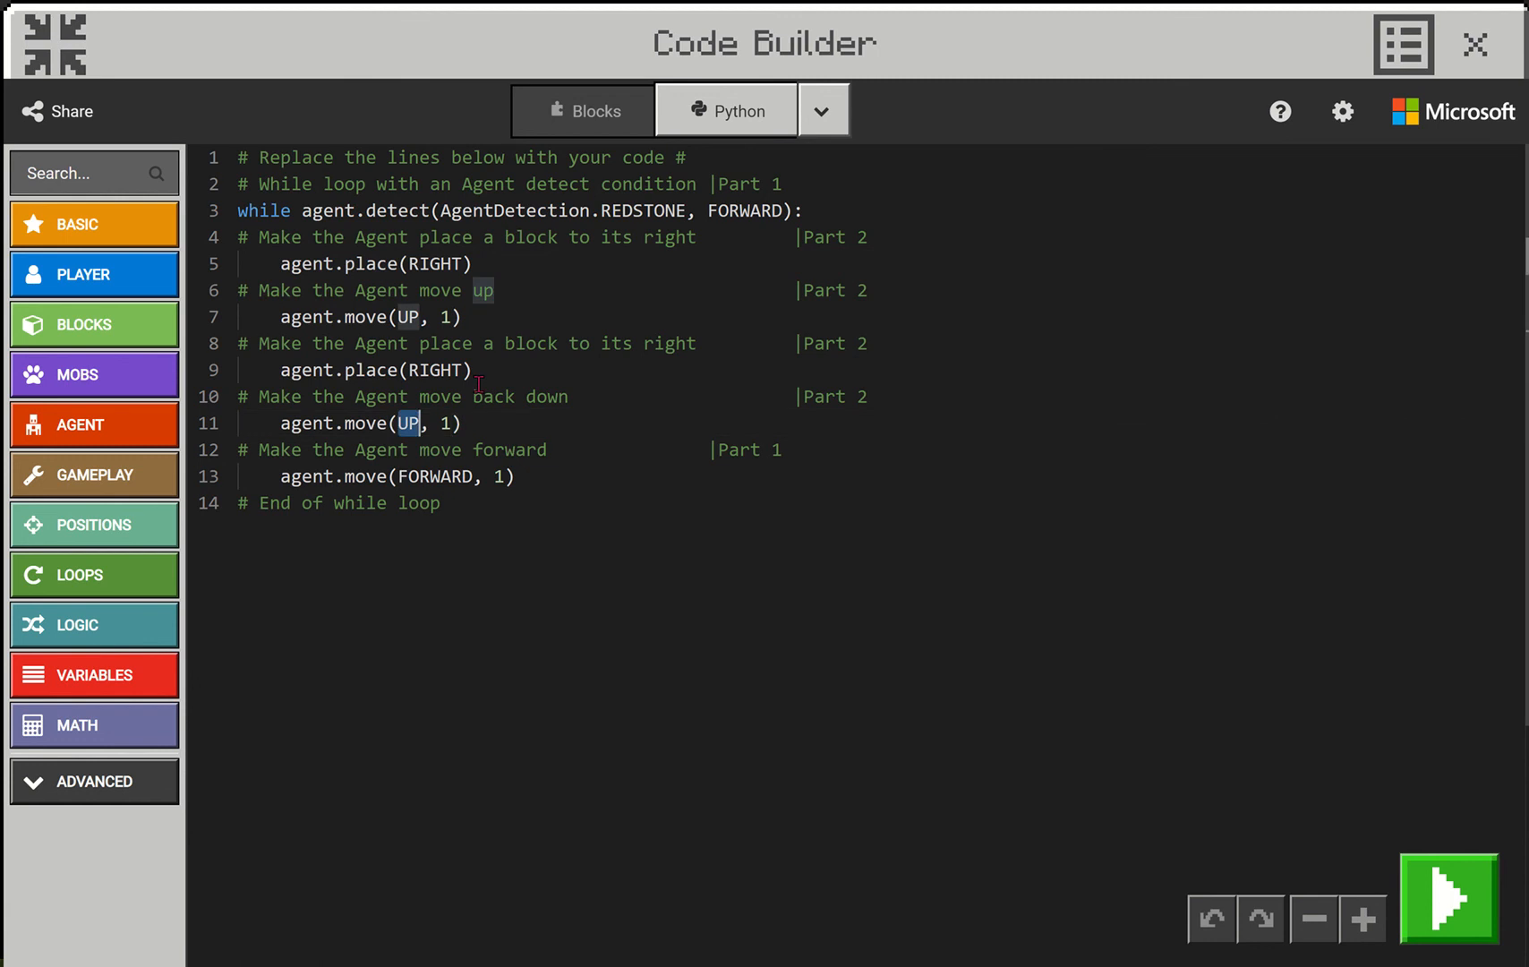
text(DOWN)
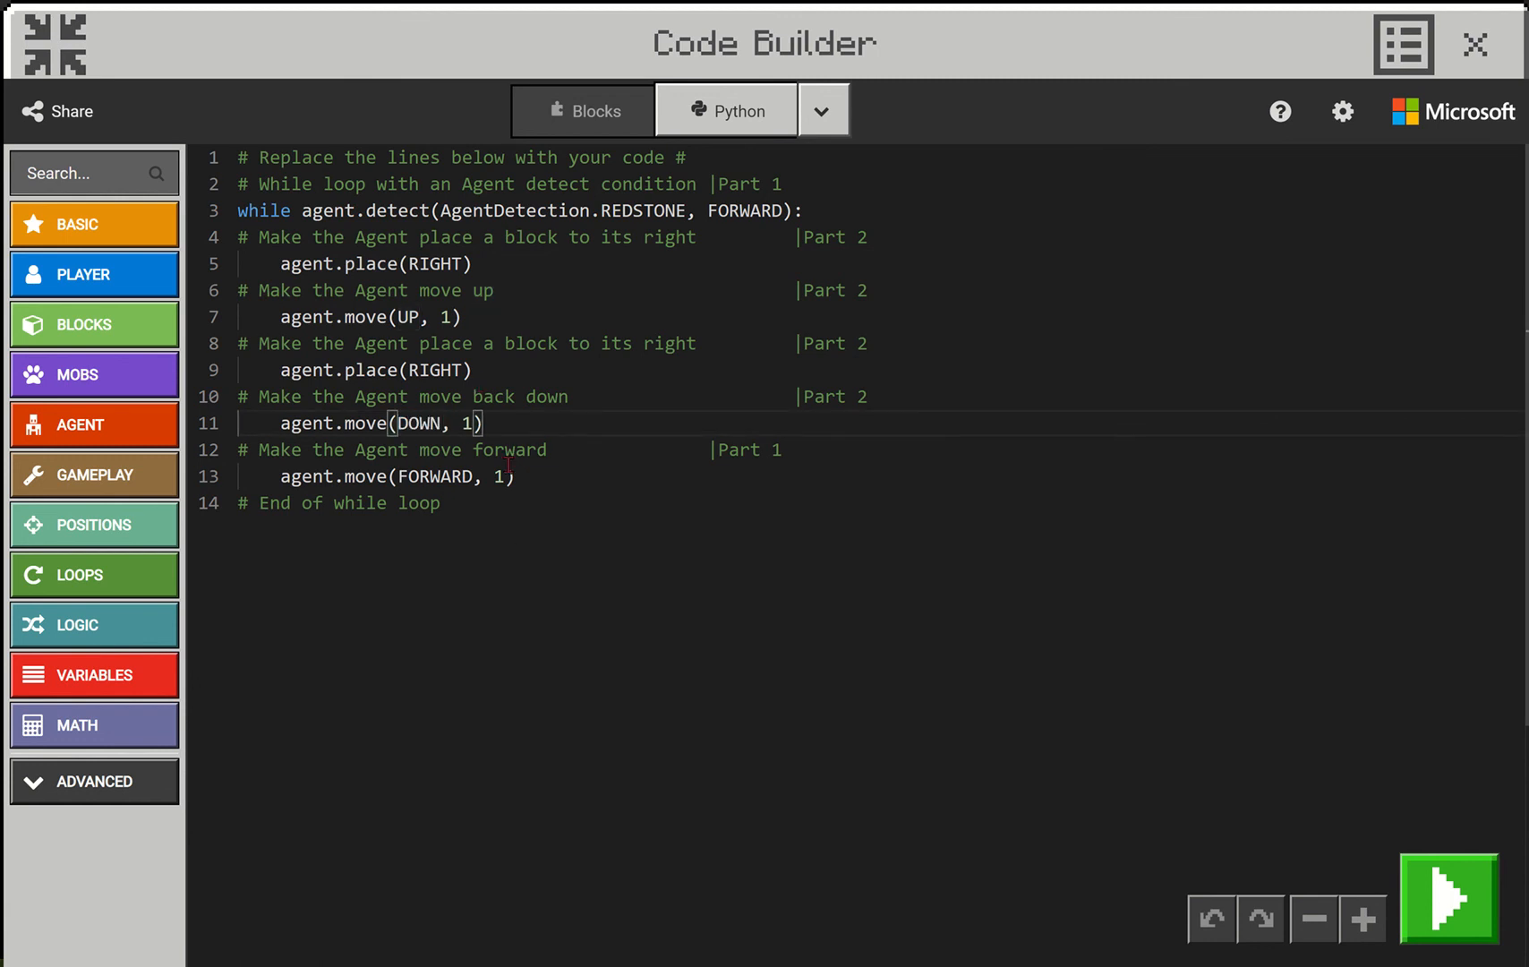
double_click(510, 449)
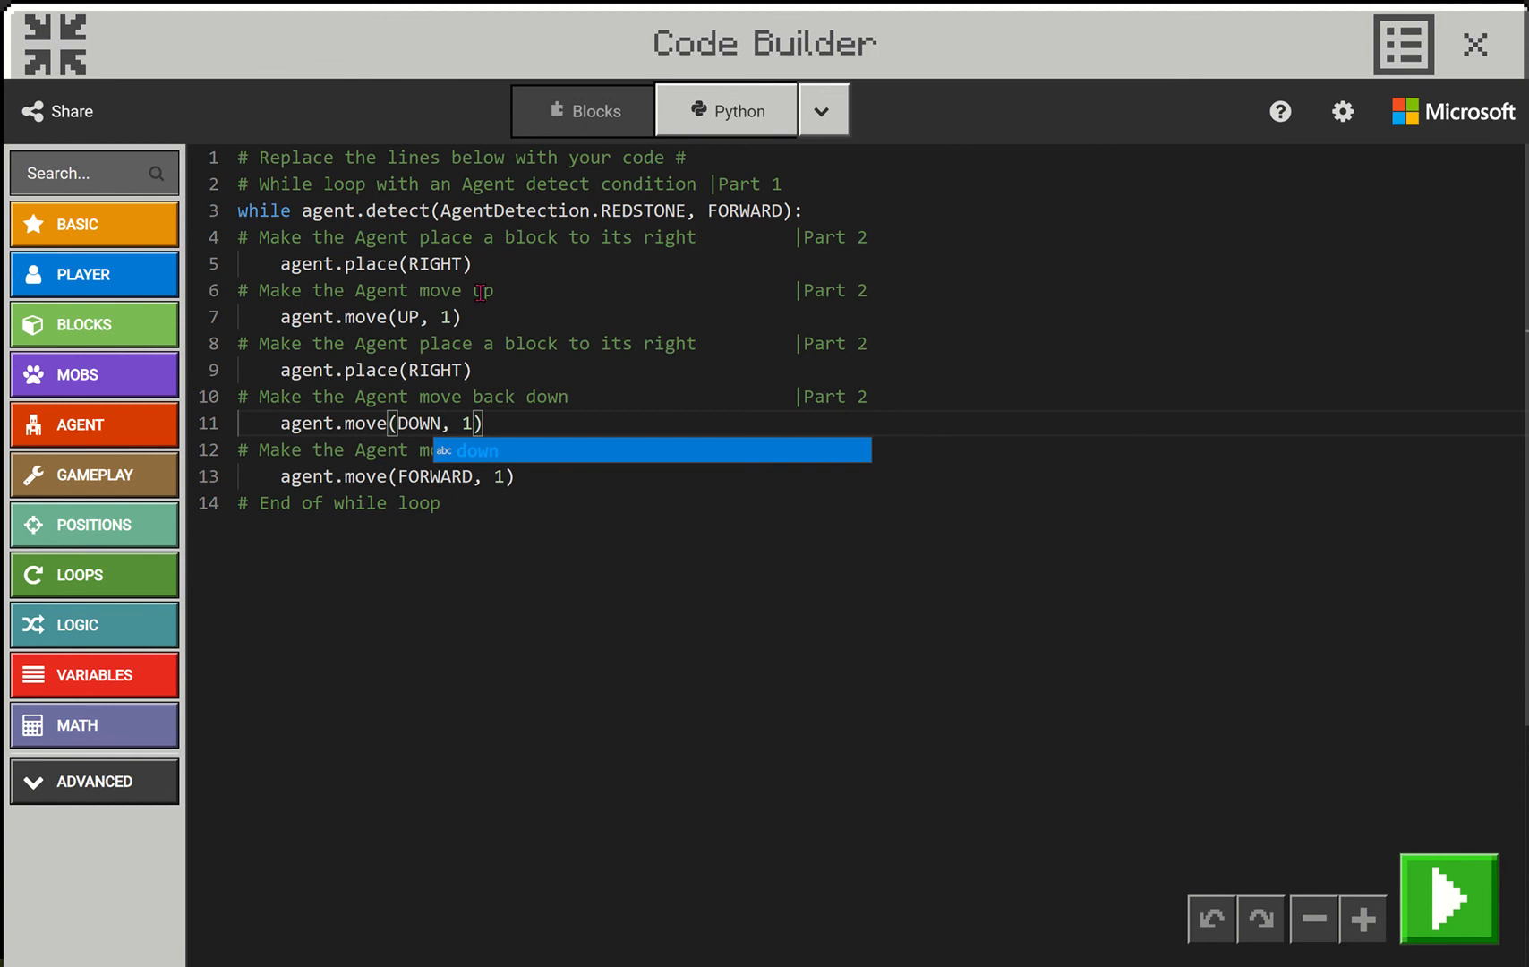
mouse_move(599, 576)
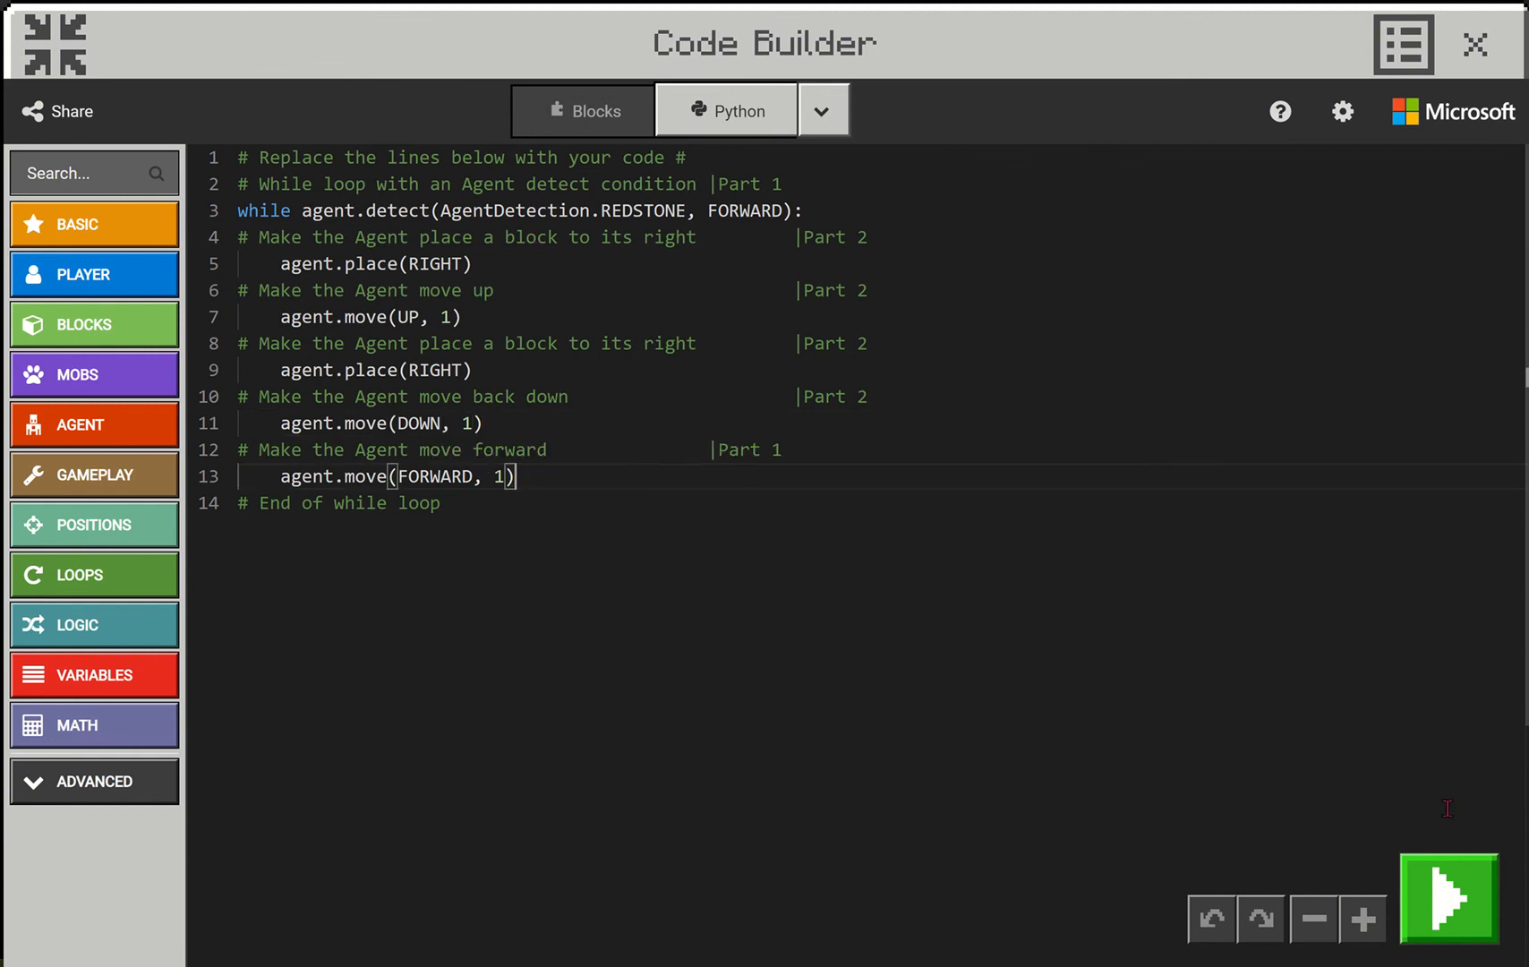
mouse_move(1450, 897)
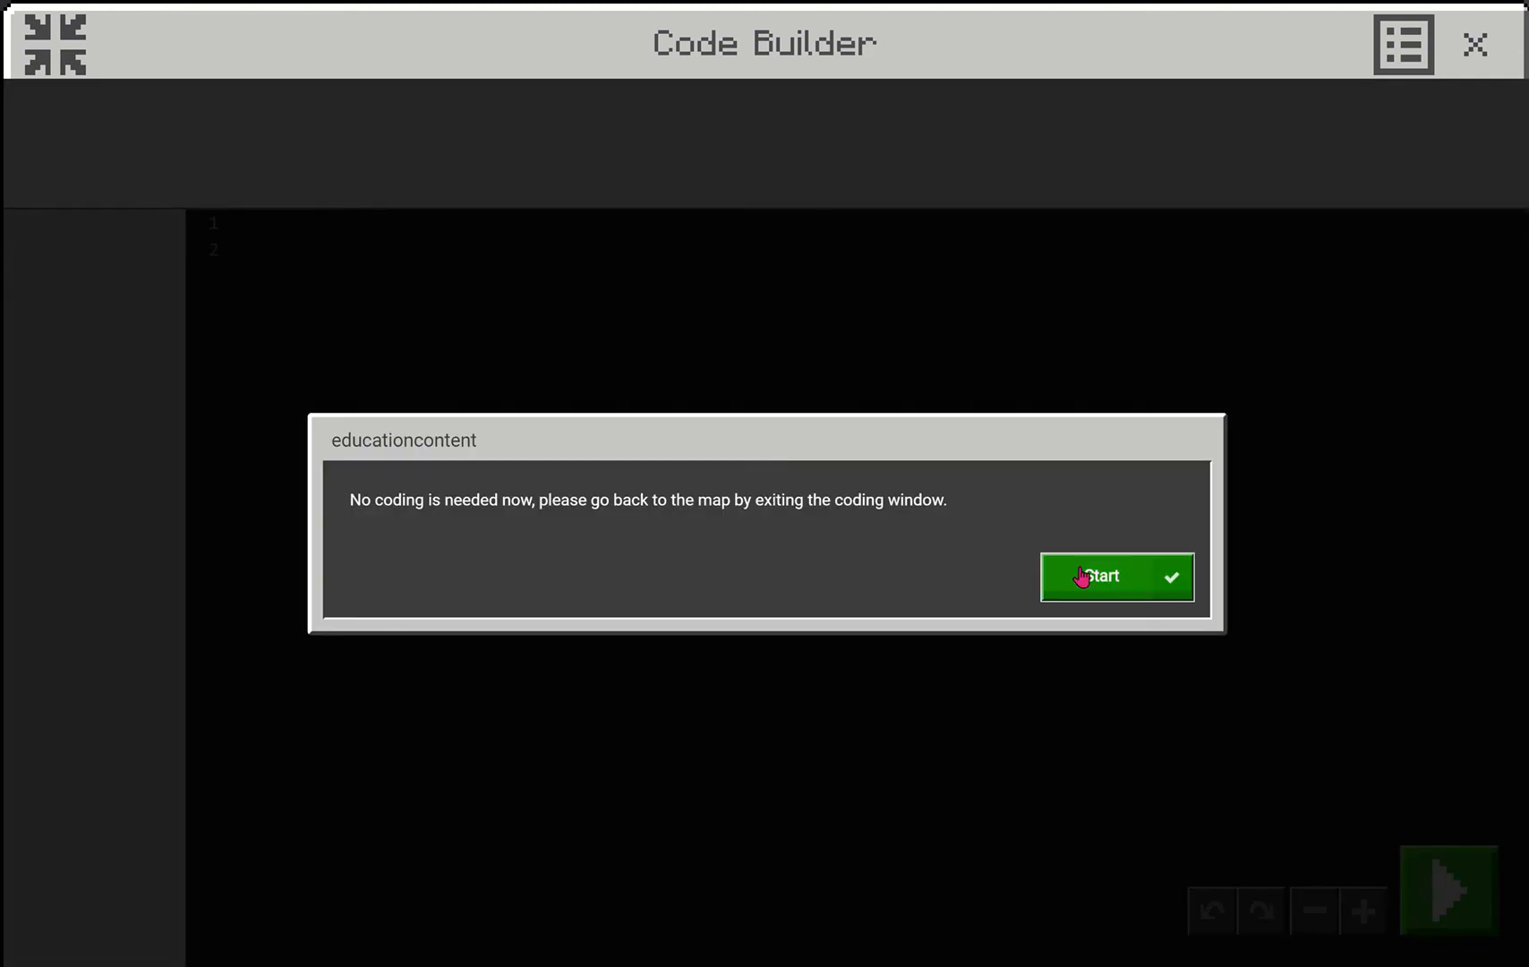
Dismiss the educationcontent notice and close Code Builder to see Activity 1 complete
click(1098, 575)
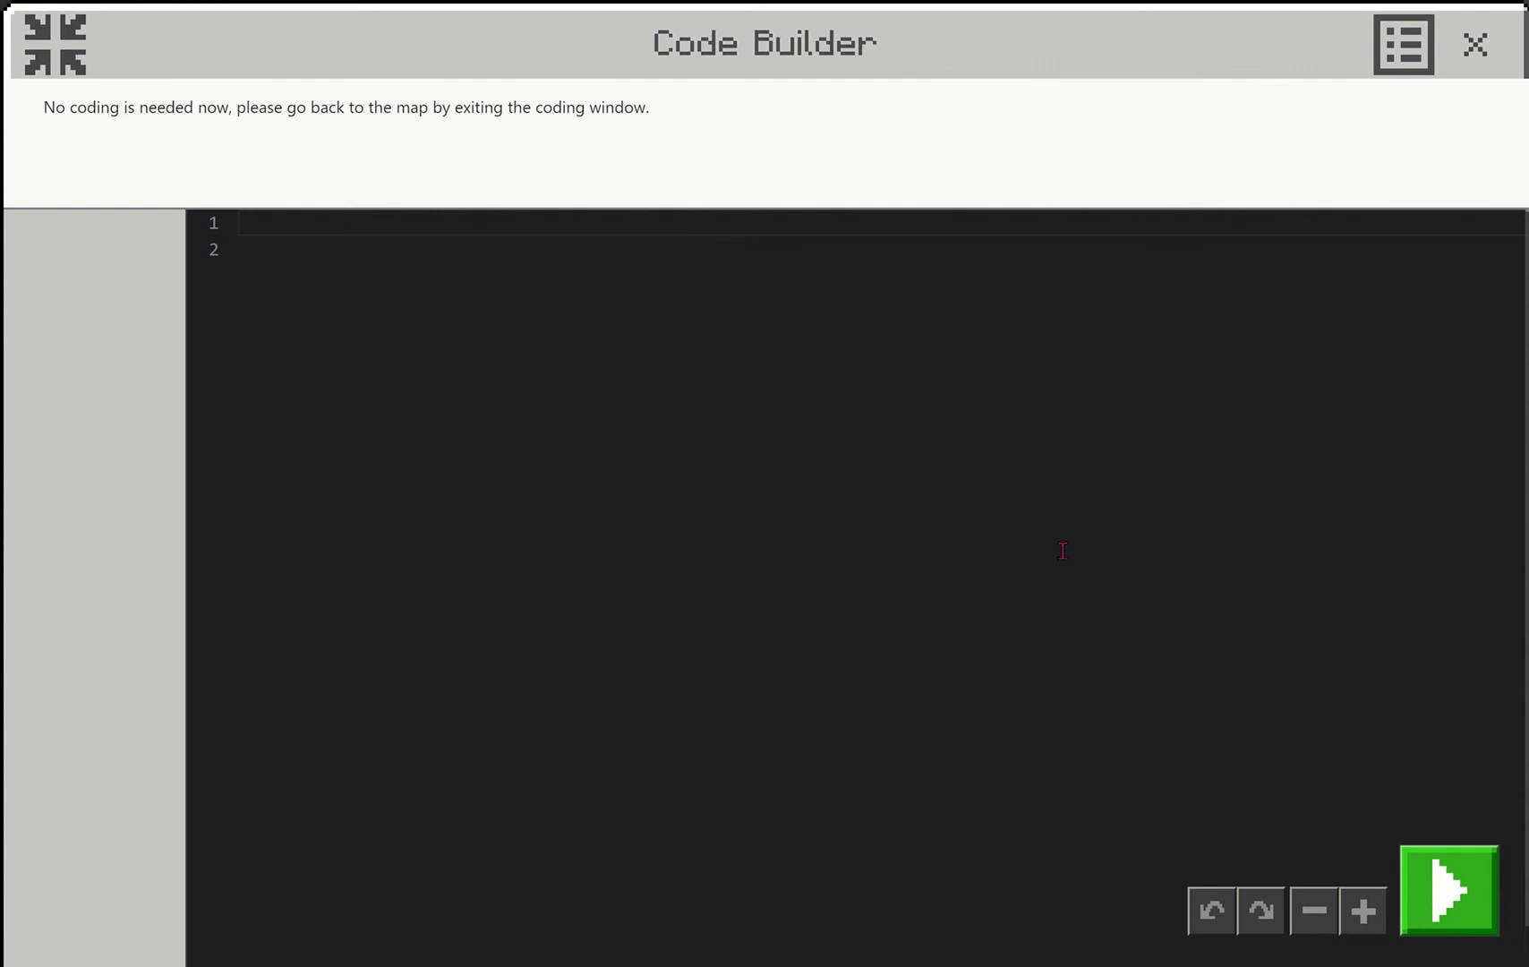
click(1474, 45)
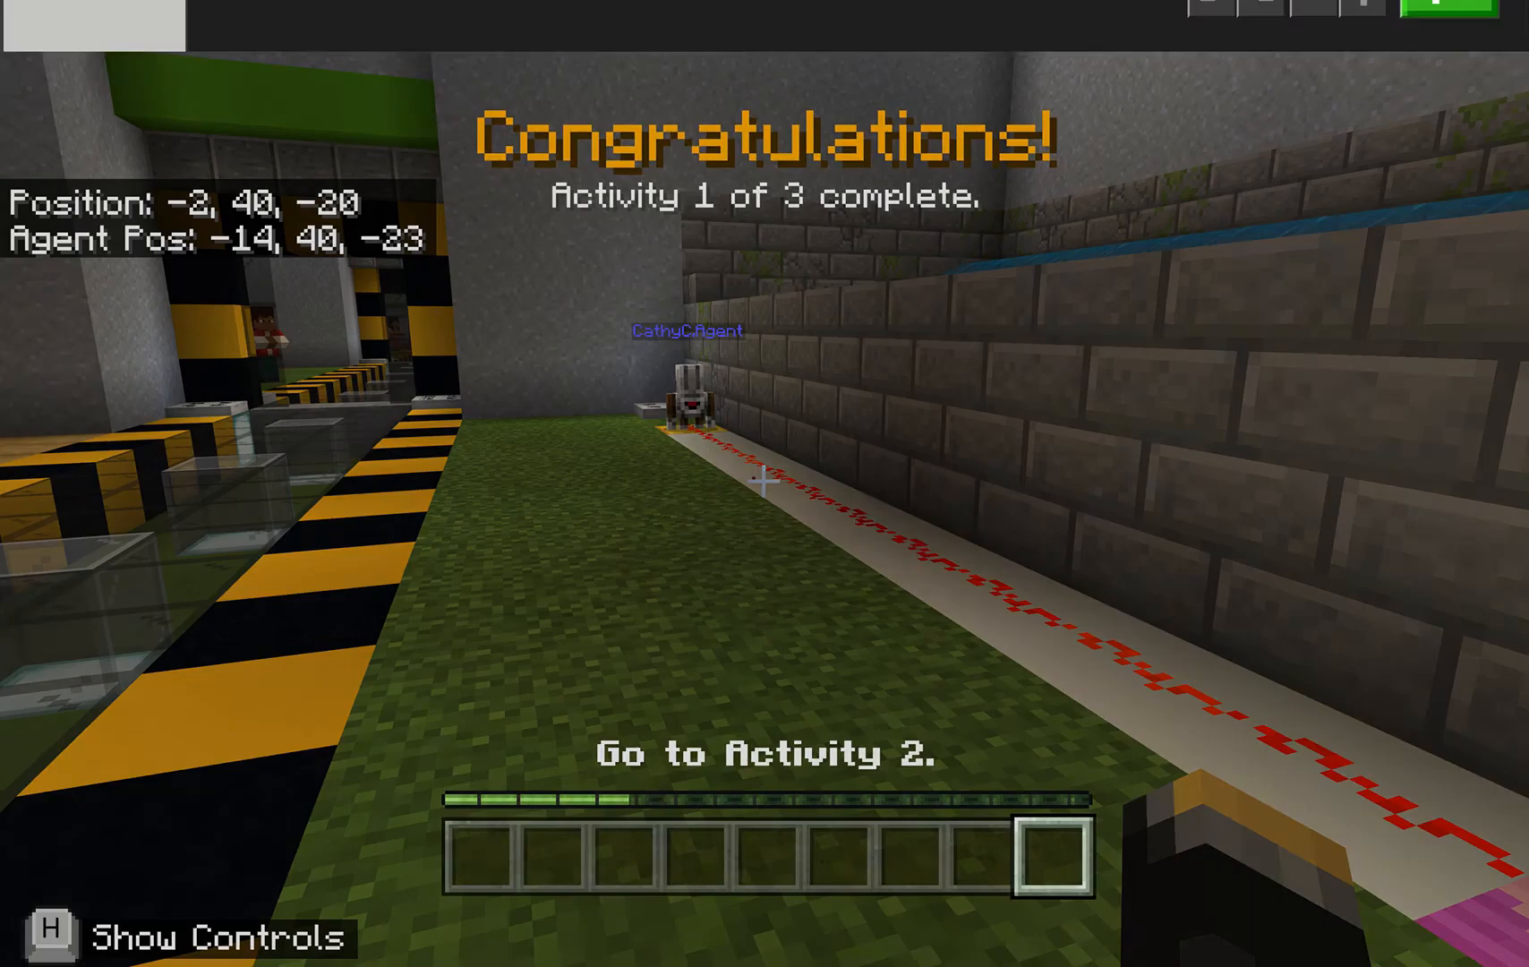